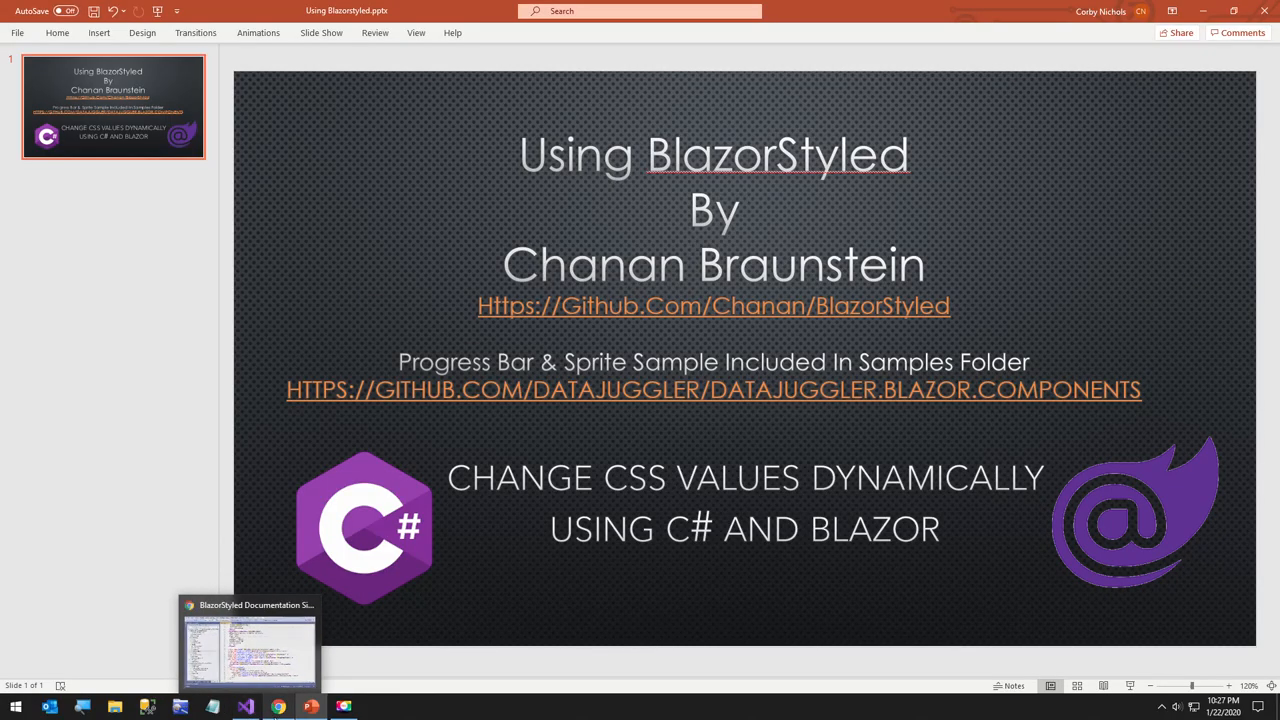
Step: In Chrome, scroll the Server Side Install page to the Startup.cs services.AddBlazorStyled() line
click(249, 645)
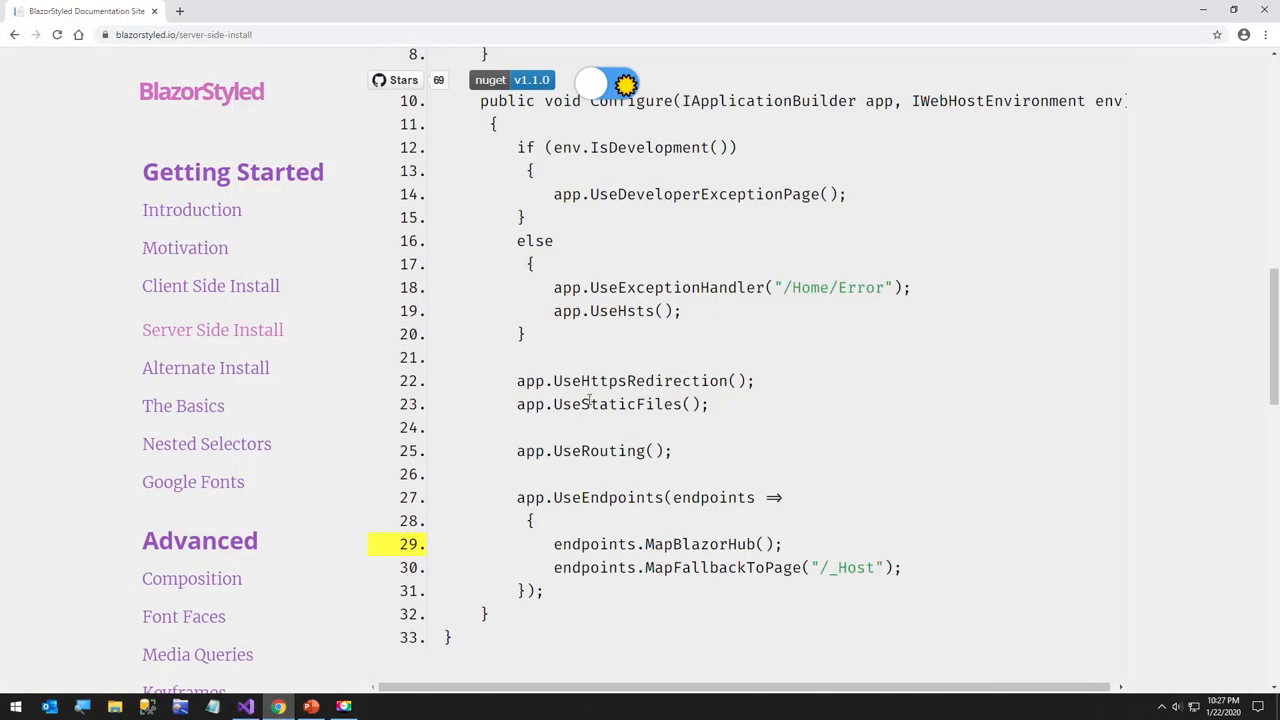
scroll(up, 3)
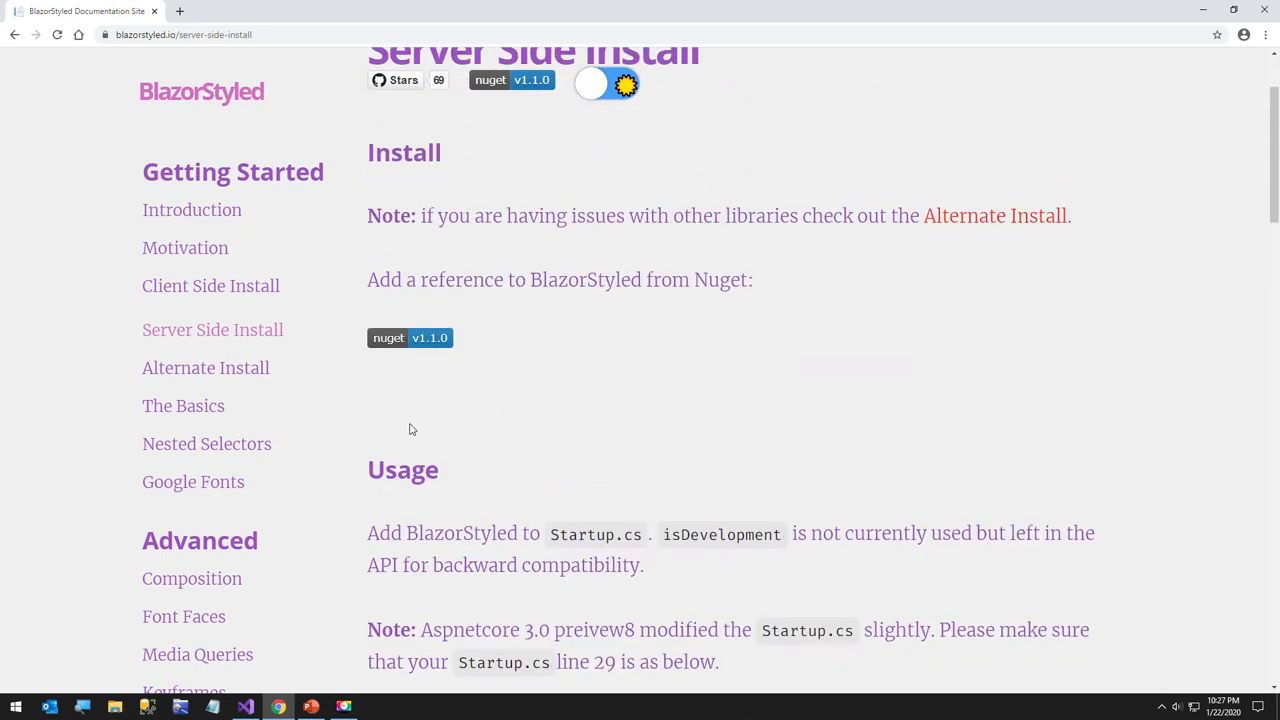
scroll(up, 3)
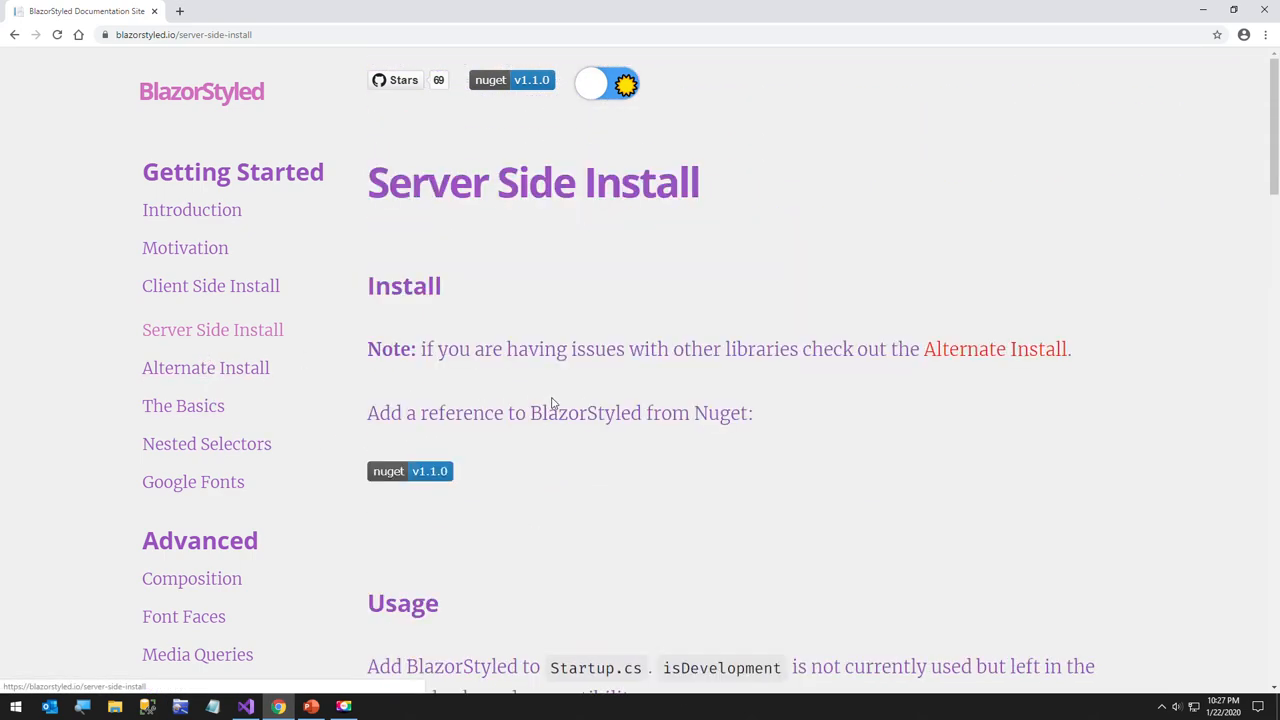
scroll(down, 3)
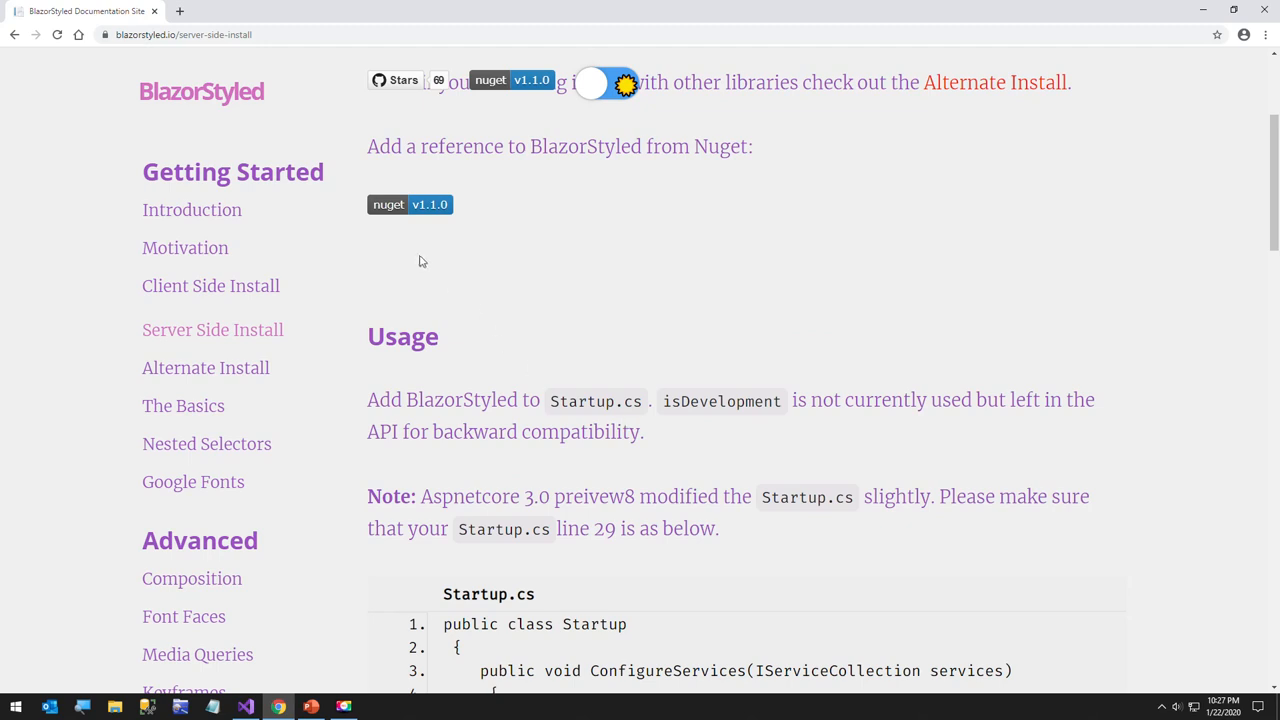
scroll(down, 3)
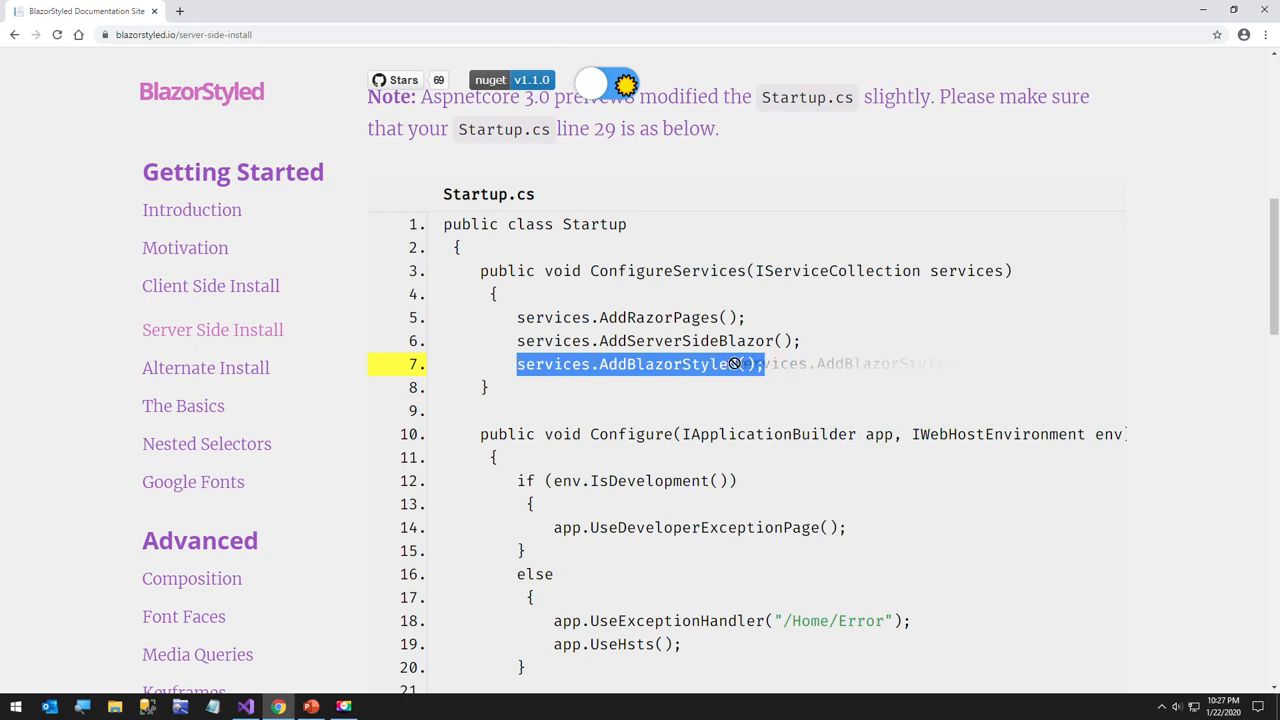
mouse_move(645, 384)
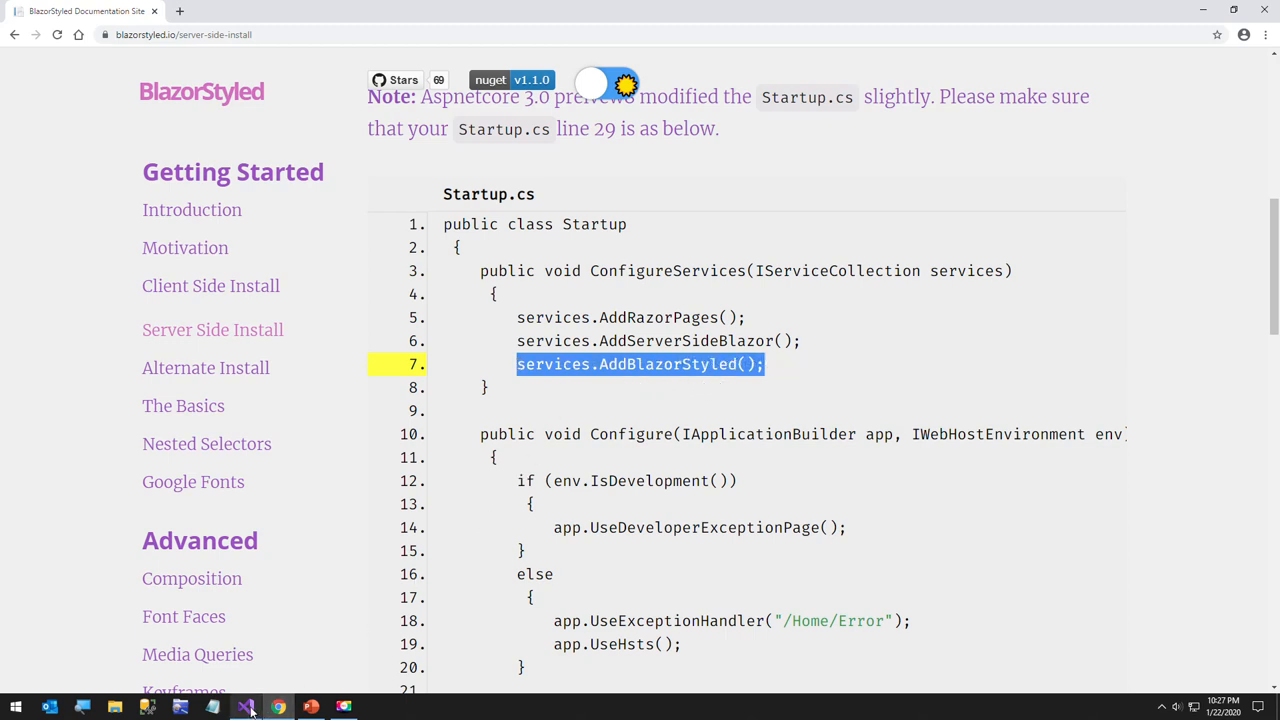
Step: Open _Host.cshtml, select its ServerSideStyled render line, then open _Imports.razor
click(245, 707)
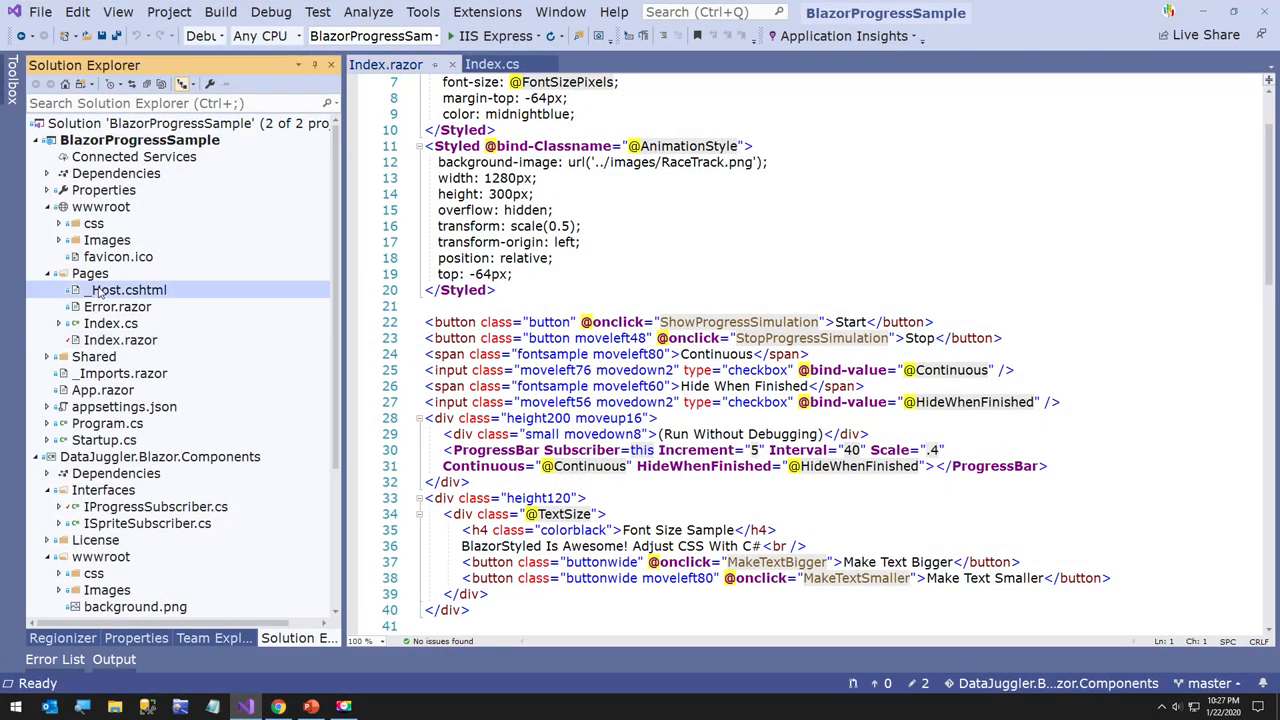
double_click(127, 290)
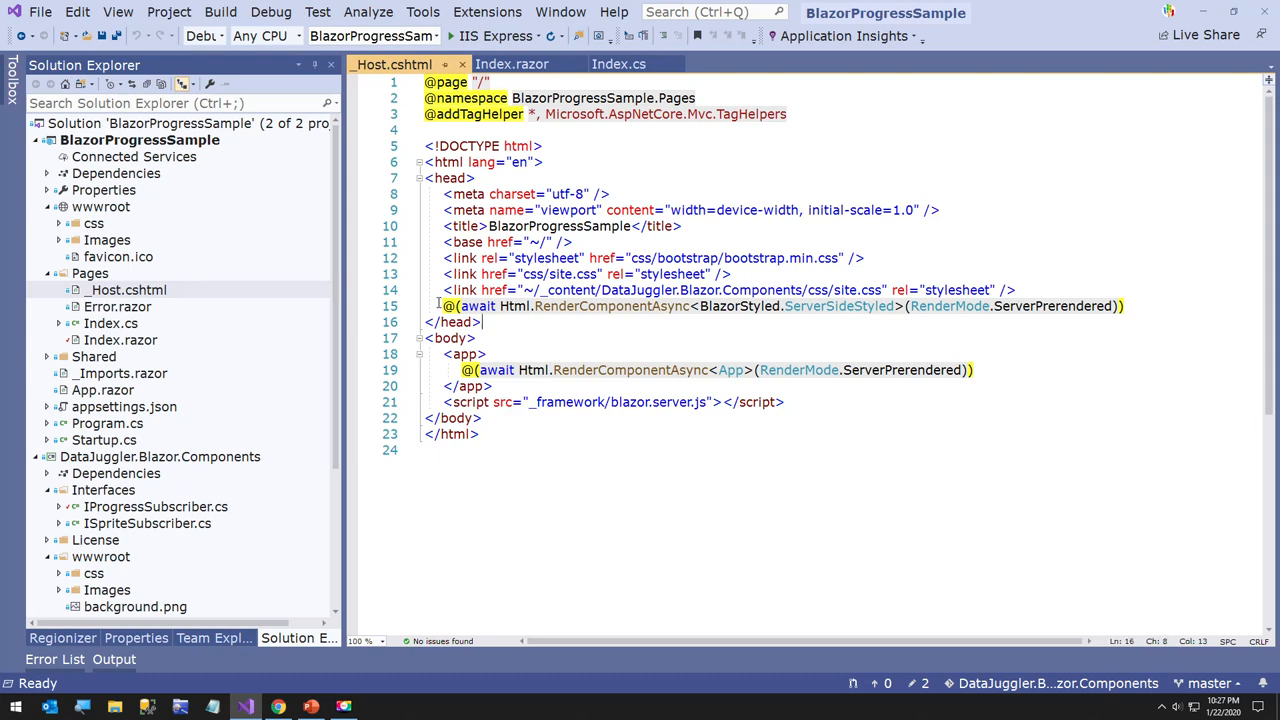
click(1124, 306)
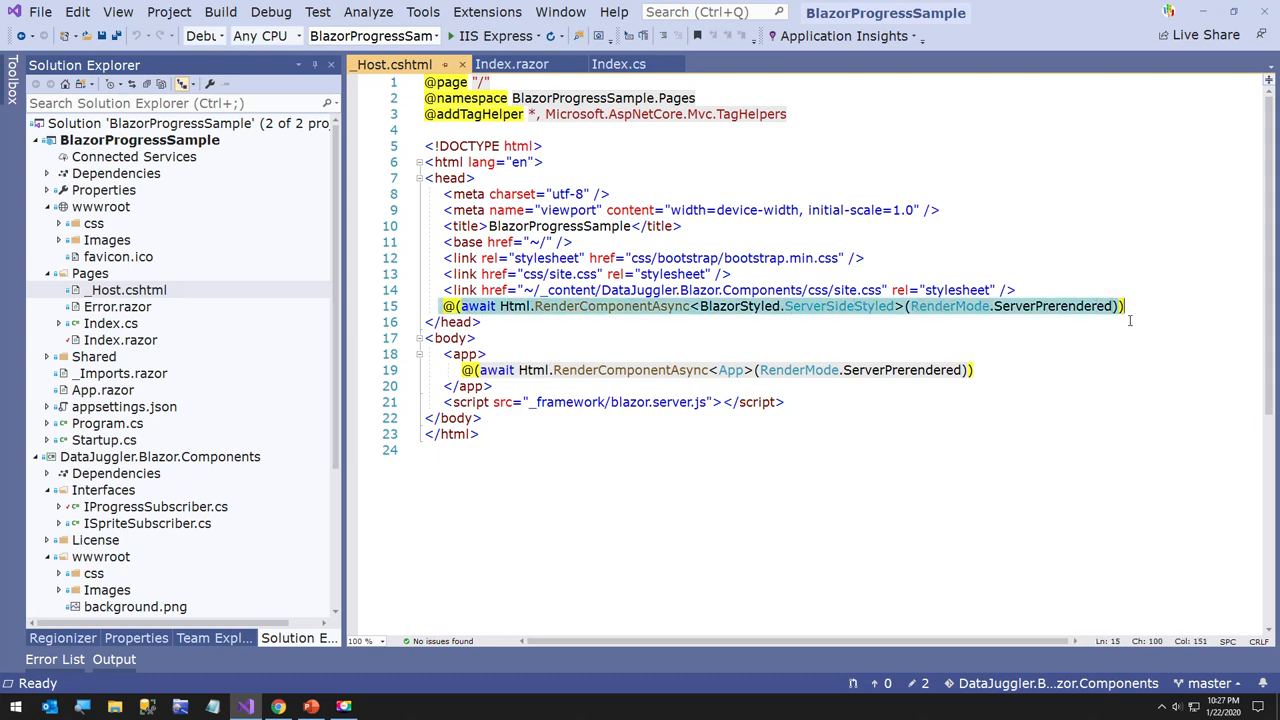
click(547, 322)
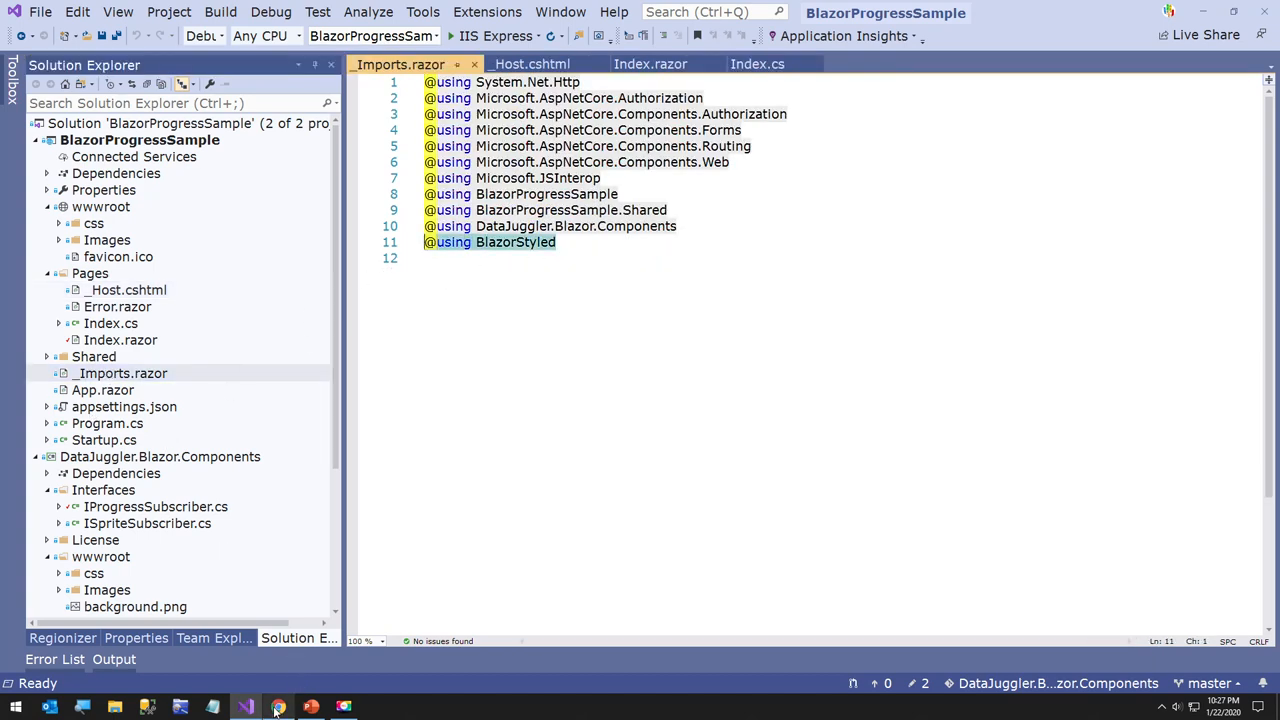
click(278, 707)
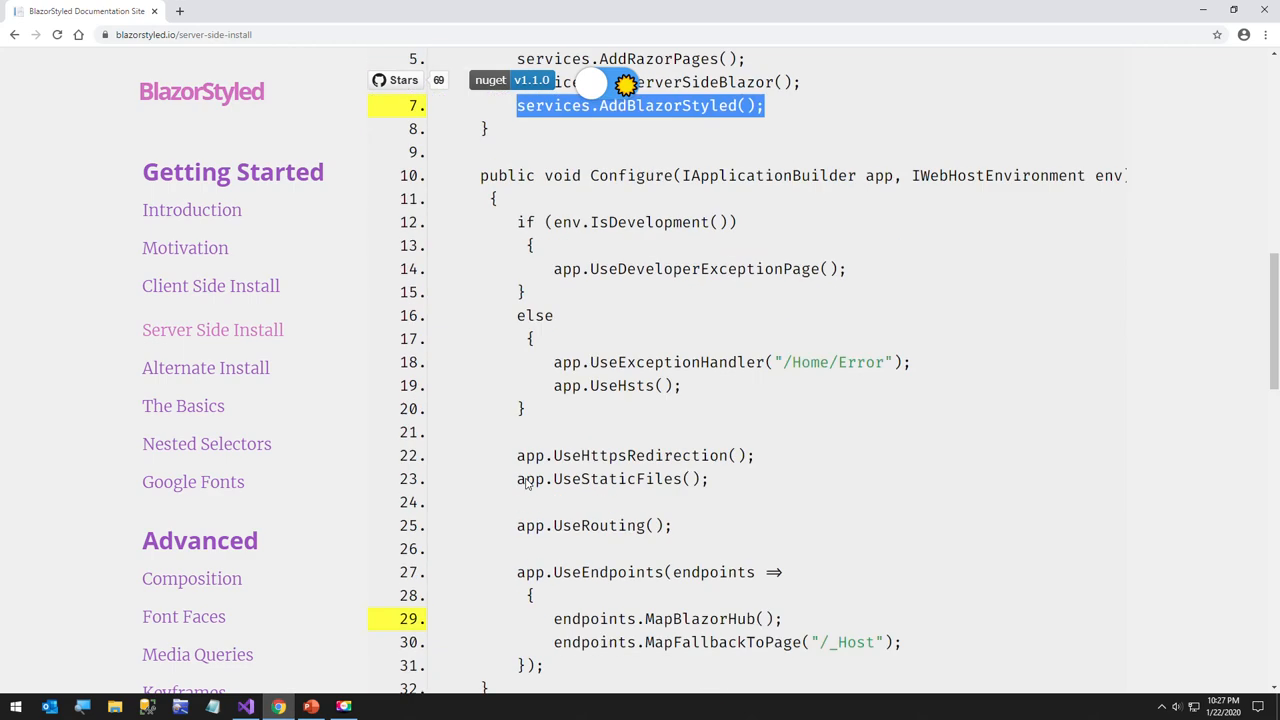
scroll(down, 3)
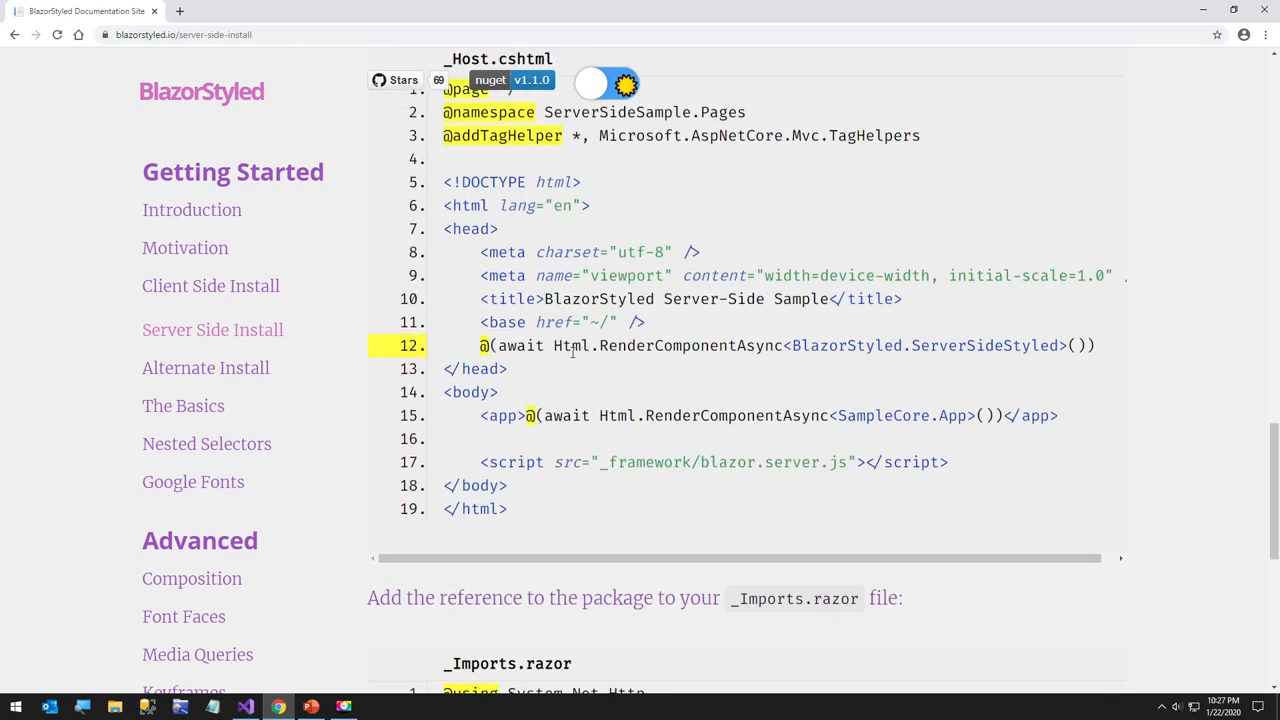
scroll(down, 3)
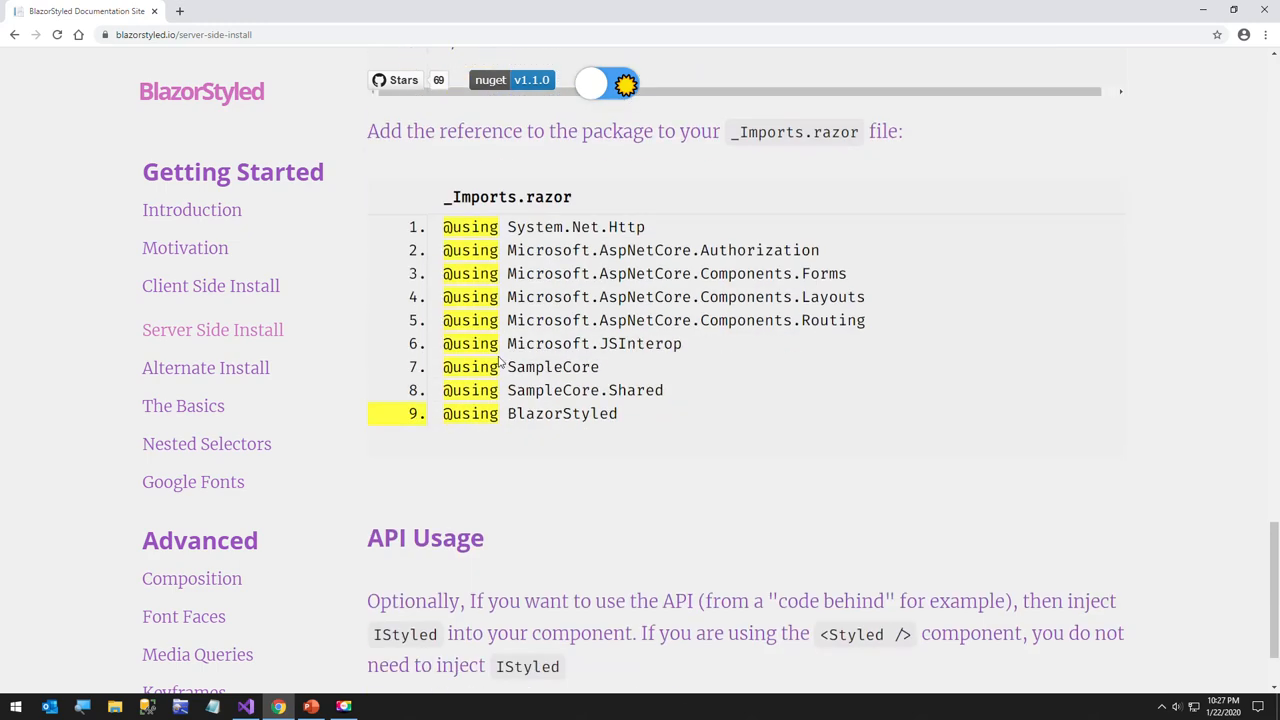
scroll(down, 3)
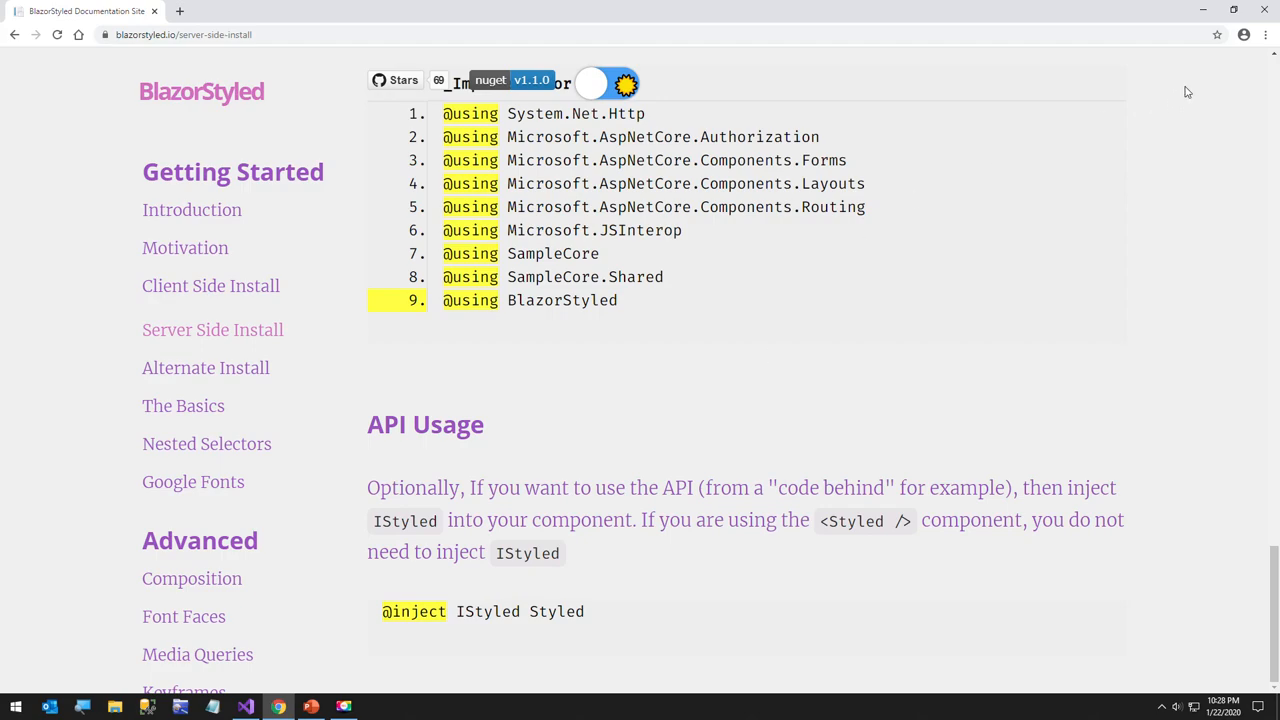
click(245, 707)
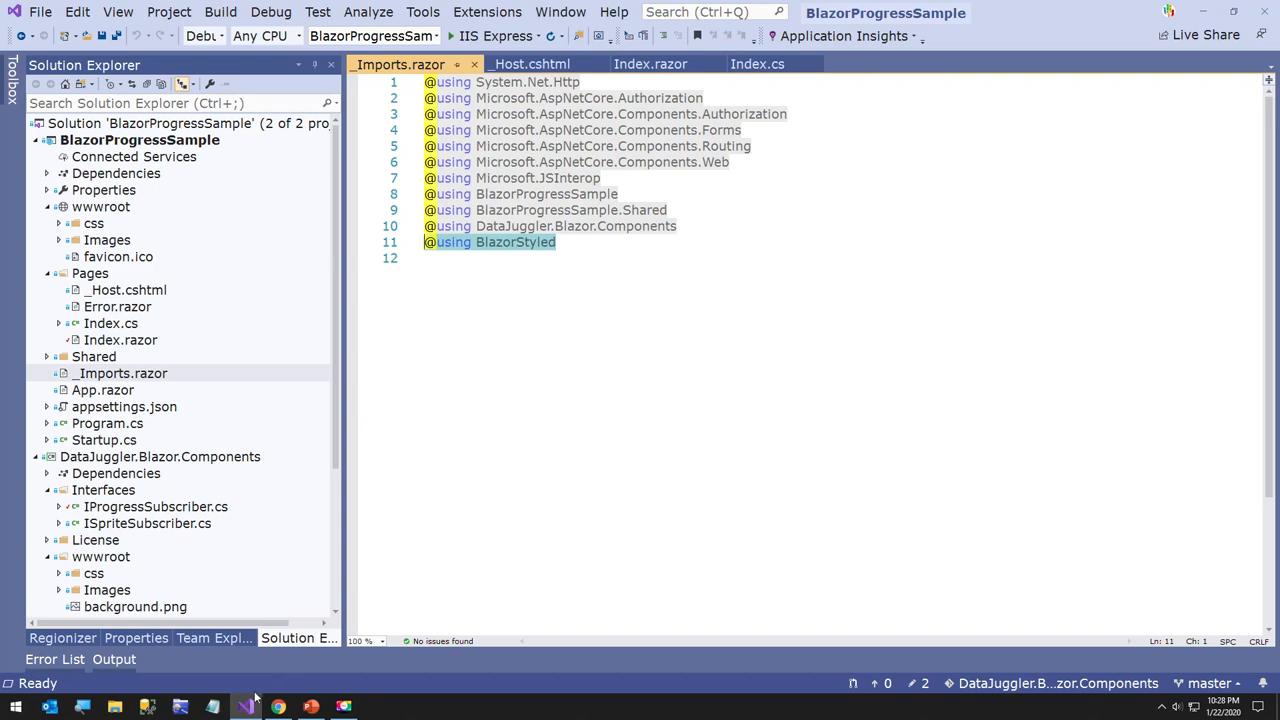
Step: Close all open documents, collapse the BlazorProgressSample tree and run the app
click(245, 707)
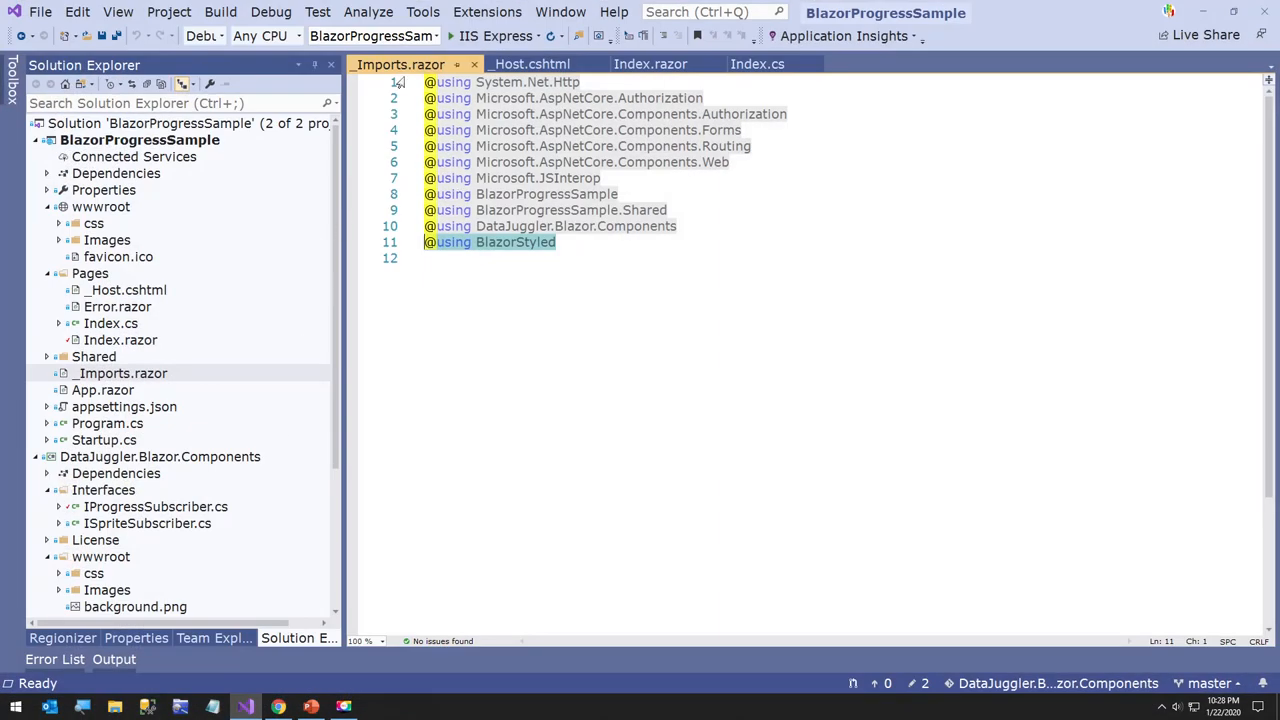
key(ctrl+s)
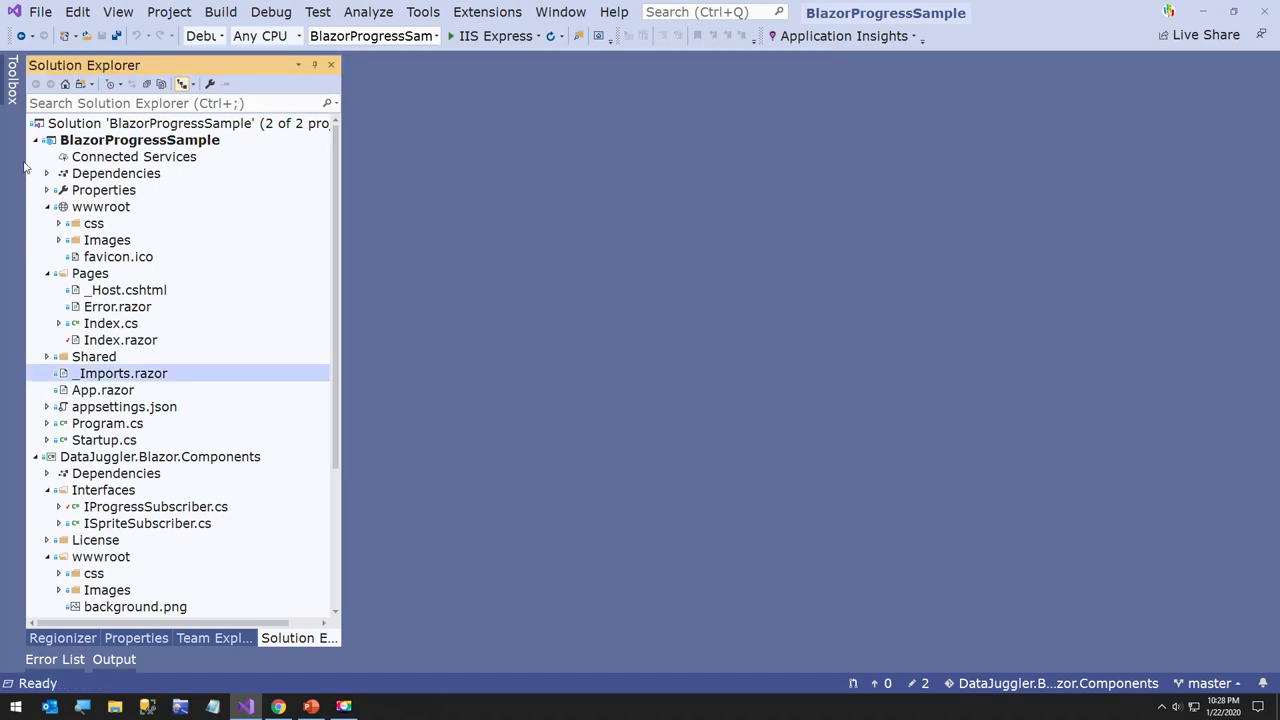
click(34, 139)
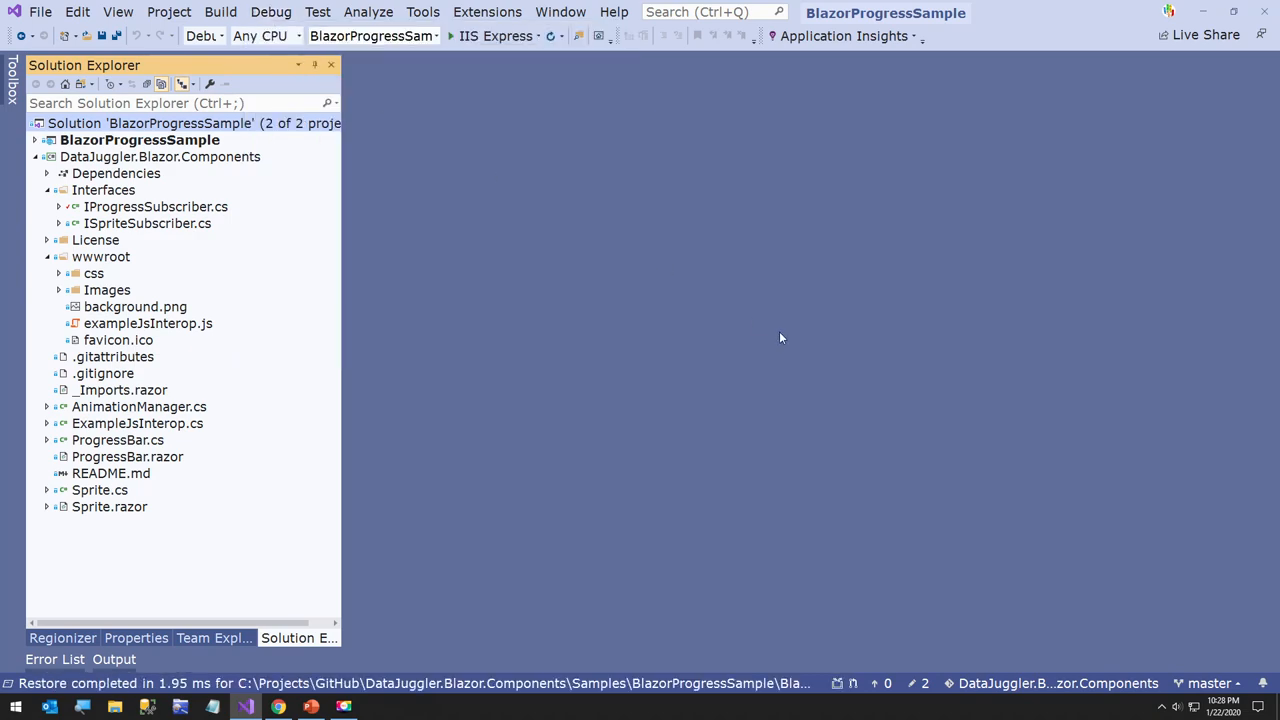
click(278, 707)
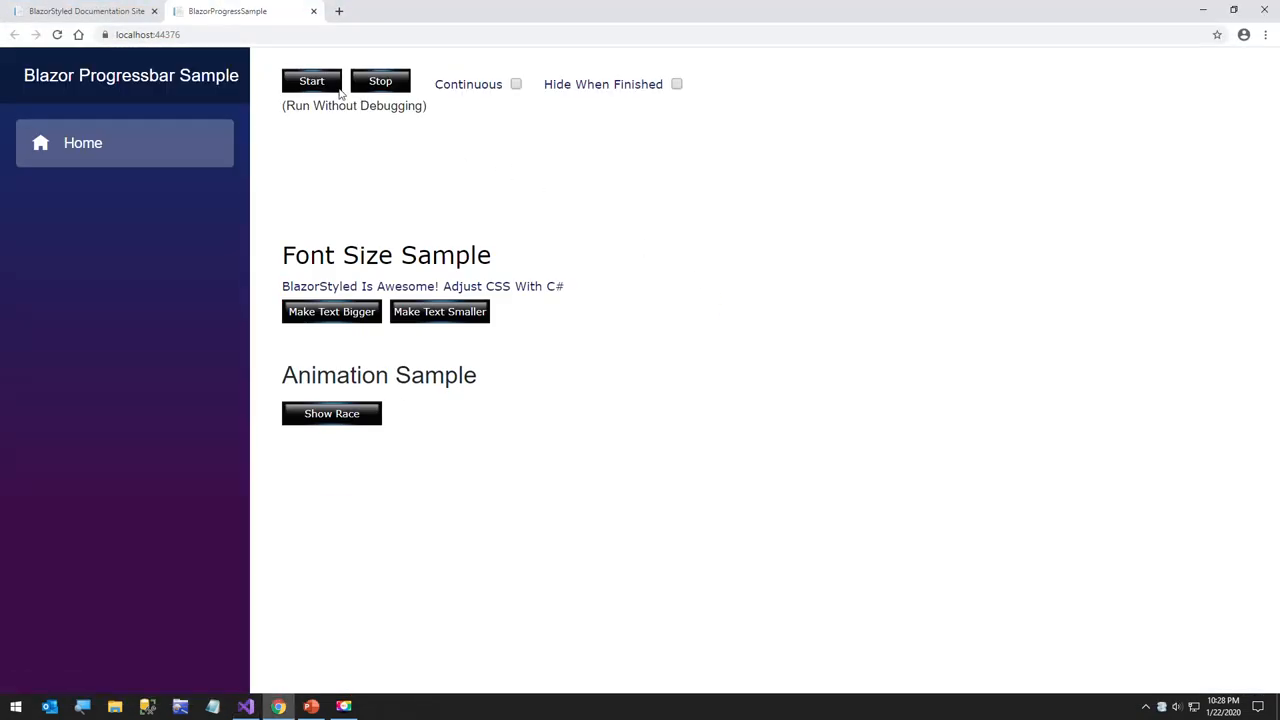
Step: Run the progress bar simulation, then rerun it with continuous progress turned on
click(311, 81)
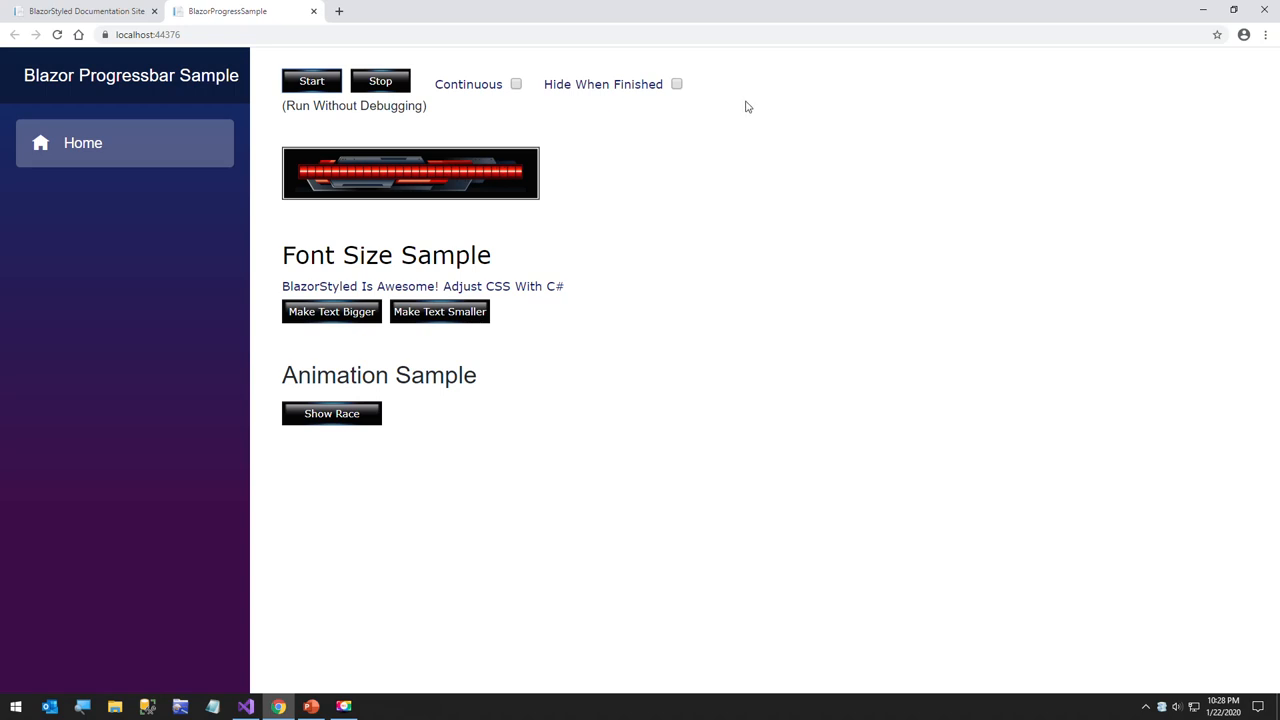
mouse_move(591, 118)
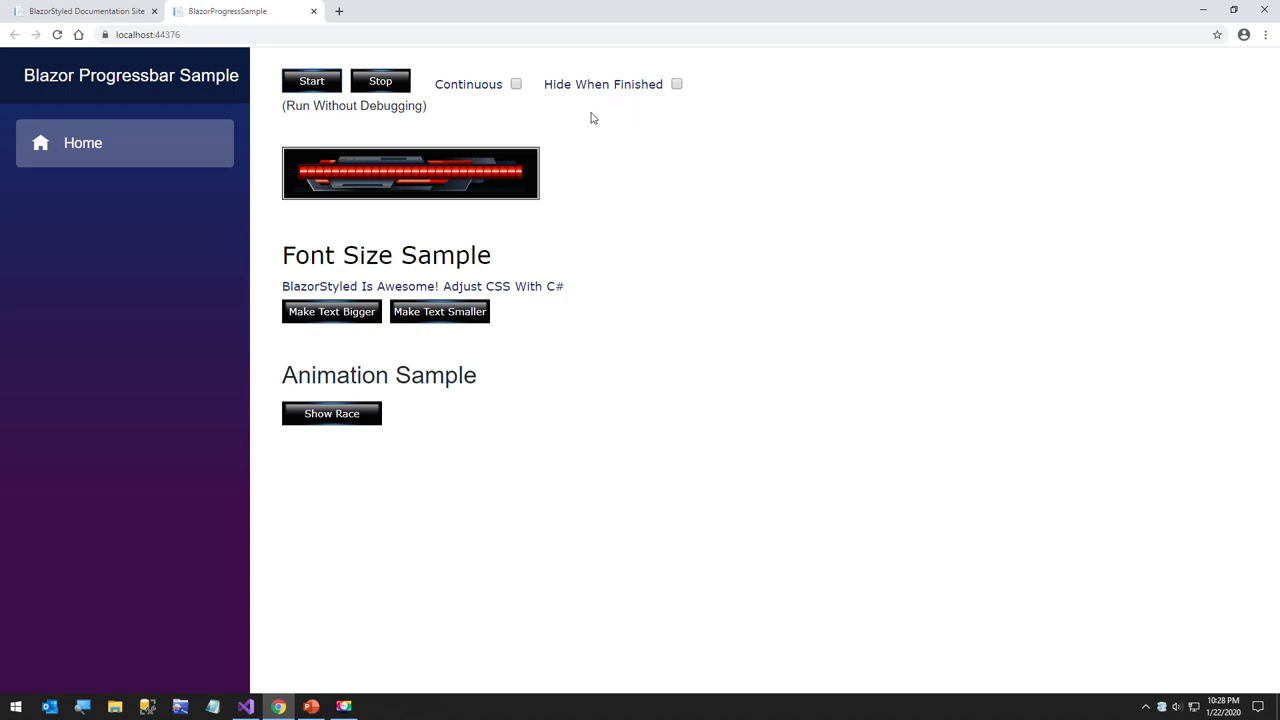
click(516, 84)
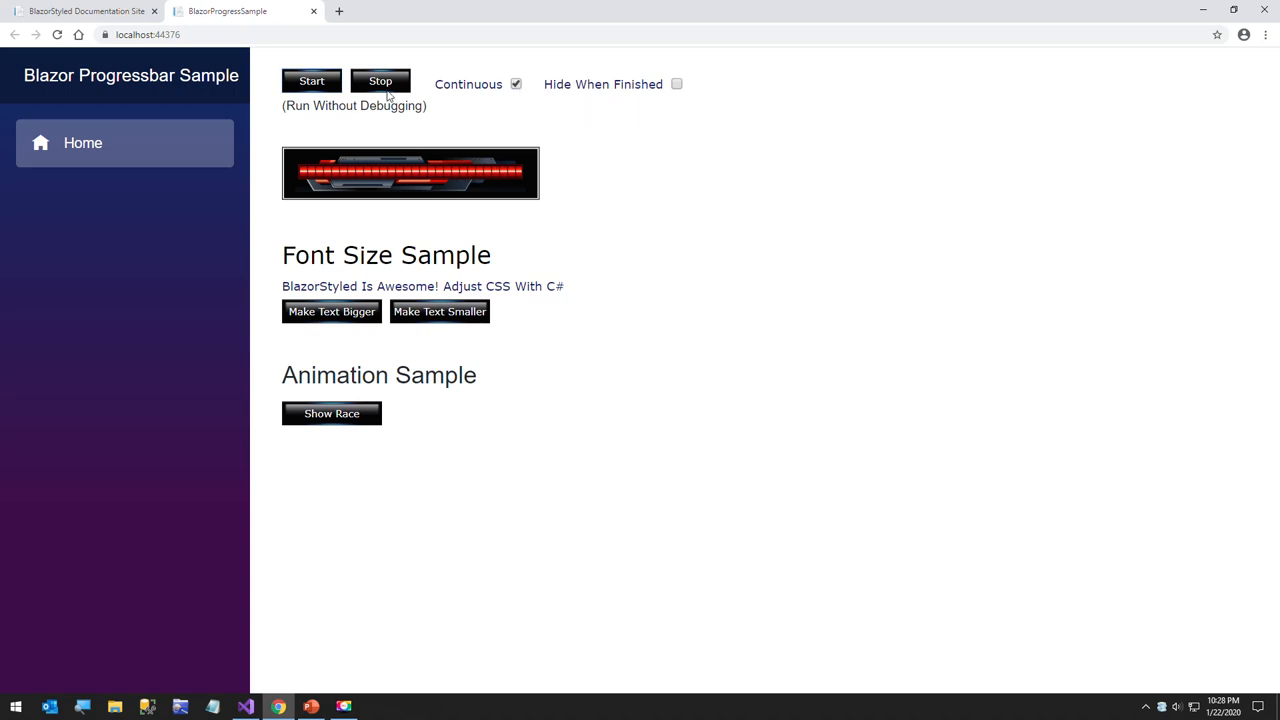
click(311, 81)
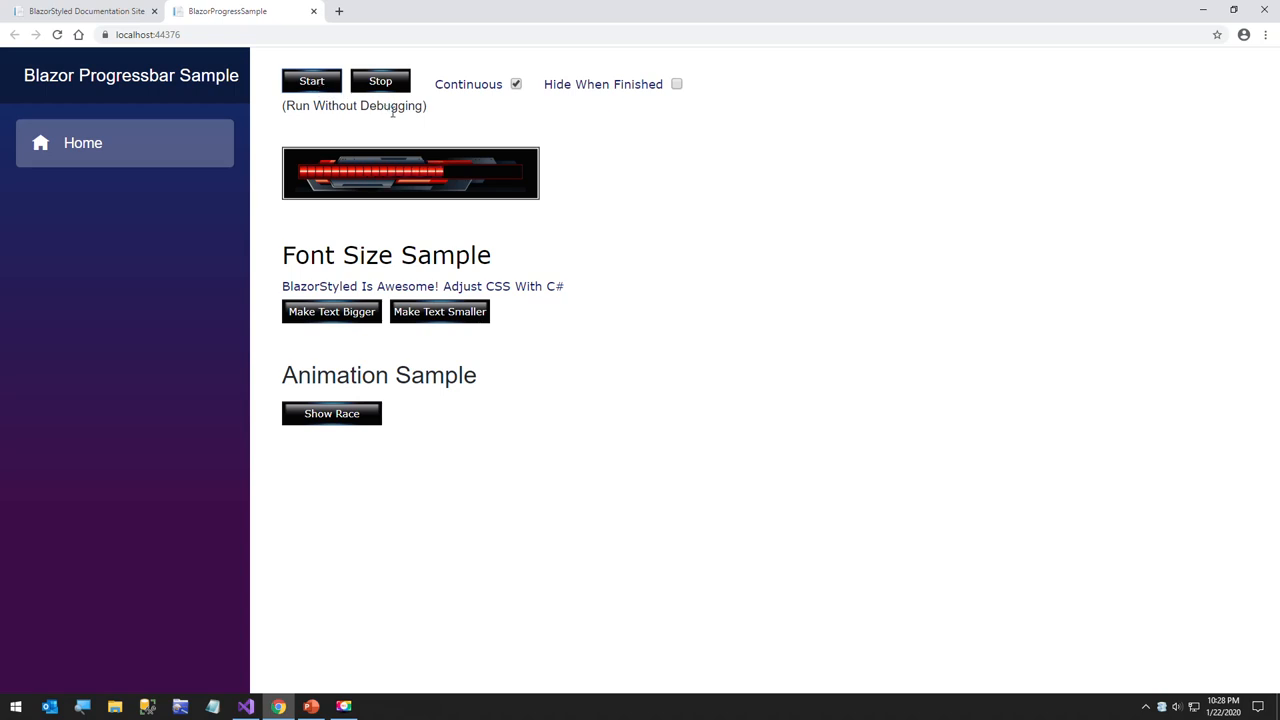
Step: Turn off continuous progress, enable hiding when finished, and run the progress bar again
click(516, 84)
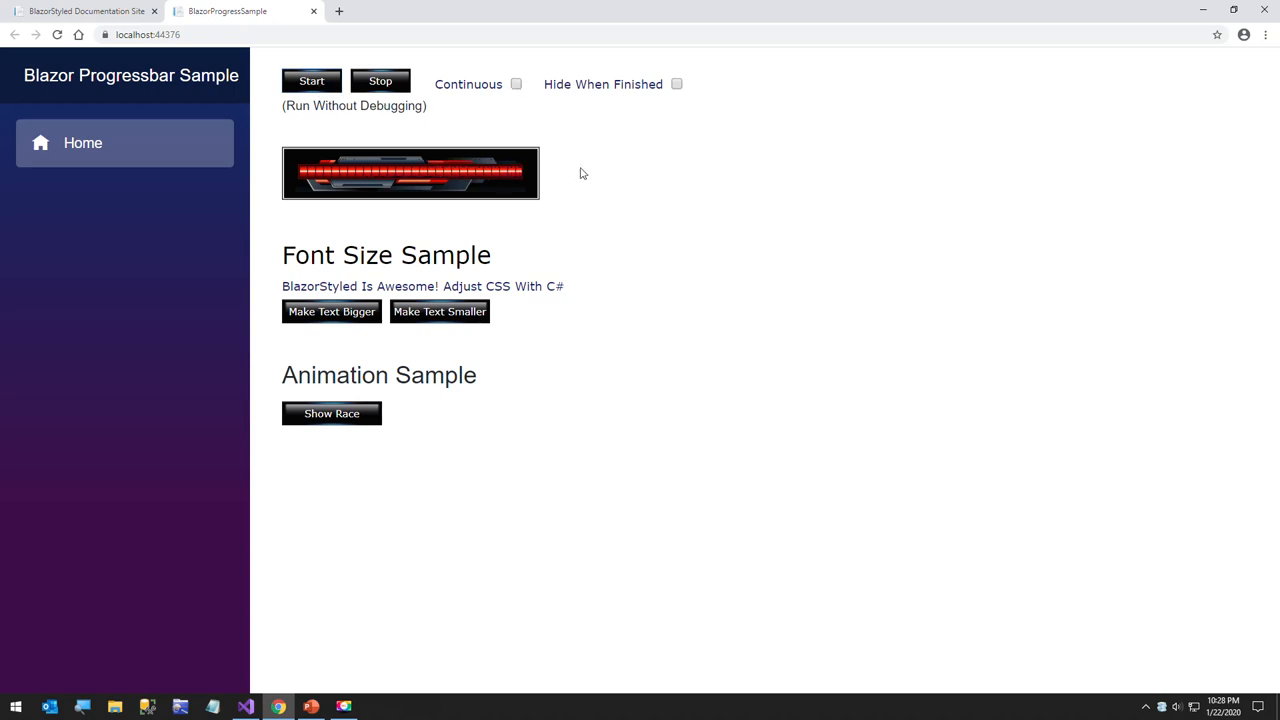
click(677, 84)
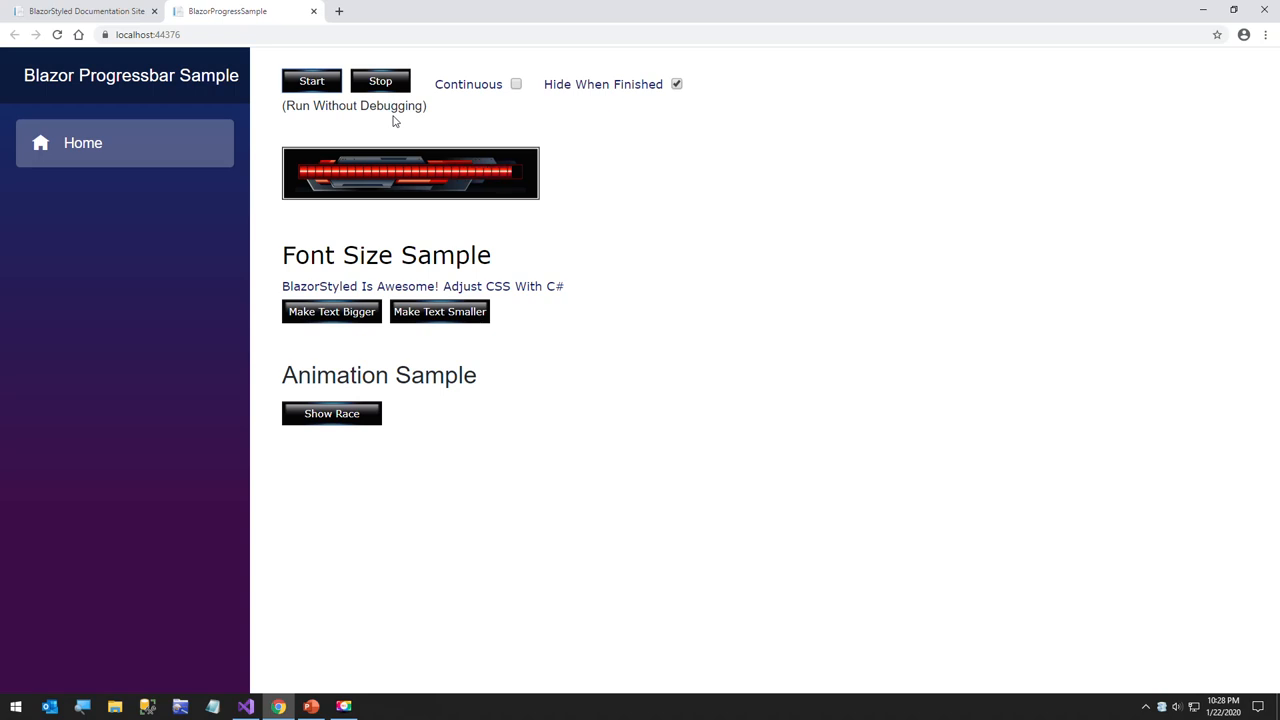
click(380, 80)
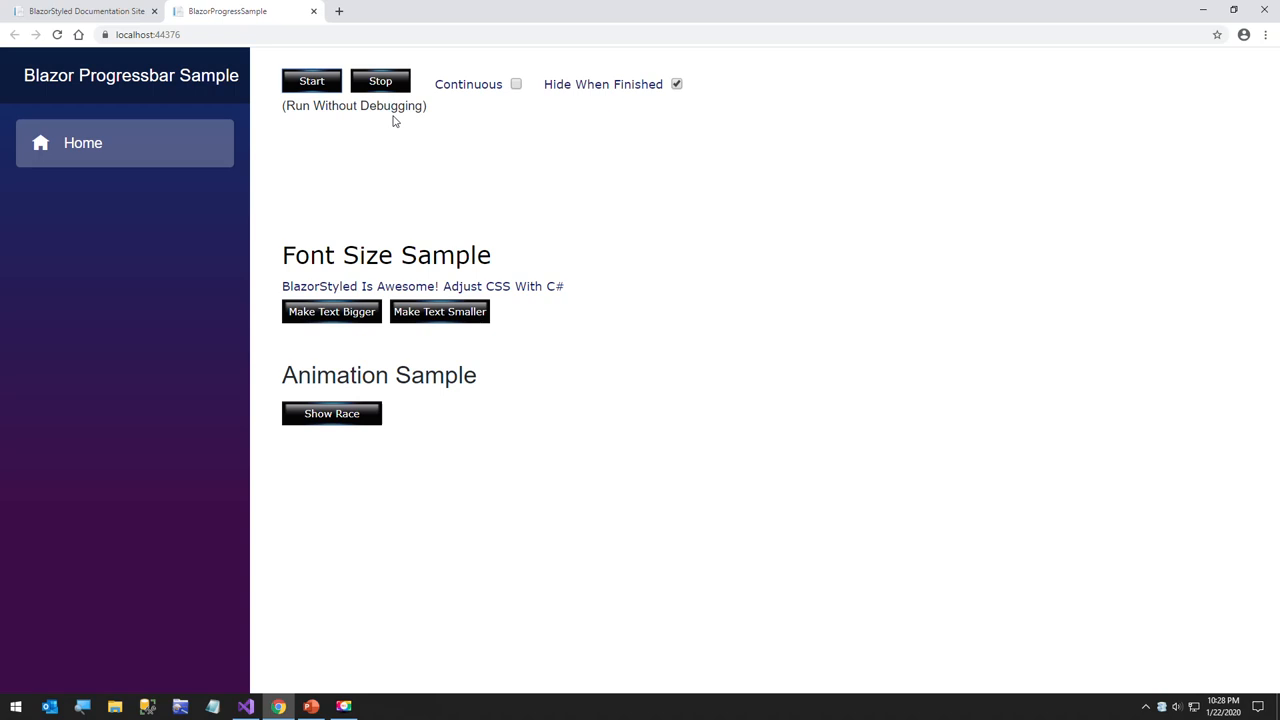
mouse_move(365, 153)
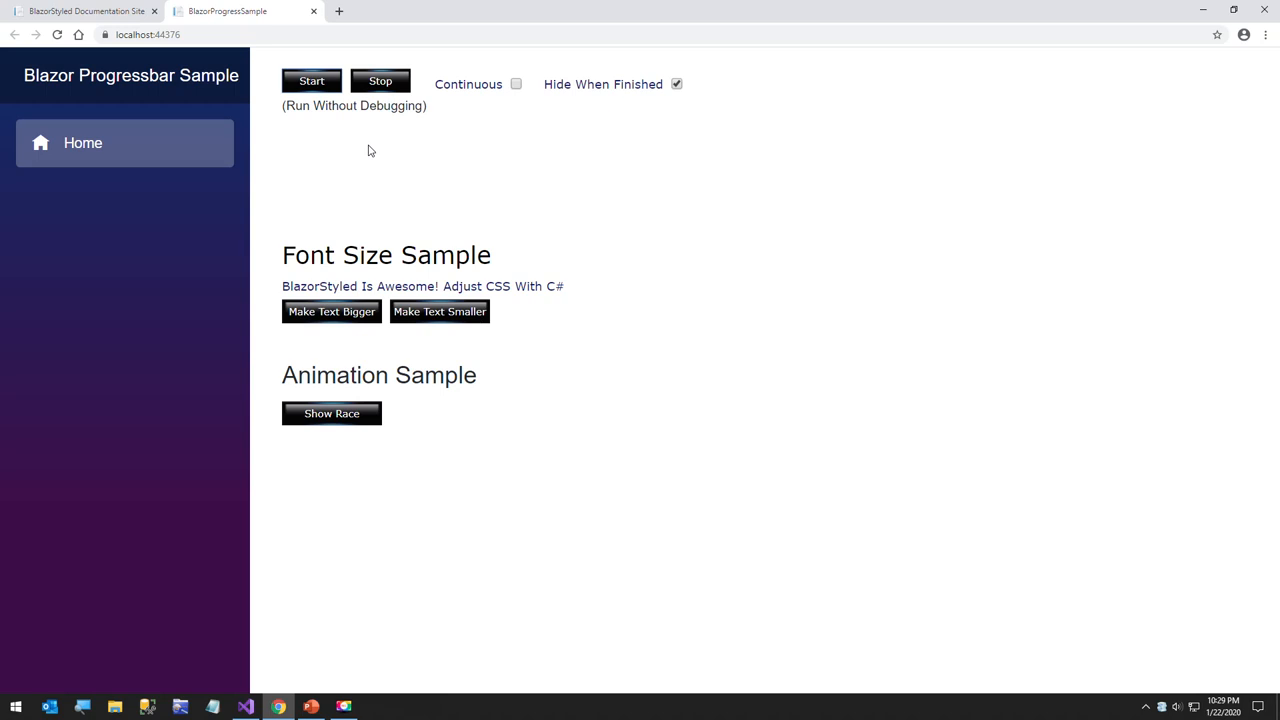
mouse_move(385, 264)
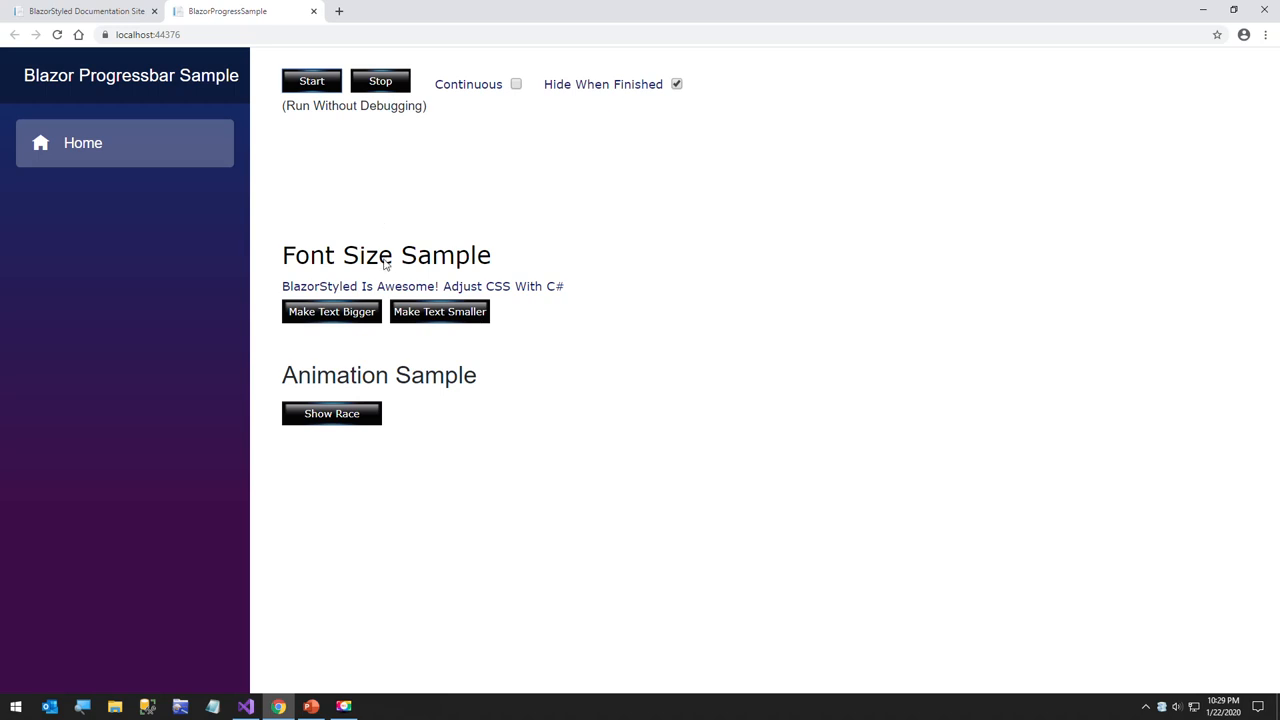
mouse_move(407, 261)
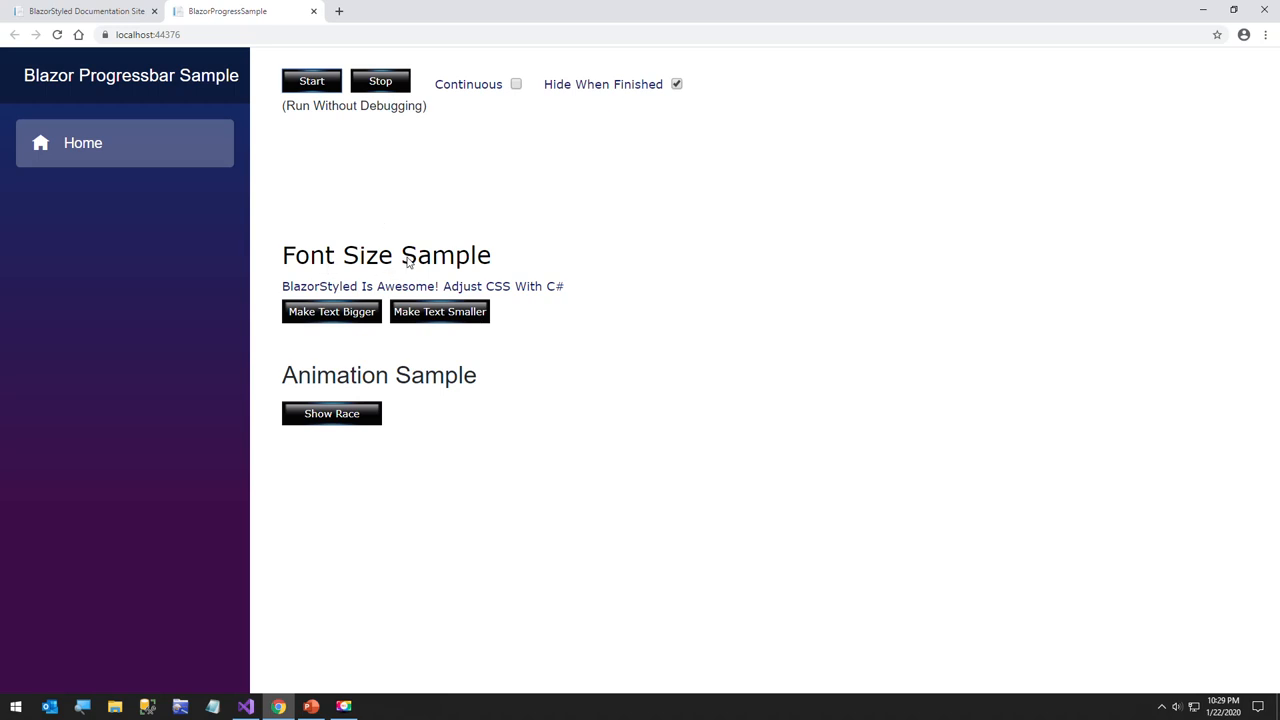
mouse_move(388, 258)
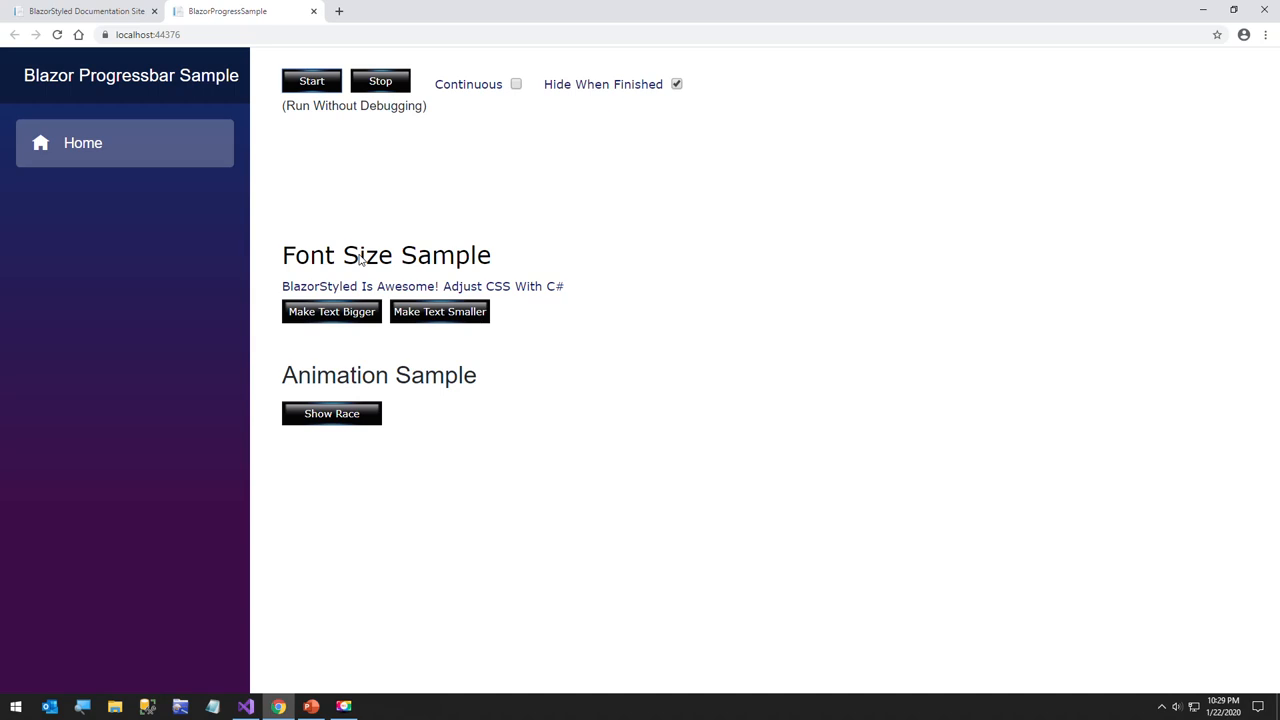
mouse_move(331, 311)
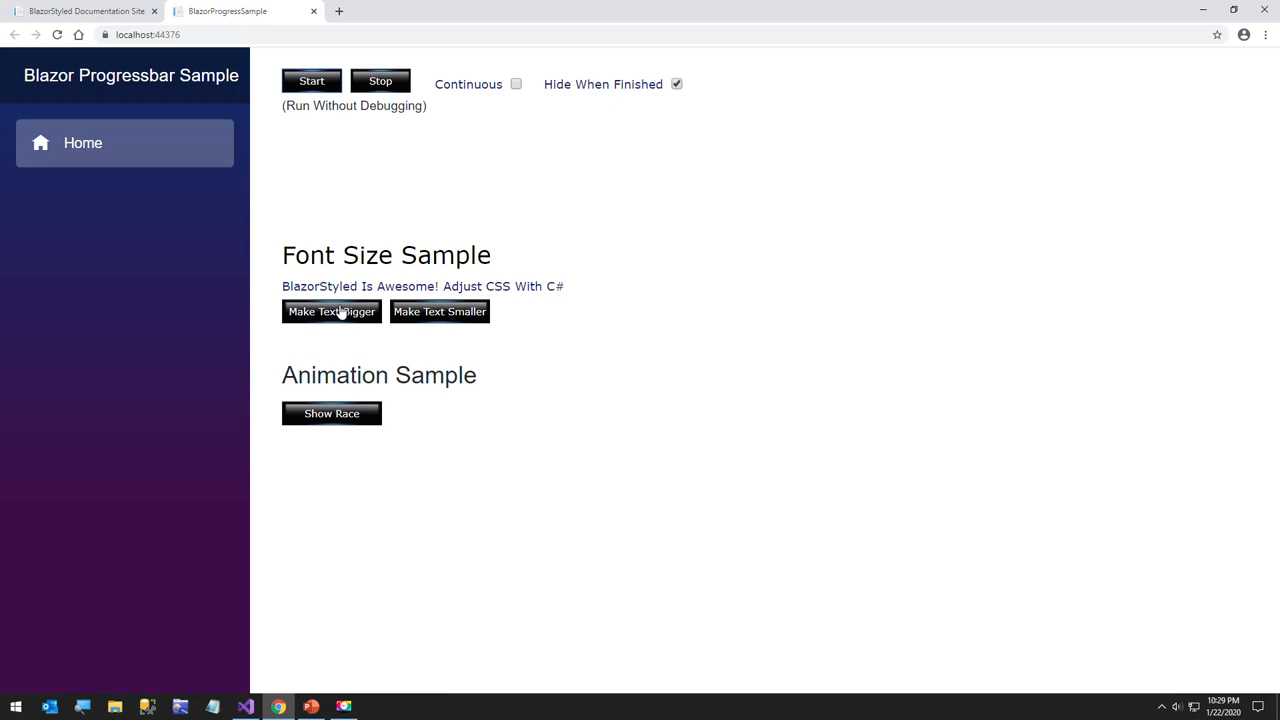
mouse_move(345, 300)
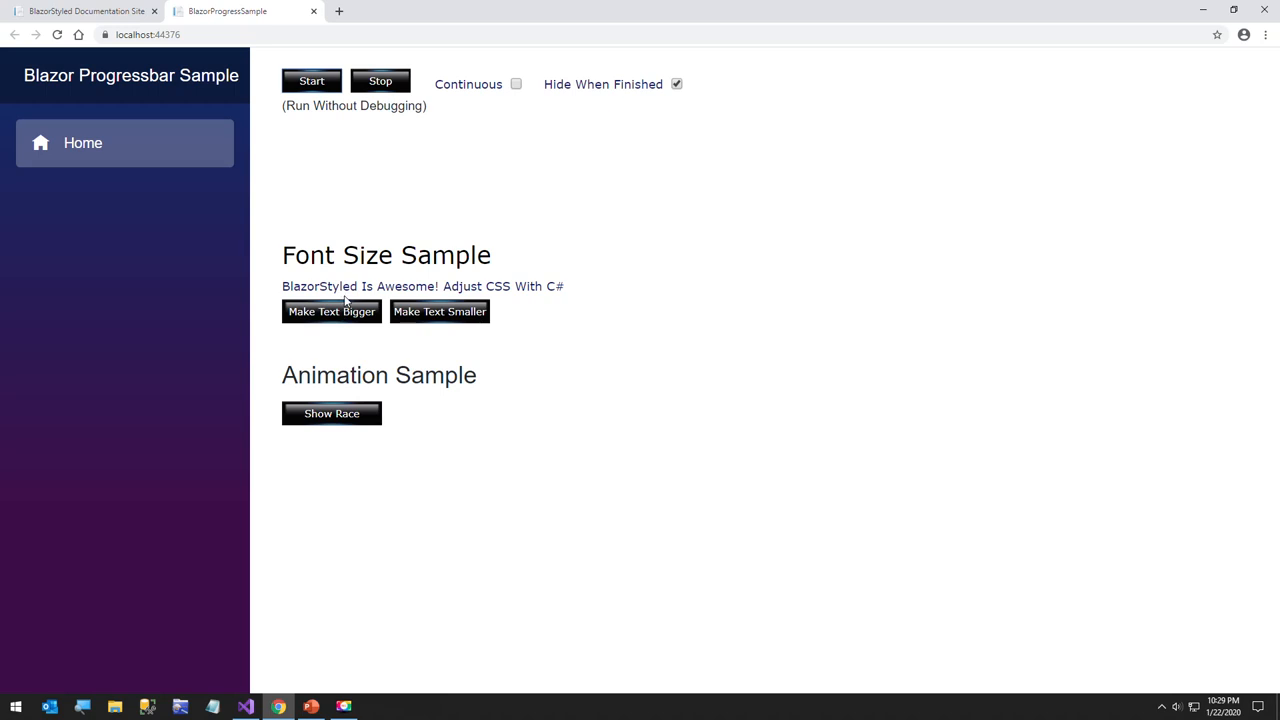
Step: Enlarge the 'BlazorStyled Is Awesome!' text, shrink it, then enlarge it again
click(331, 311)
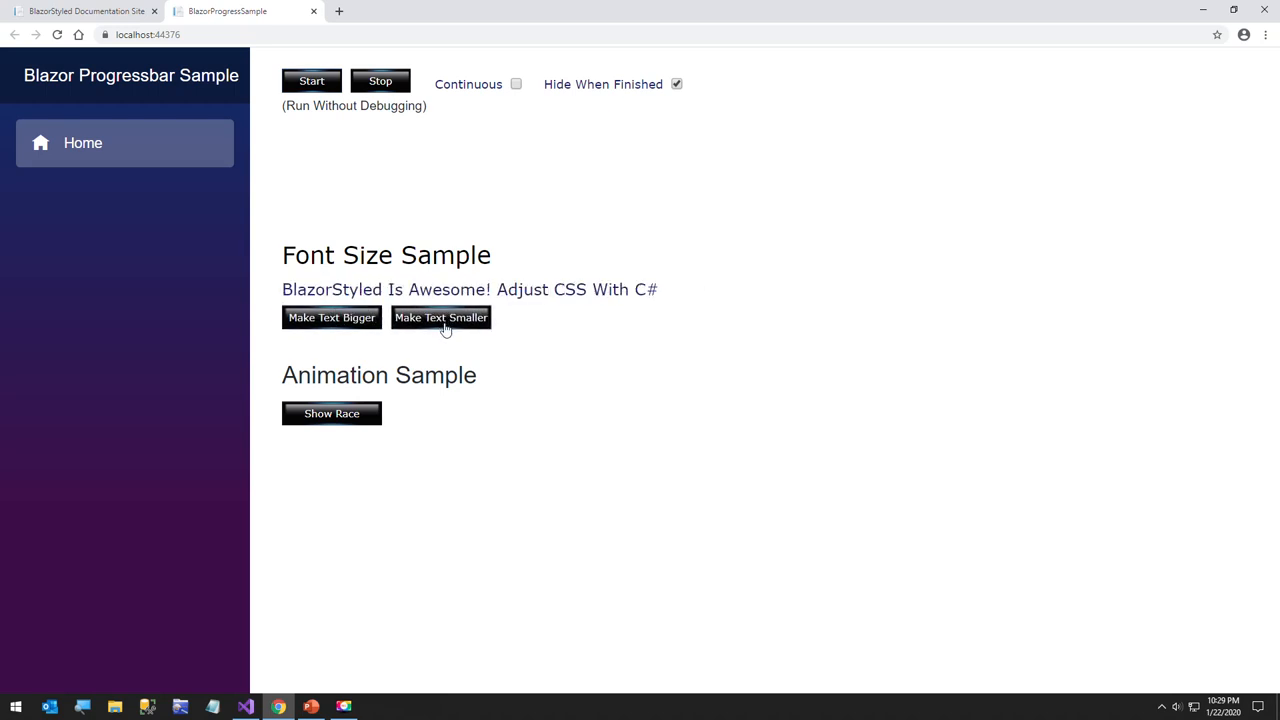
click(441, 317)
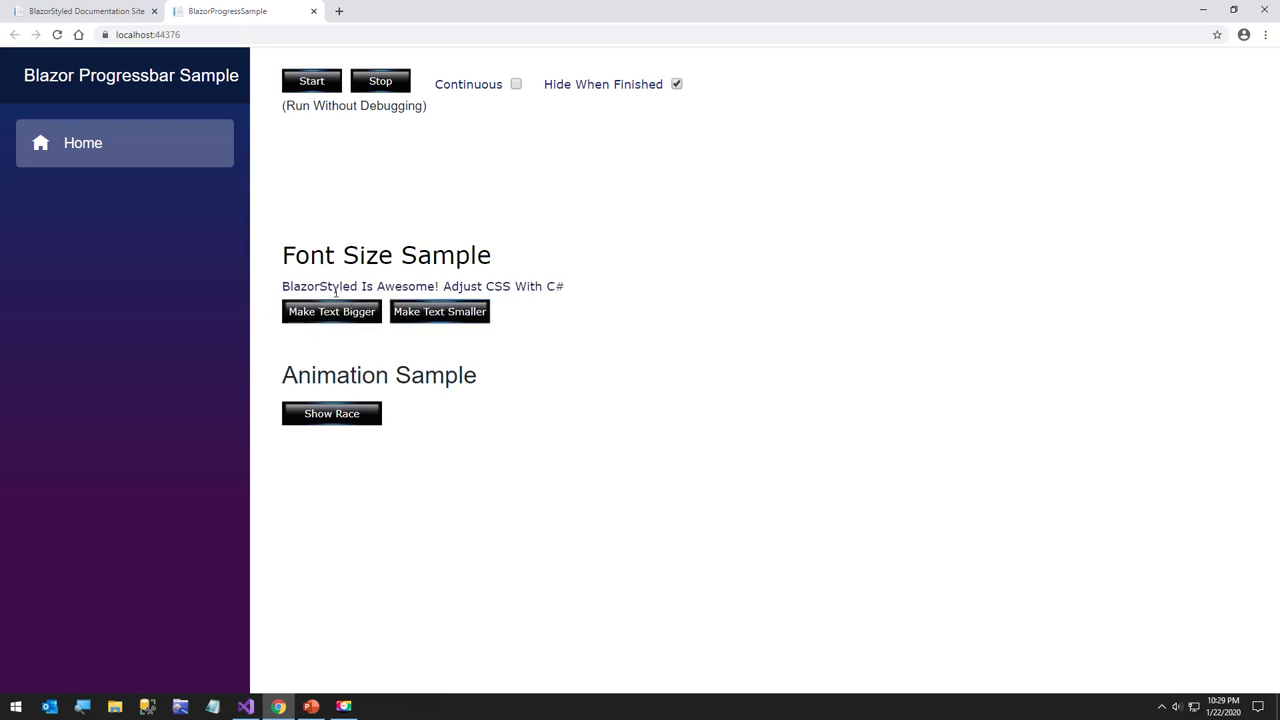
click(331, 311)
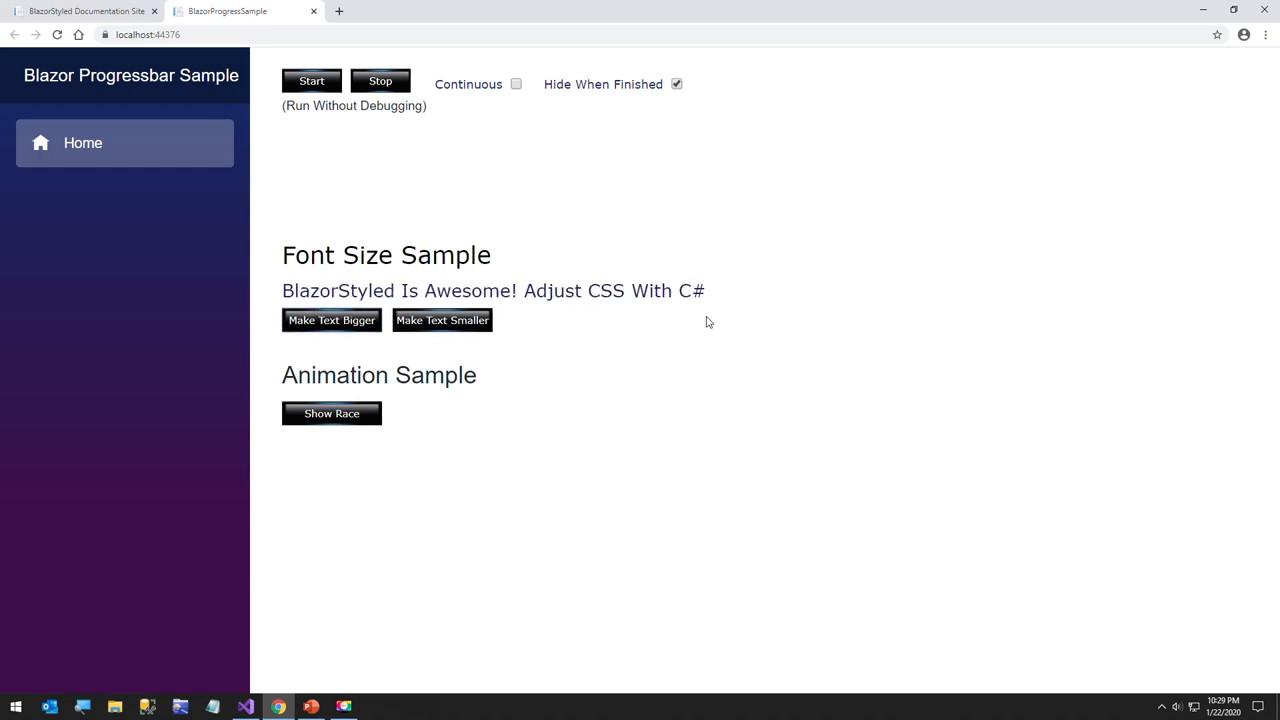
mouse_move(680, 322)
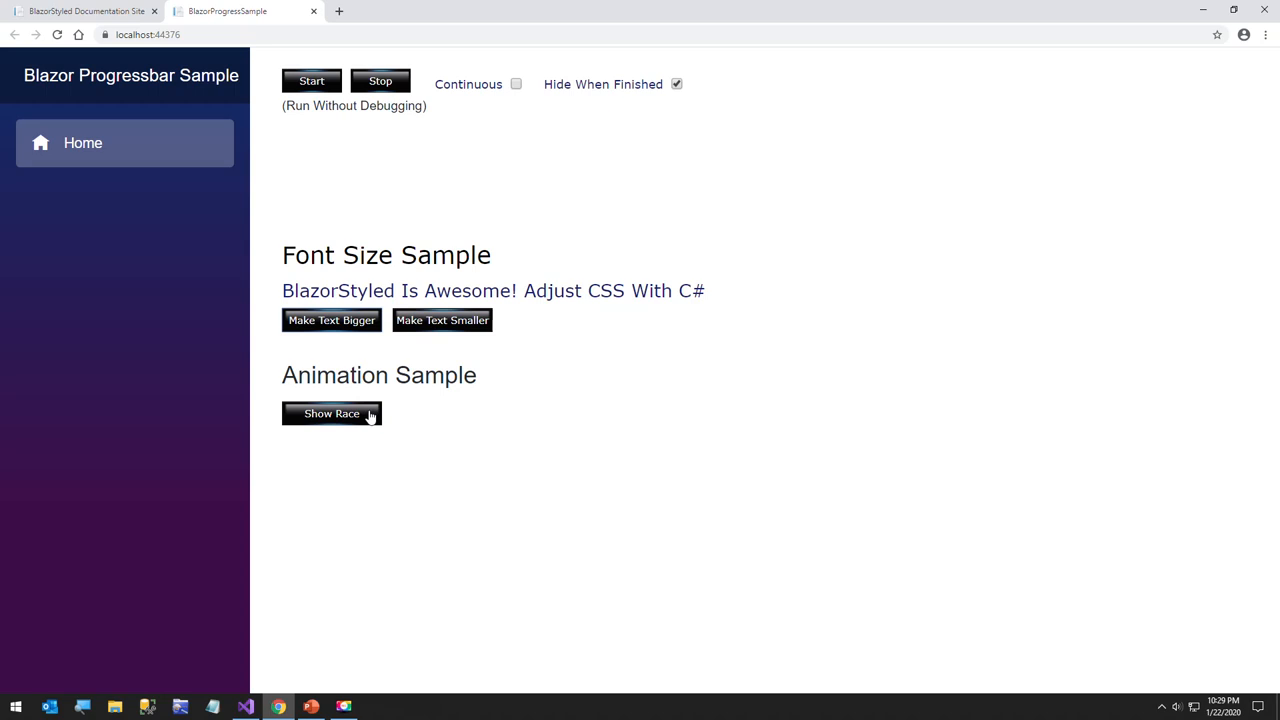
Step: Show the race track and use Race Again to send both cars to the finish
click(331, 413)
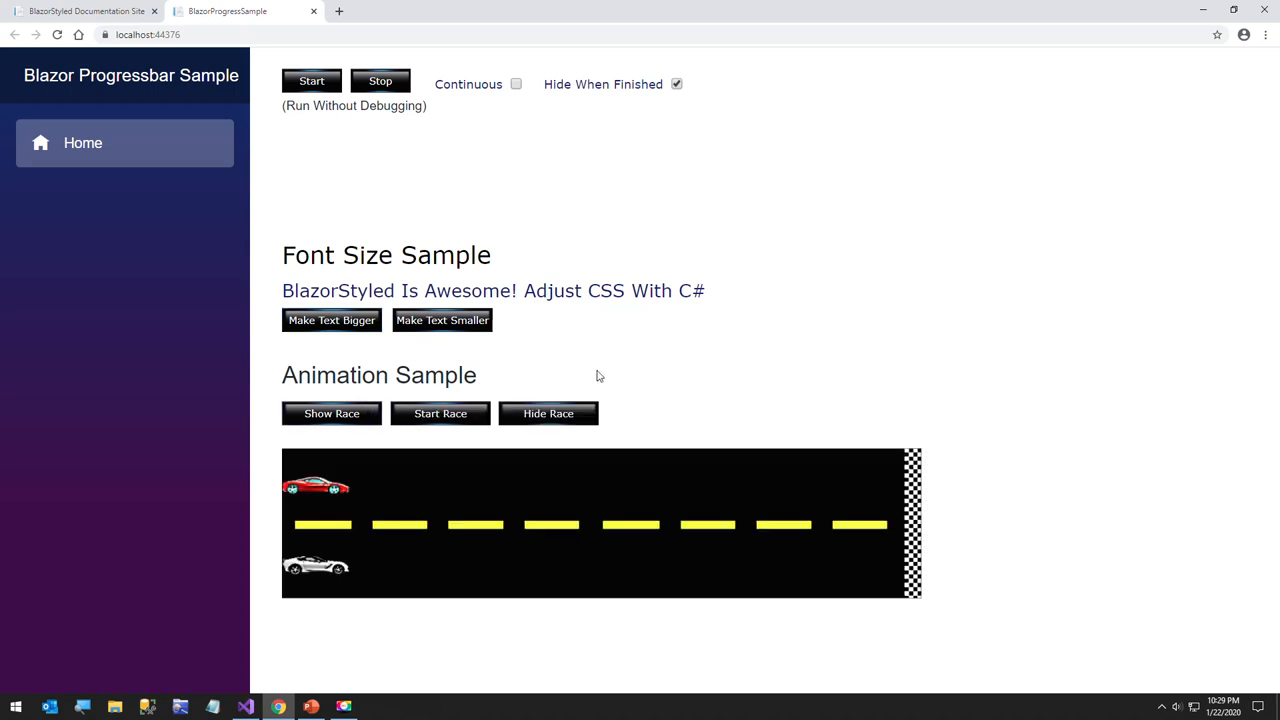
mouse_move(473, 393)
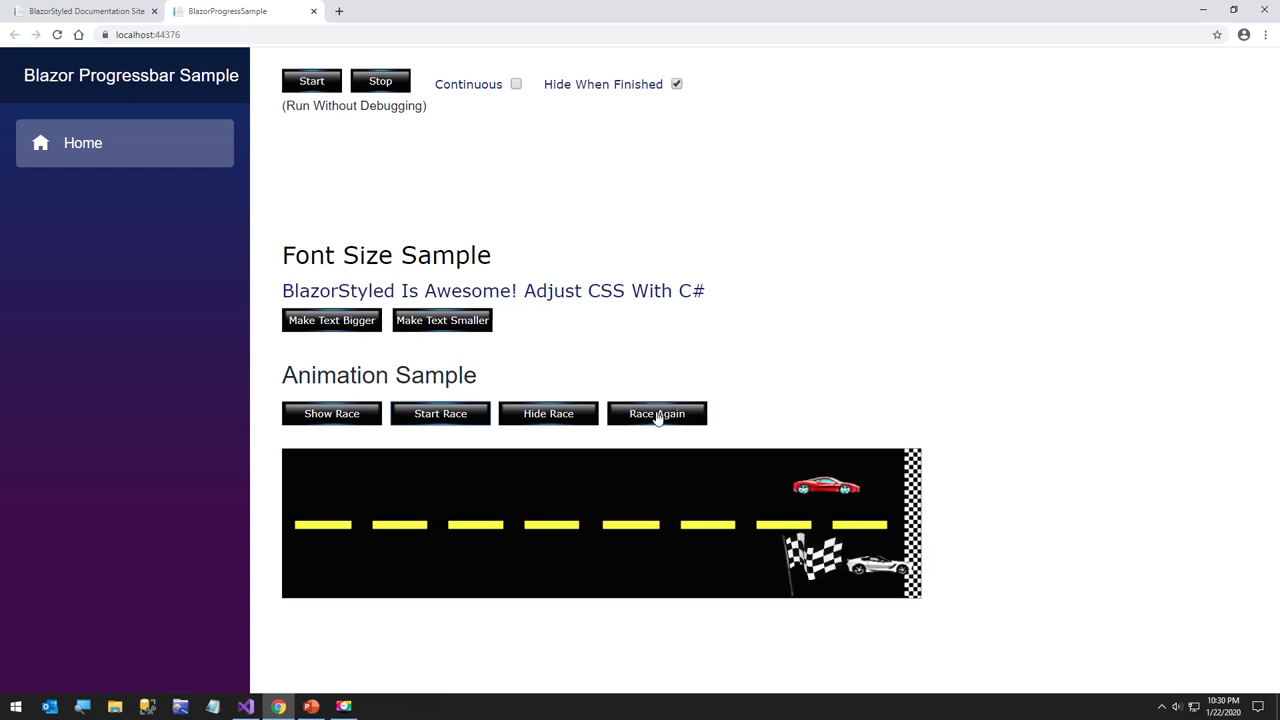
click(656, 413)
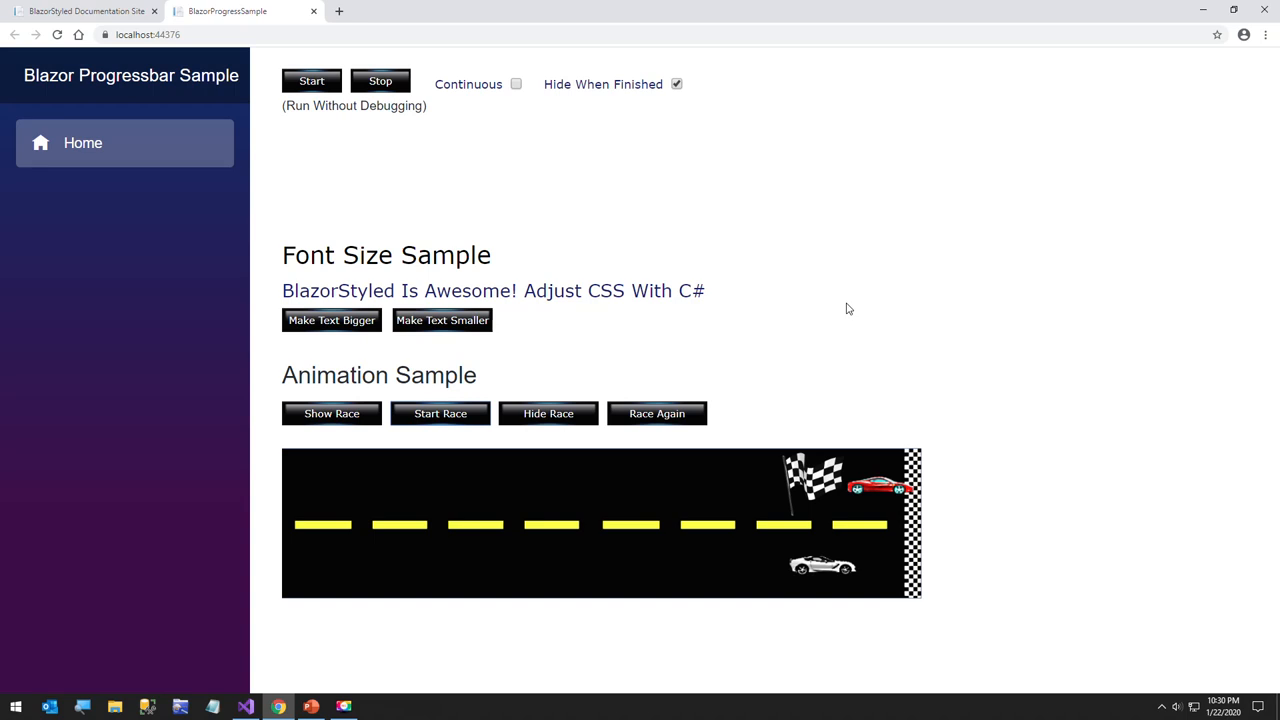
mouse_move(838, 305)
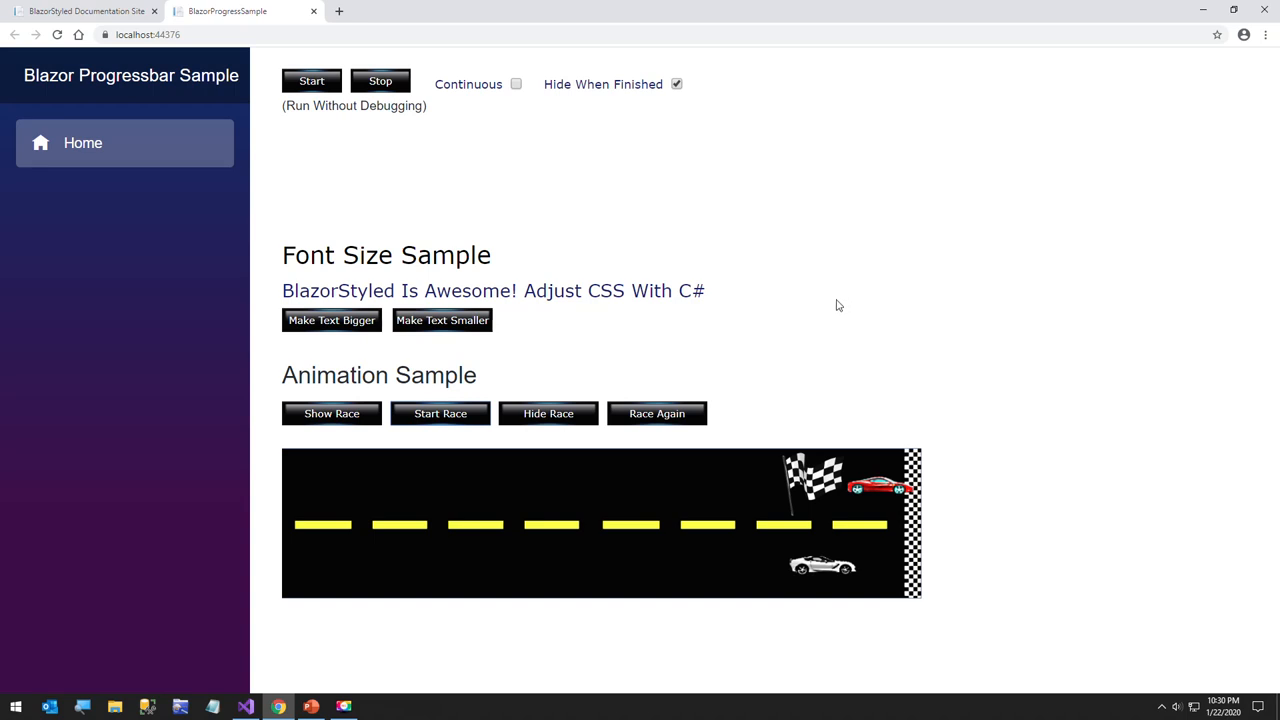
mouse_move(1118, 118)
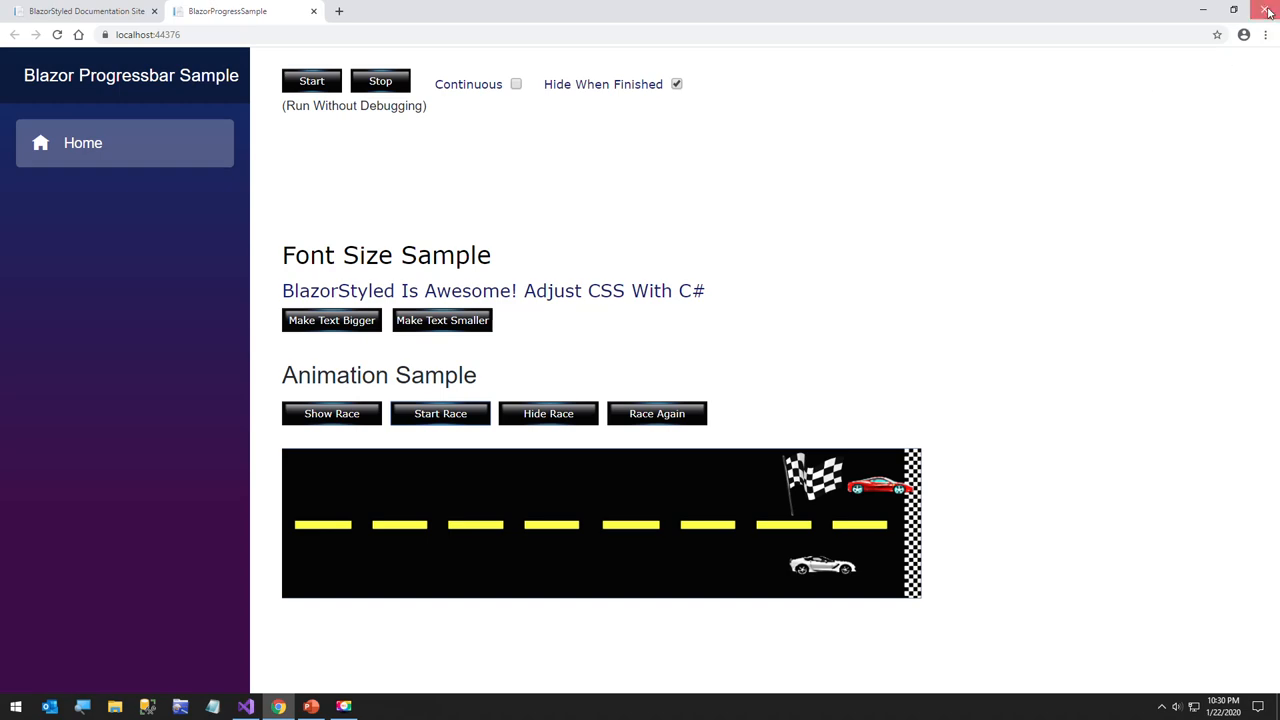
Step: Close Chrome, open Pages/Index.razor and expand the DataJuggler.Blazor.Components project
click(1268, 11)
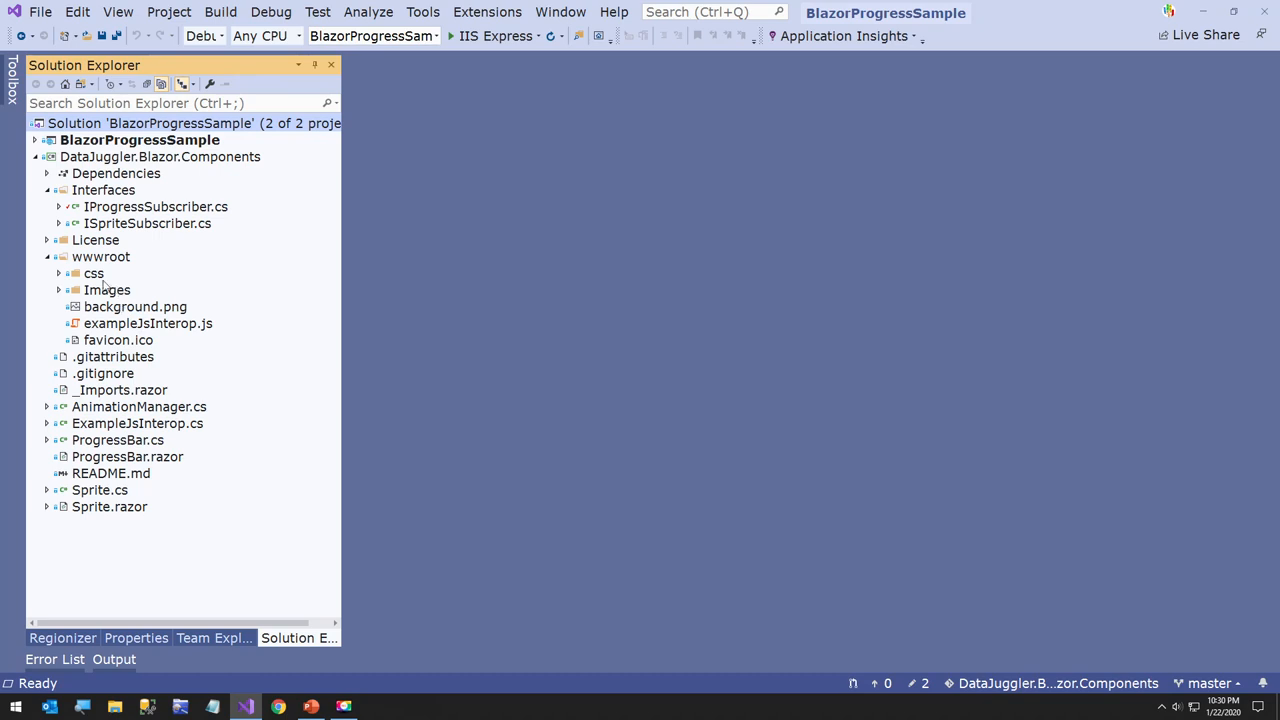
click(34, 140)
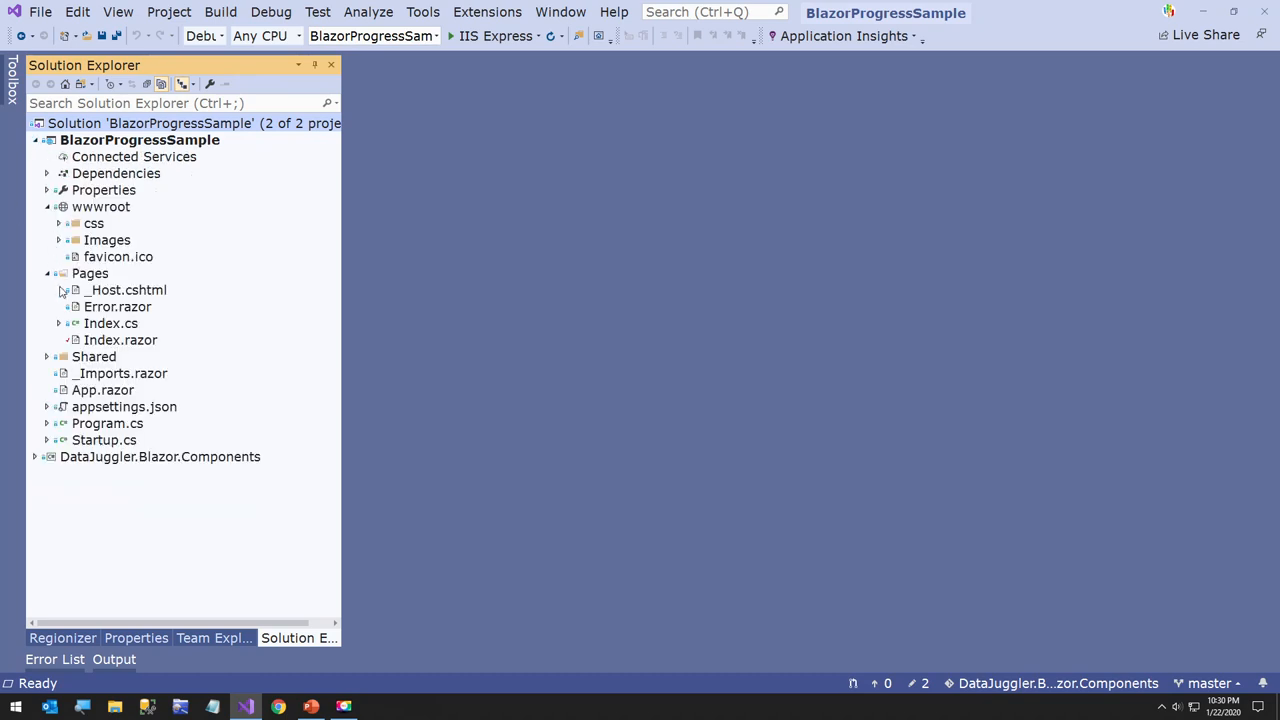
double_click(120, 340)
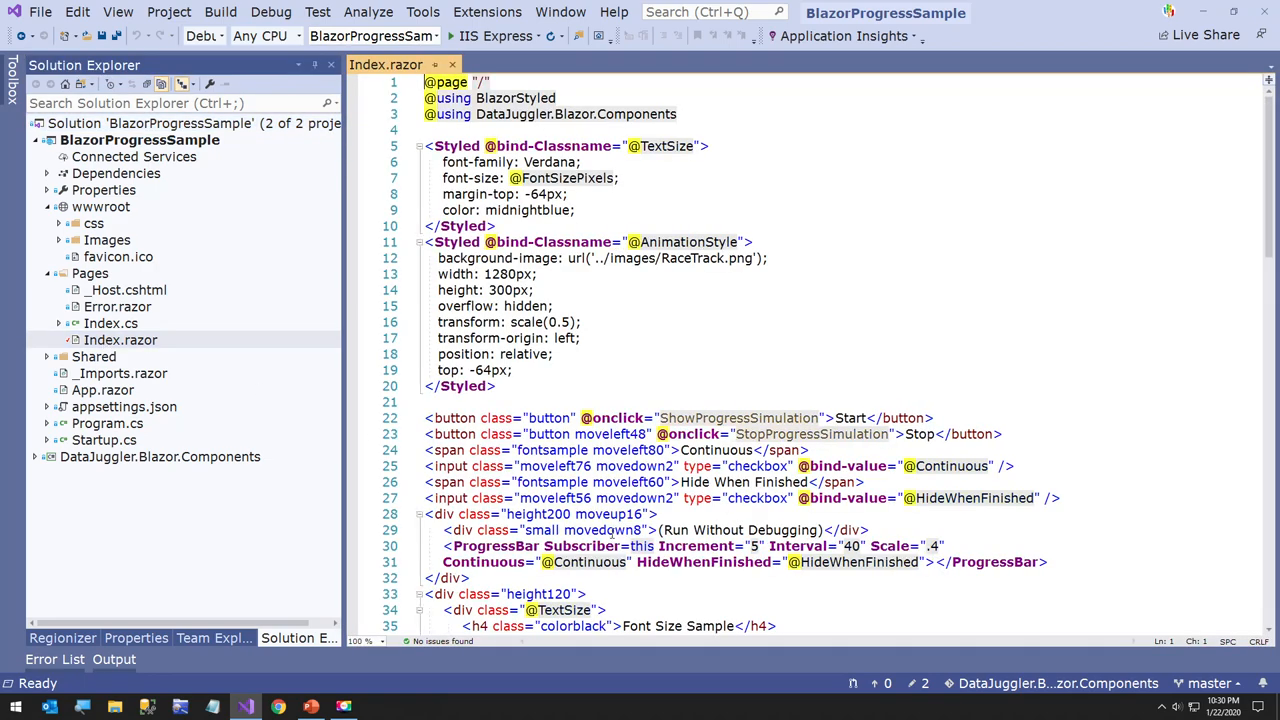
scroll(down, 3)
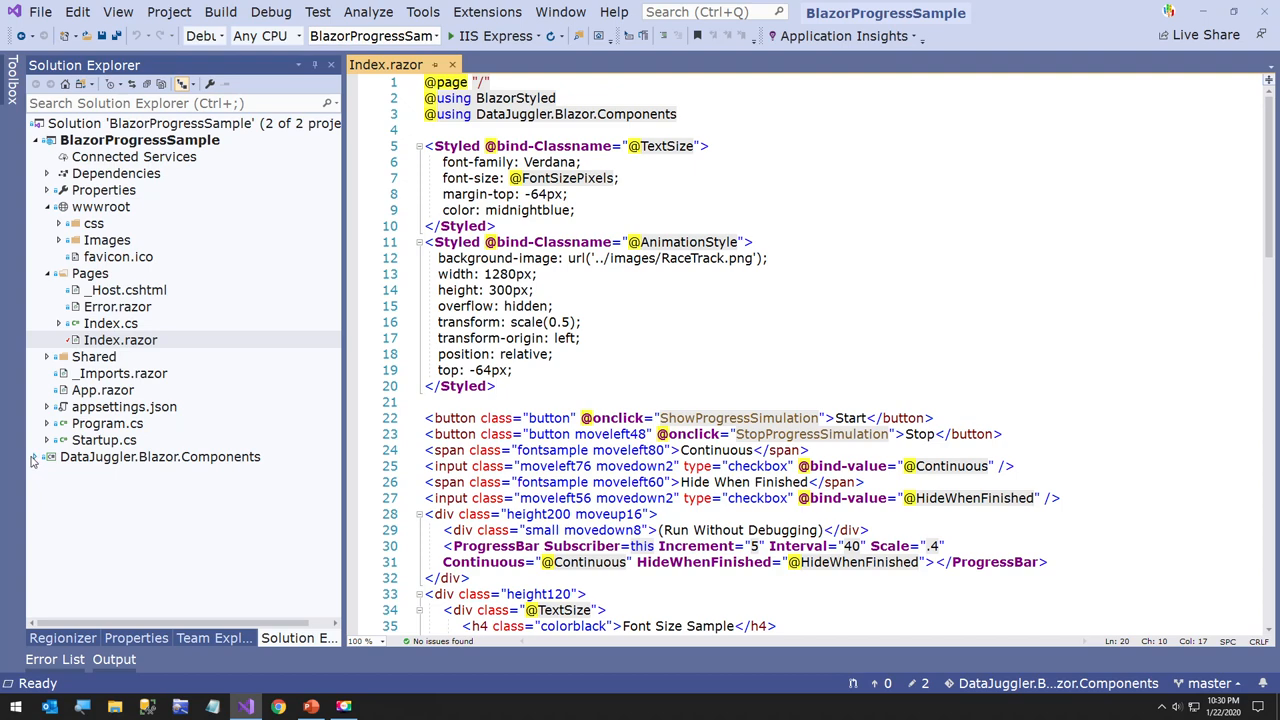
click(33, 457)
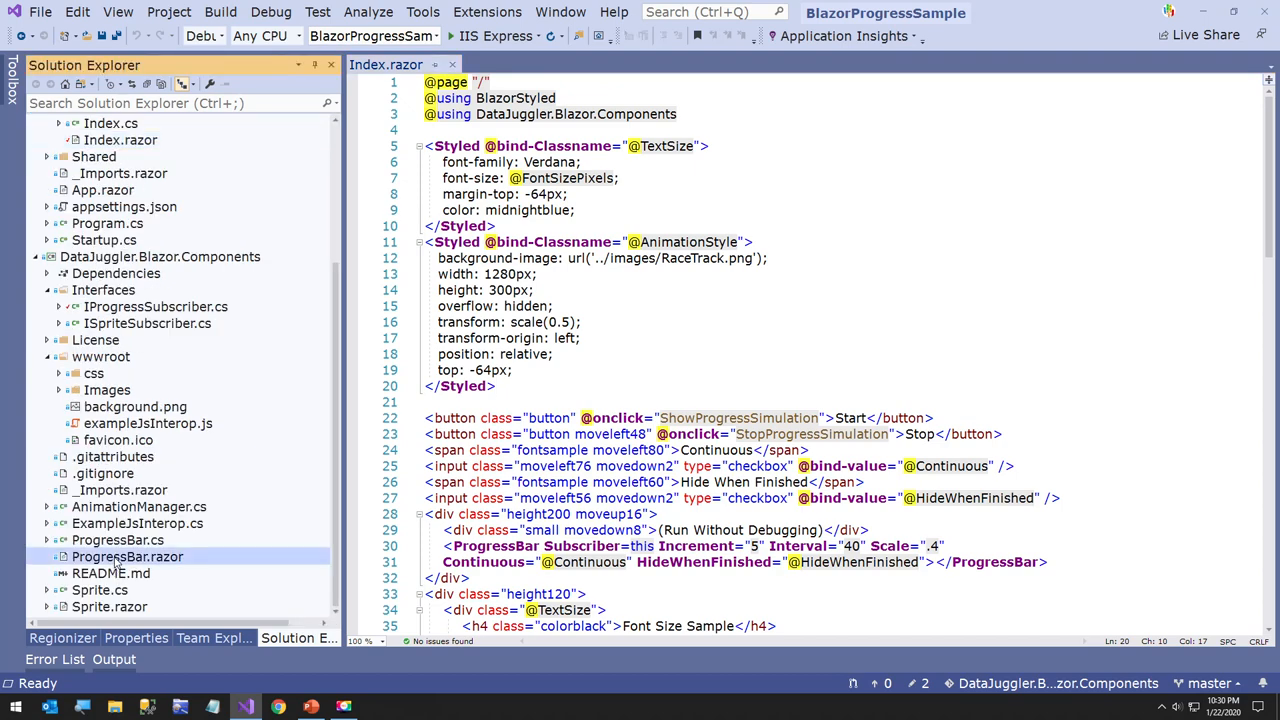
Step: Open ProgressBar.razor and point out its ProgressBackground Styled class in the markup
double_click(127, 556)
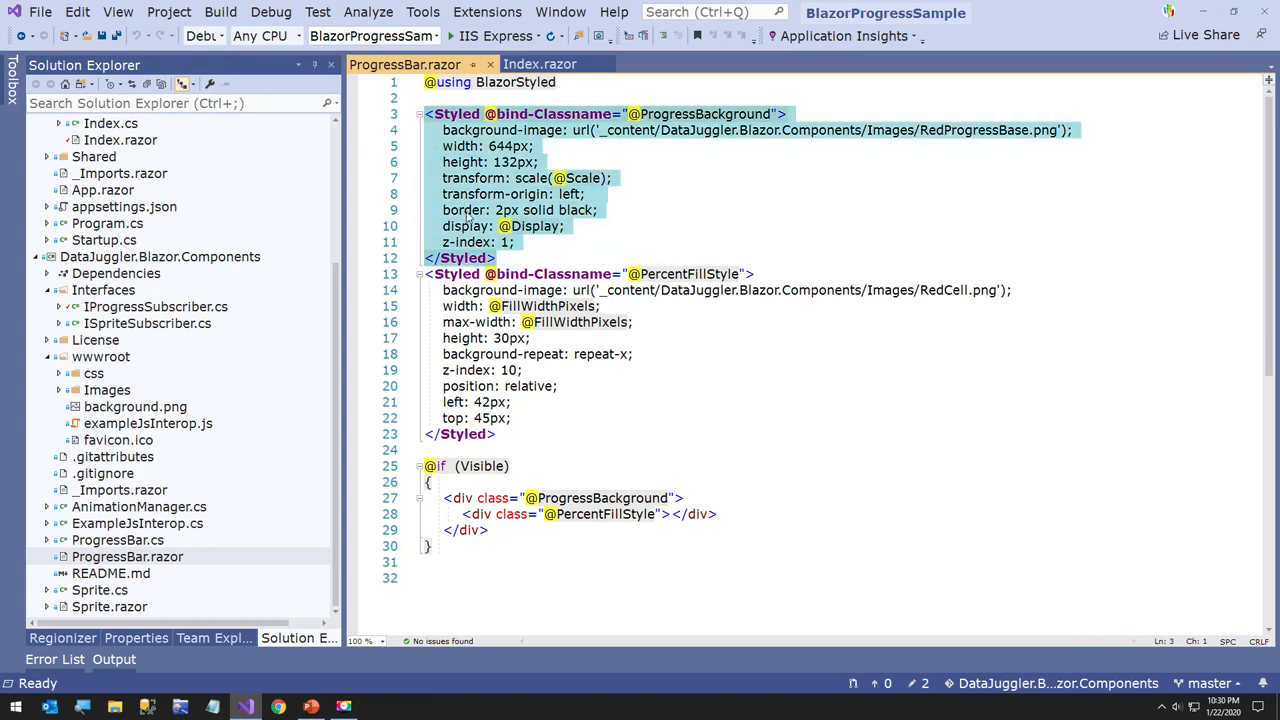
mouse_move(540, 226)
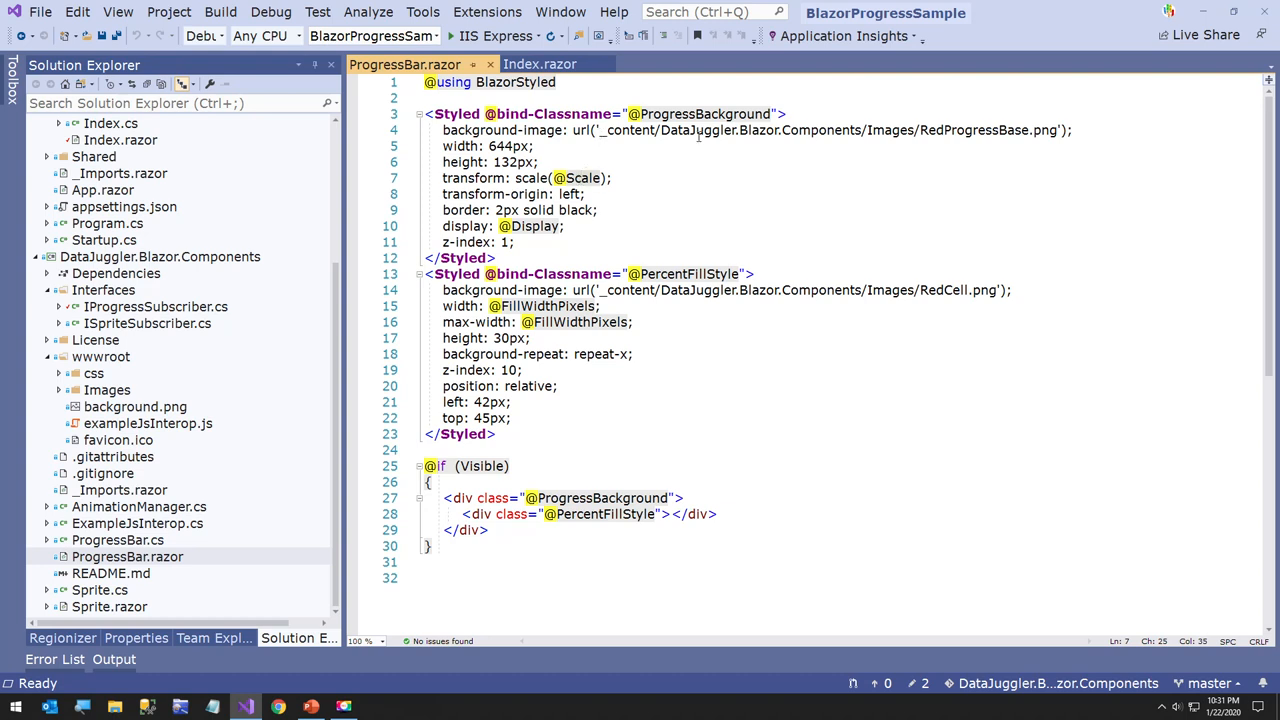
click(935, 130)
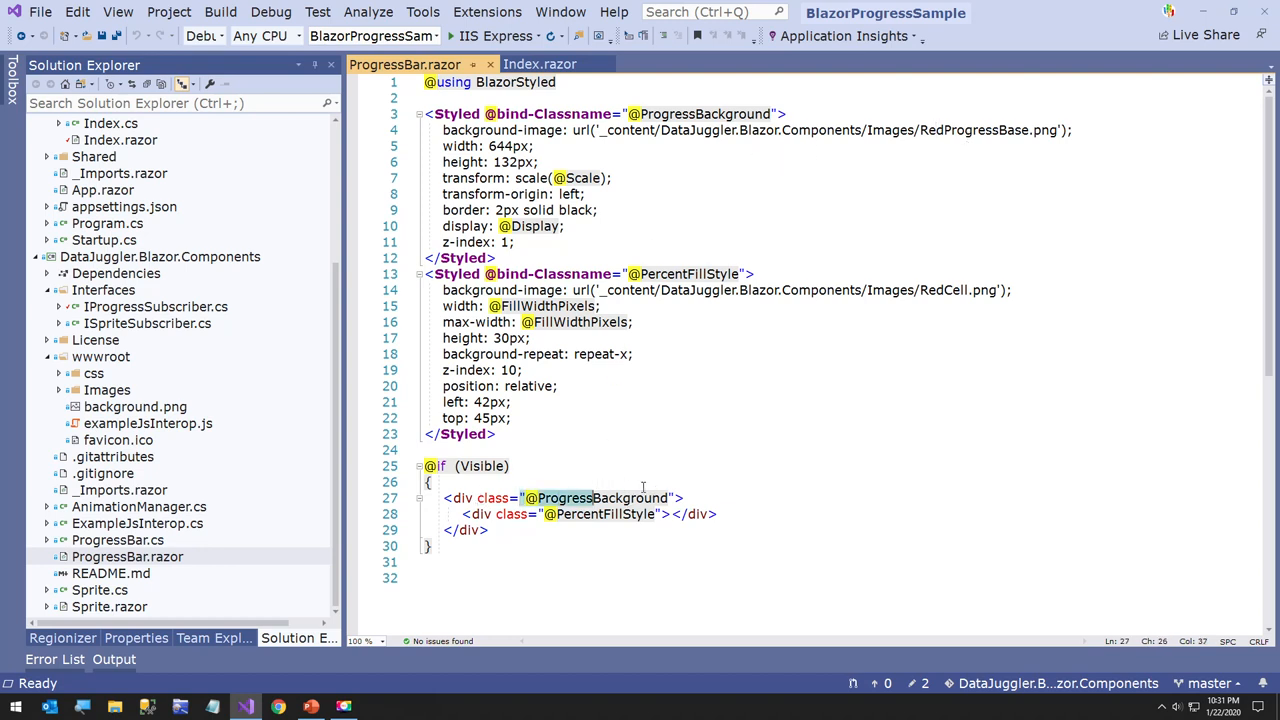
mouse_move(600, 514)
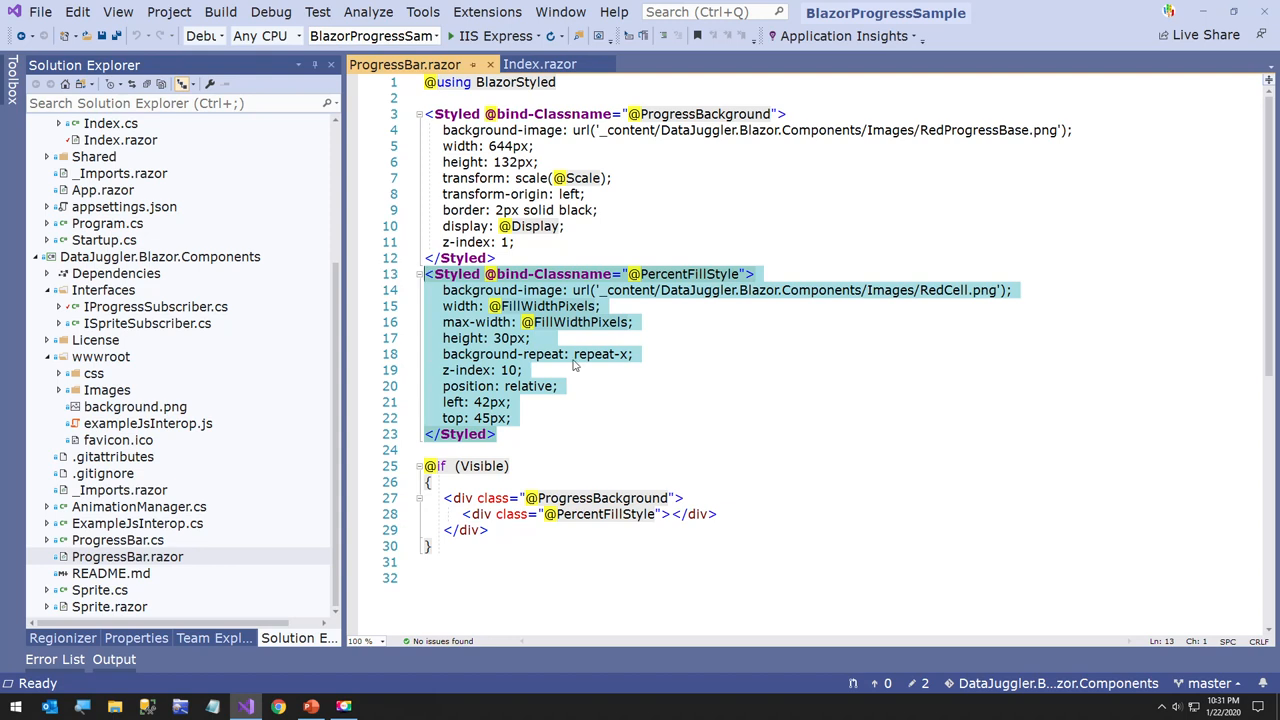
mouse_move(530, 82)
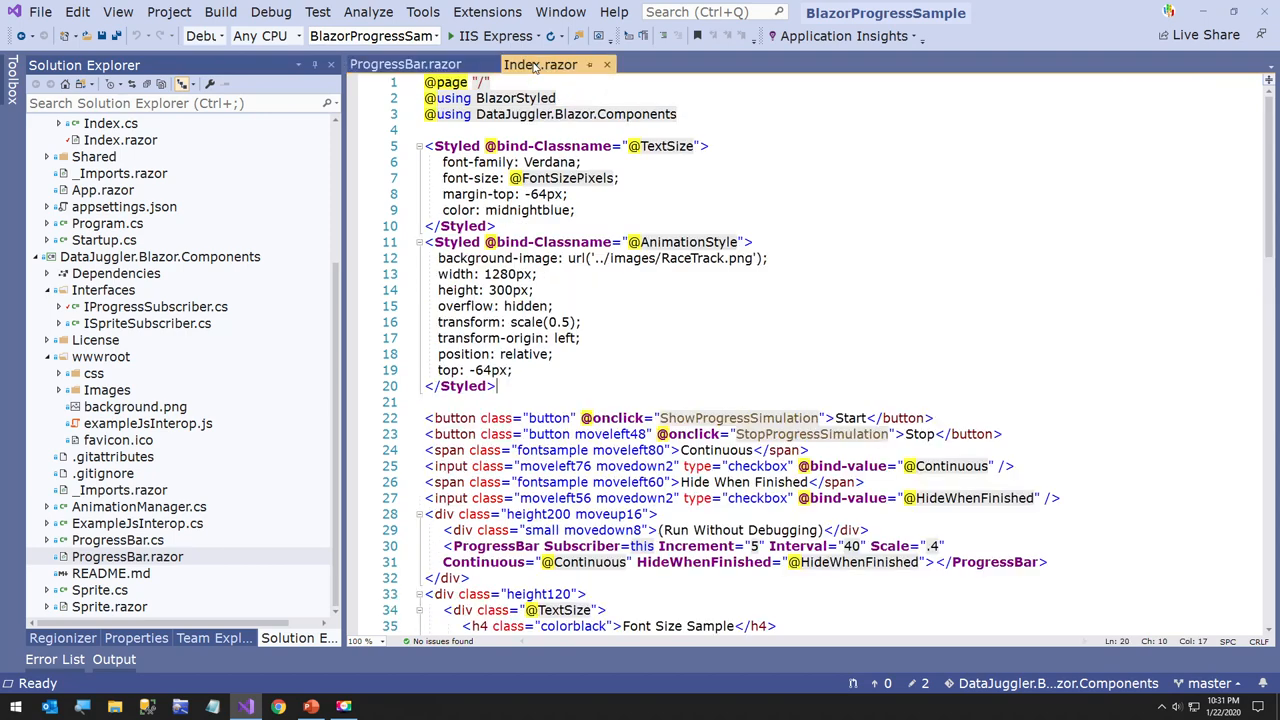
scroll(down, 3)
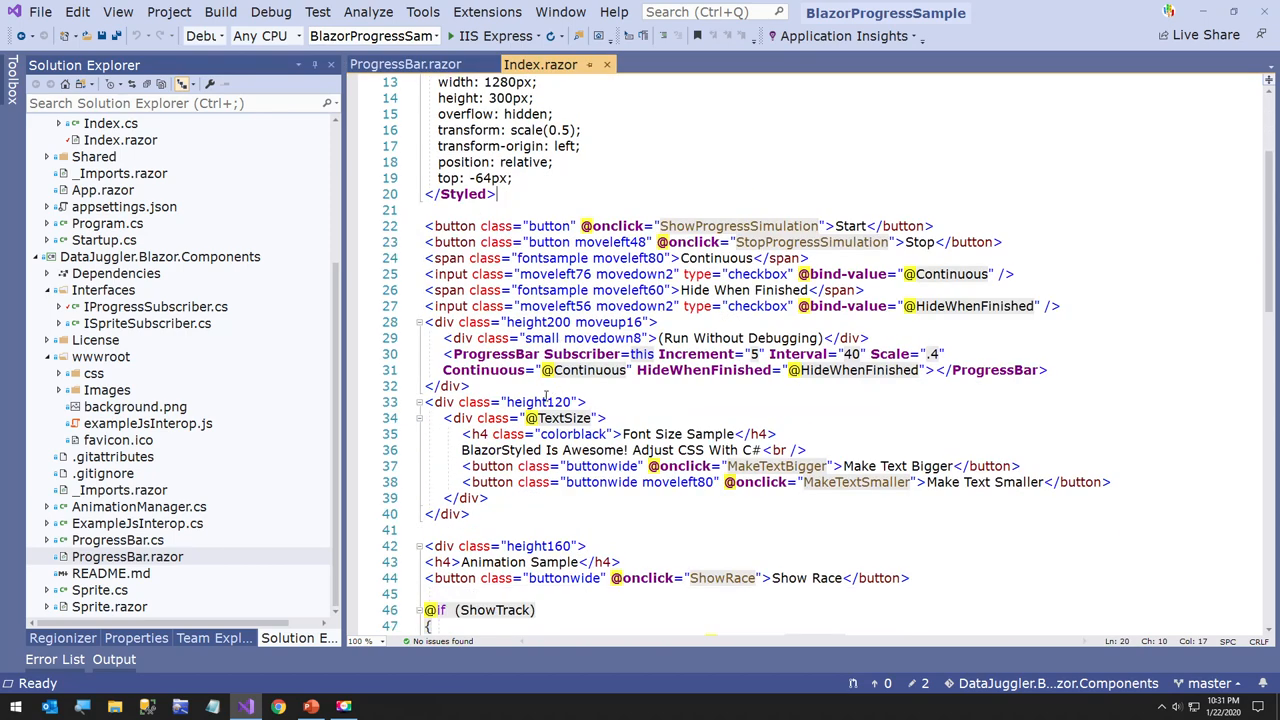
scroll(down, 3)
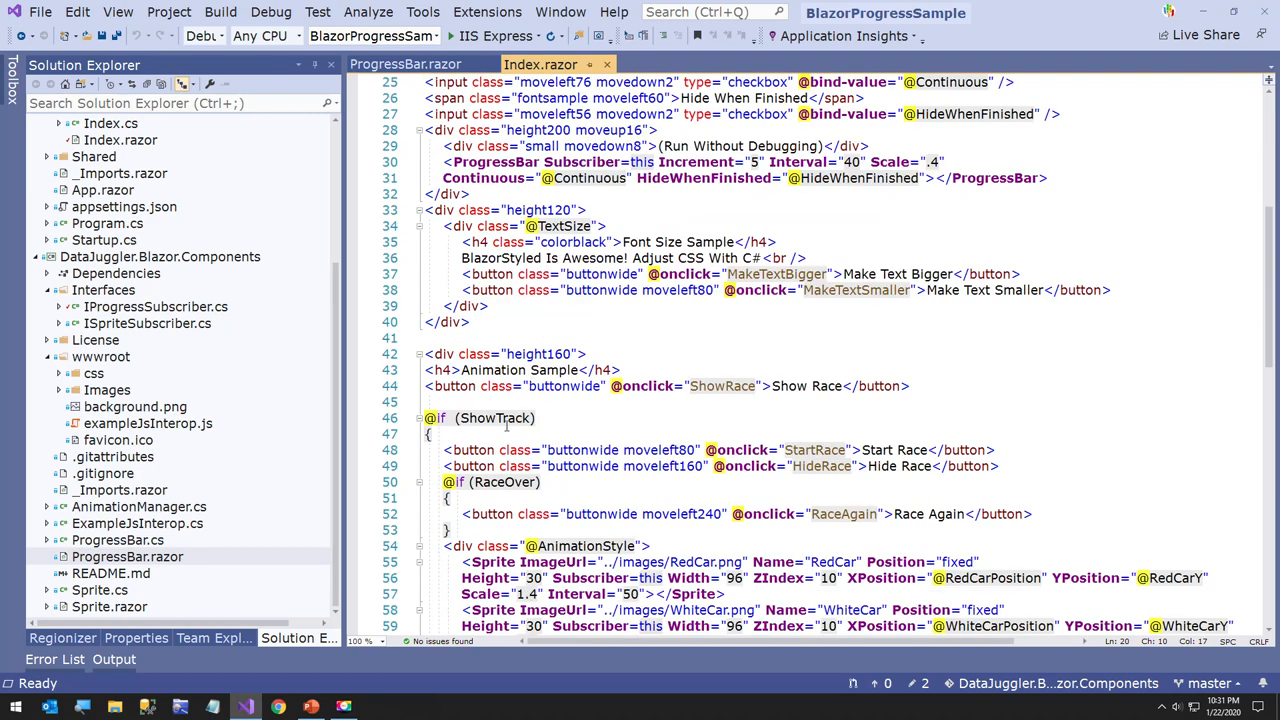
scroll(down, 3)
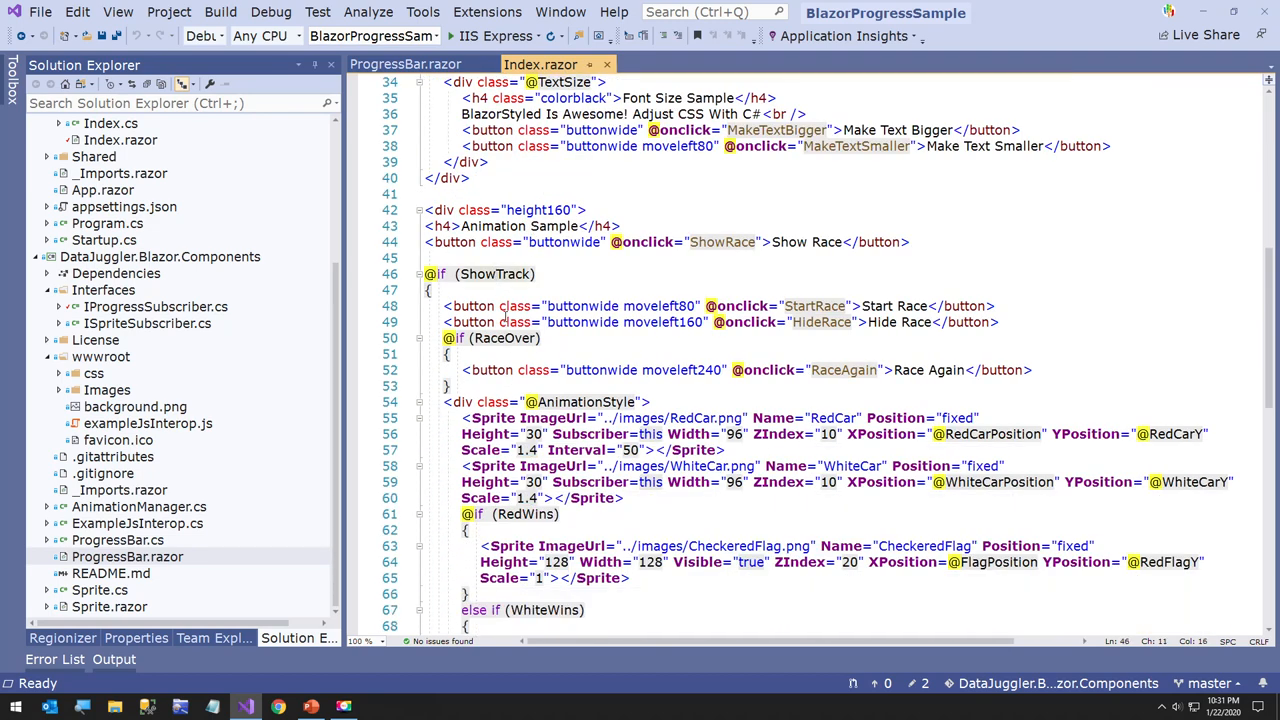
scroll(down, 3)
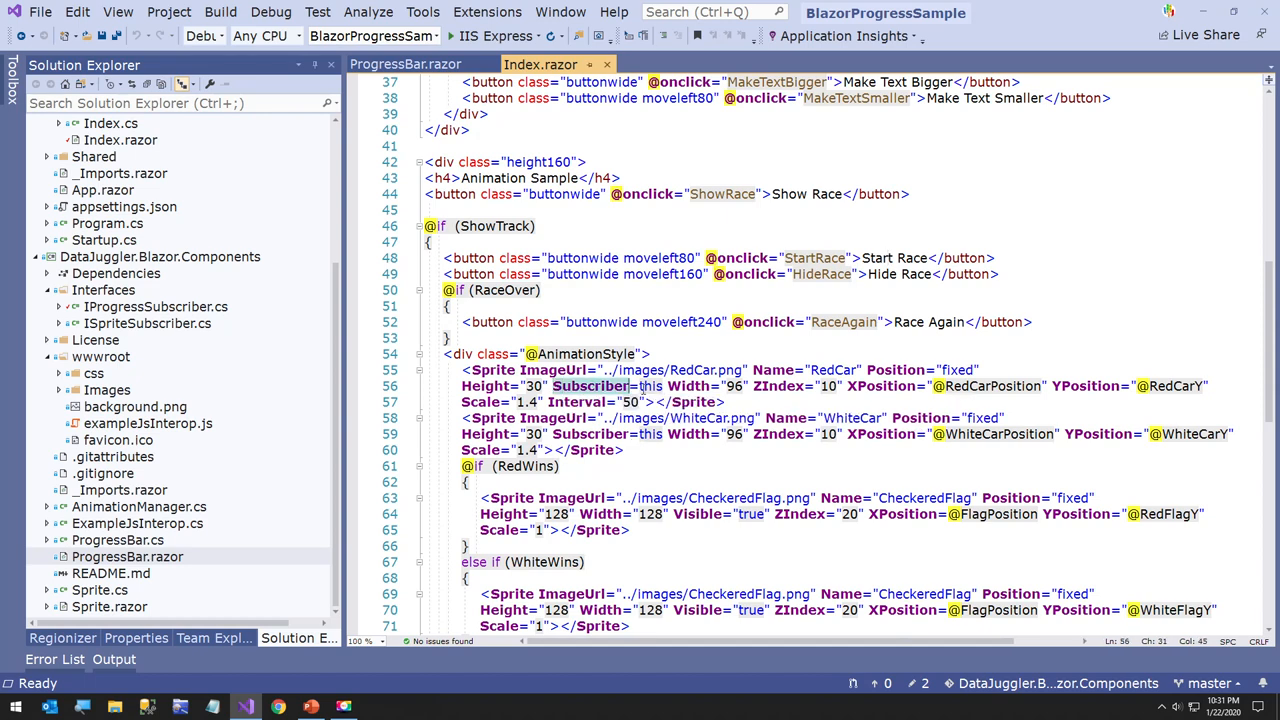
scroll(up, 3)
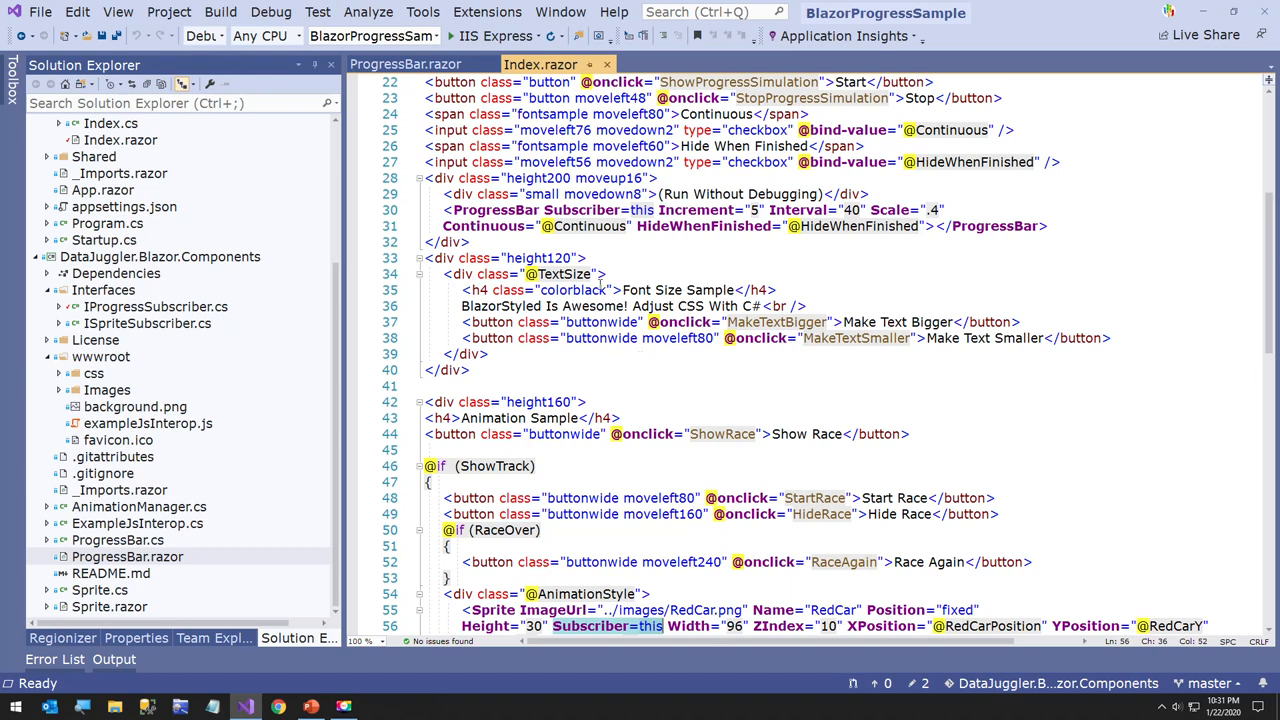
scroll(down, 3)
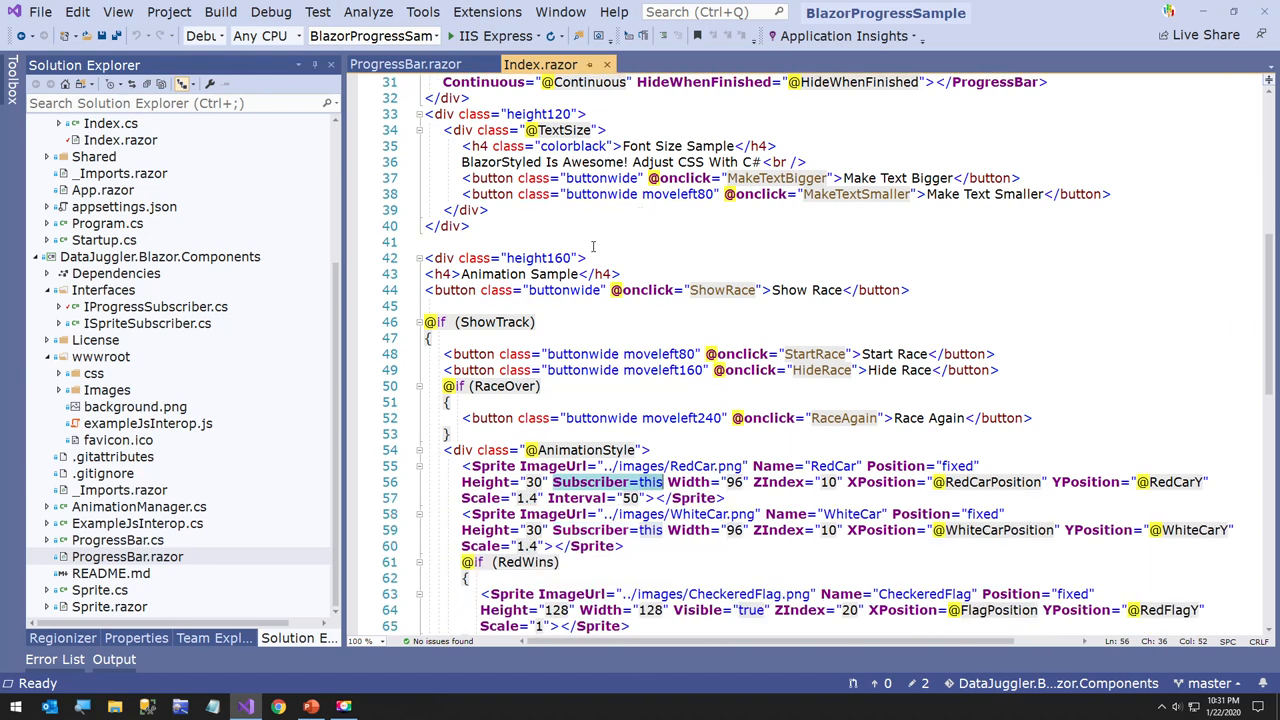
click(620, 482)
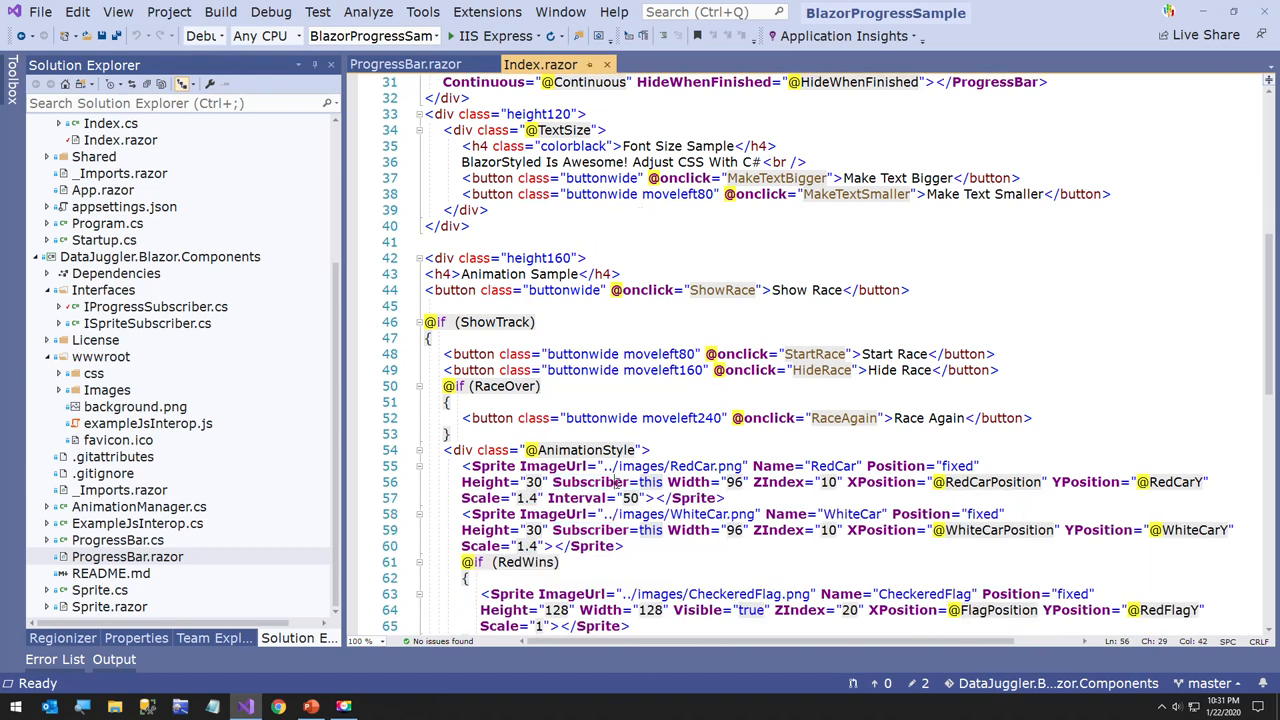
mouse_move(630, 498)
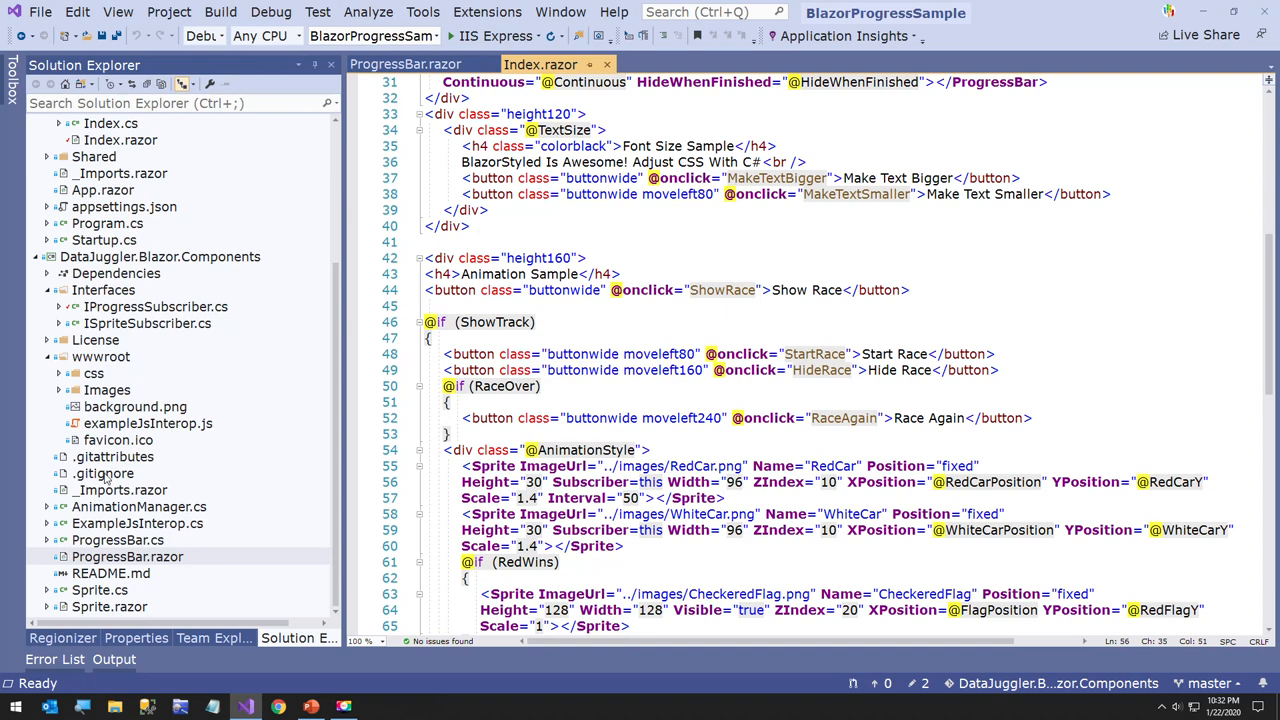
Step: Open Index.cs, expand the Register(Sprite sprite) method and start the debugger
click(46, 140)
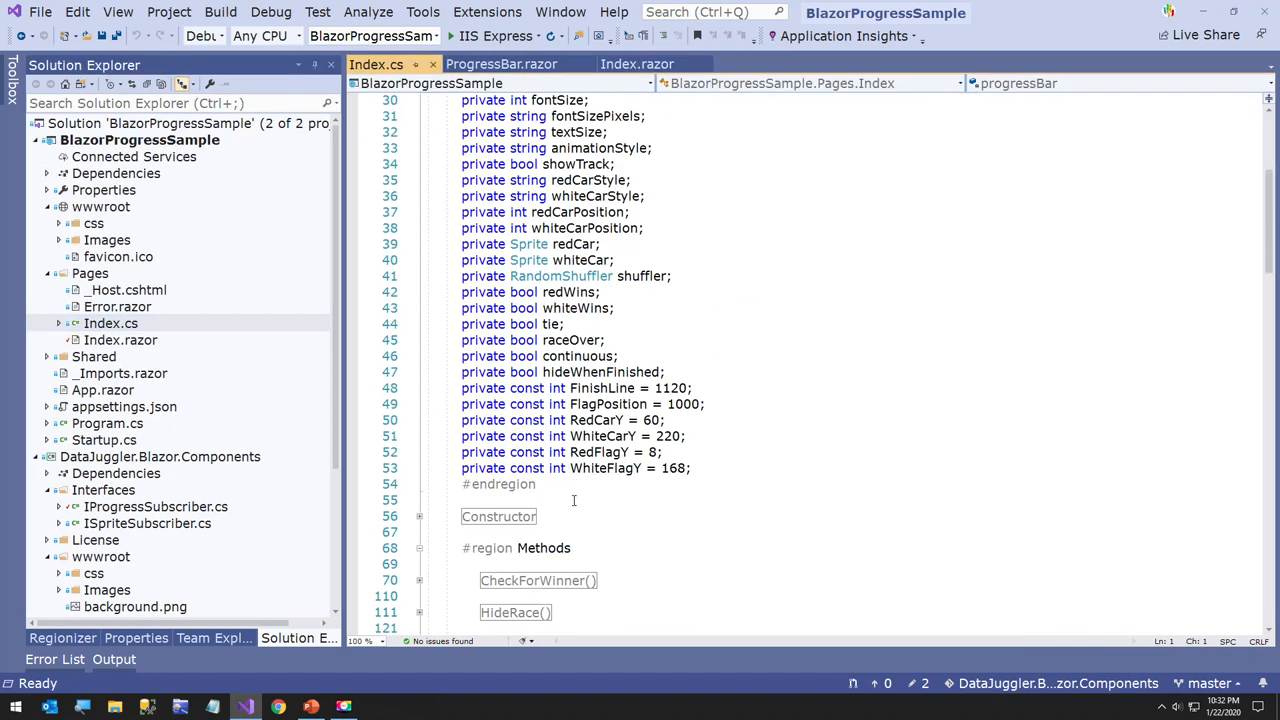
scroll(down, 3)
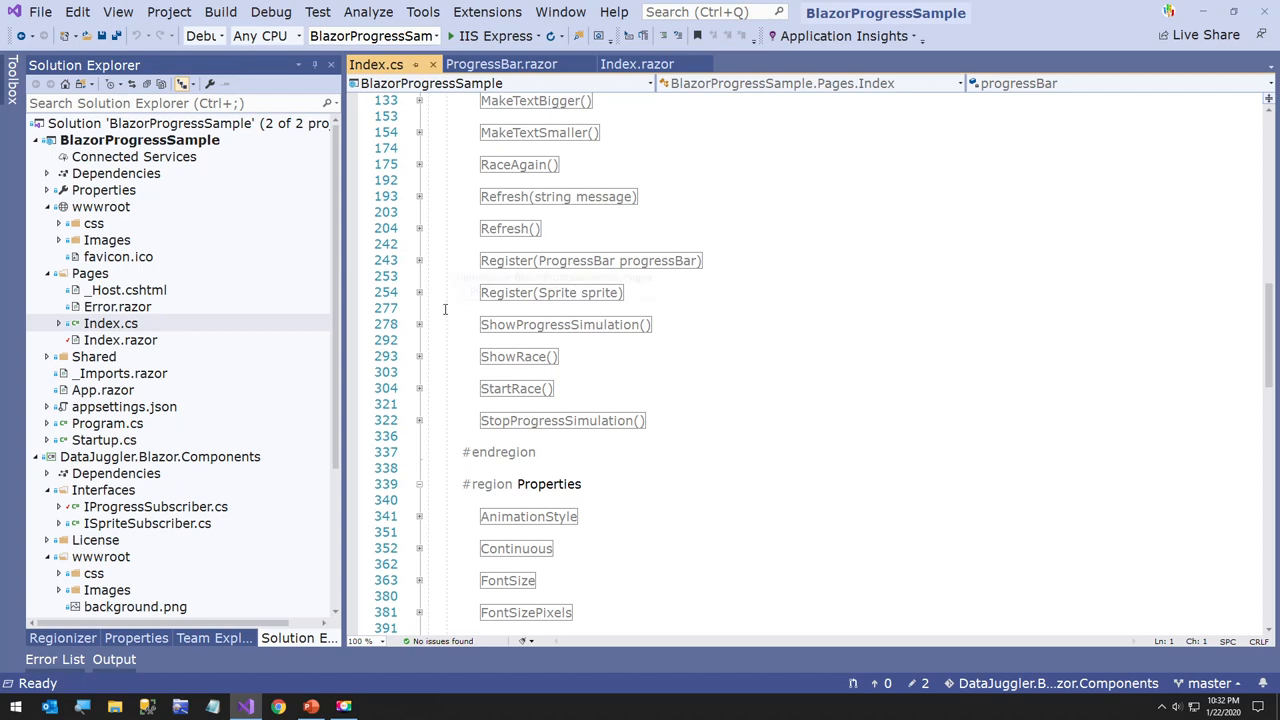
scroll(up, 3)
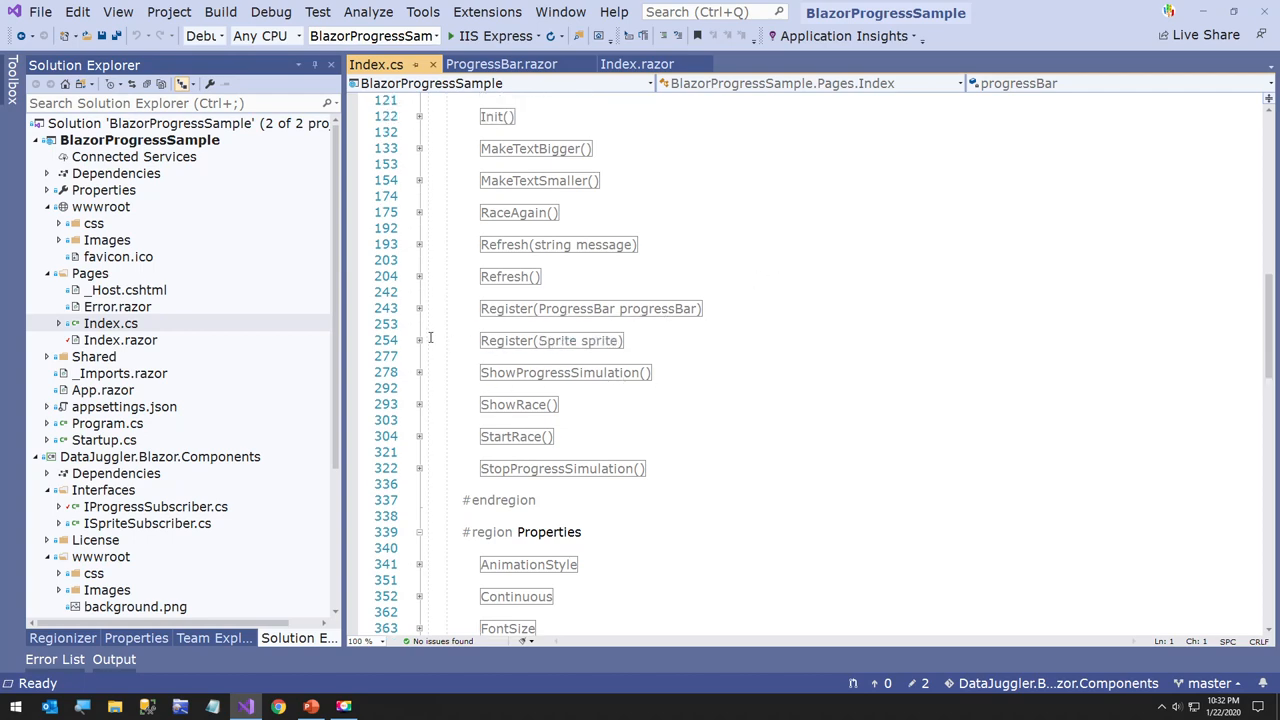
click(419, 340)
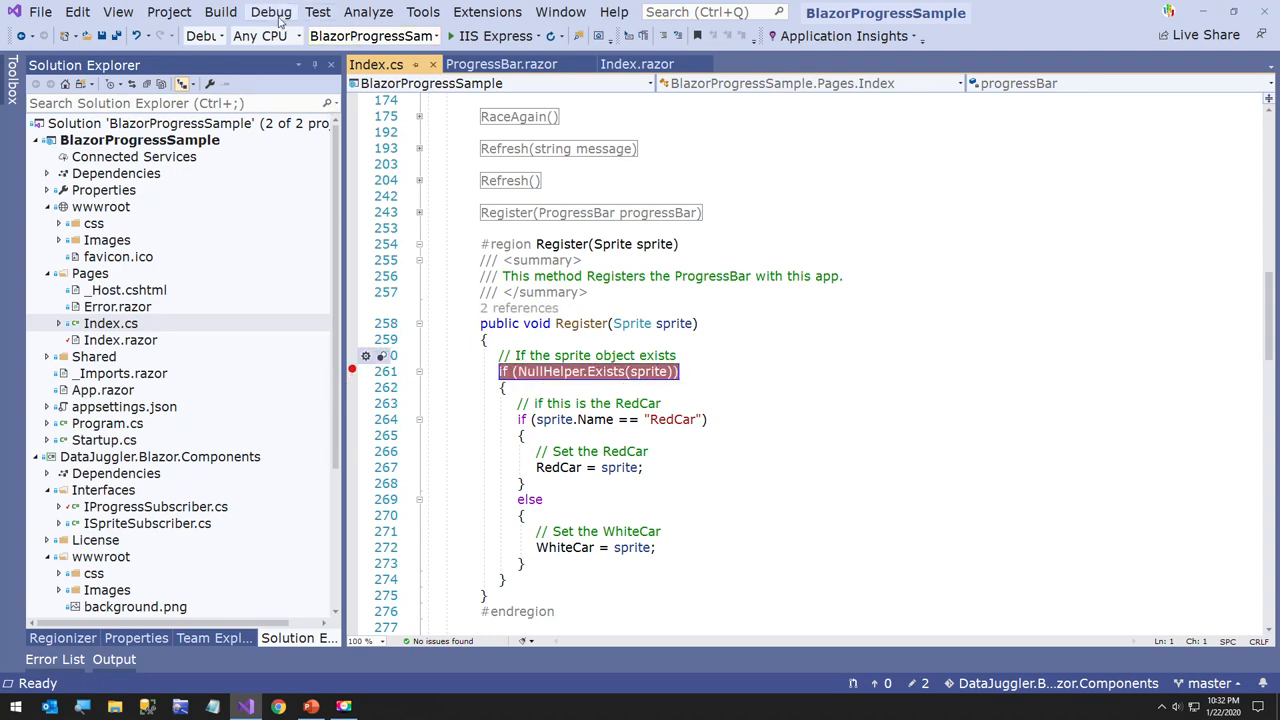
click(270, 12)
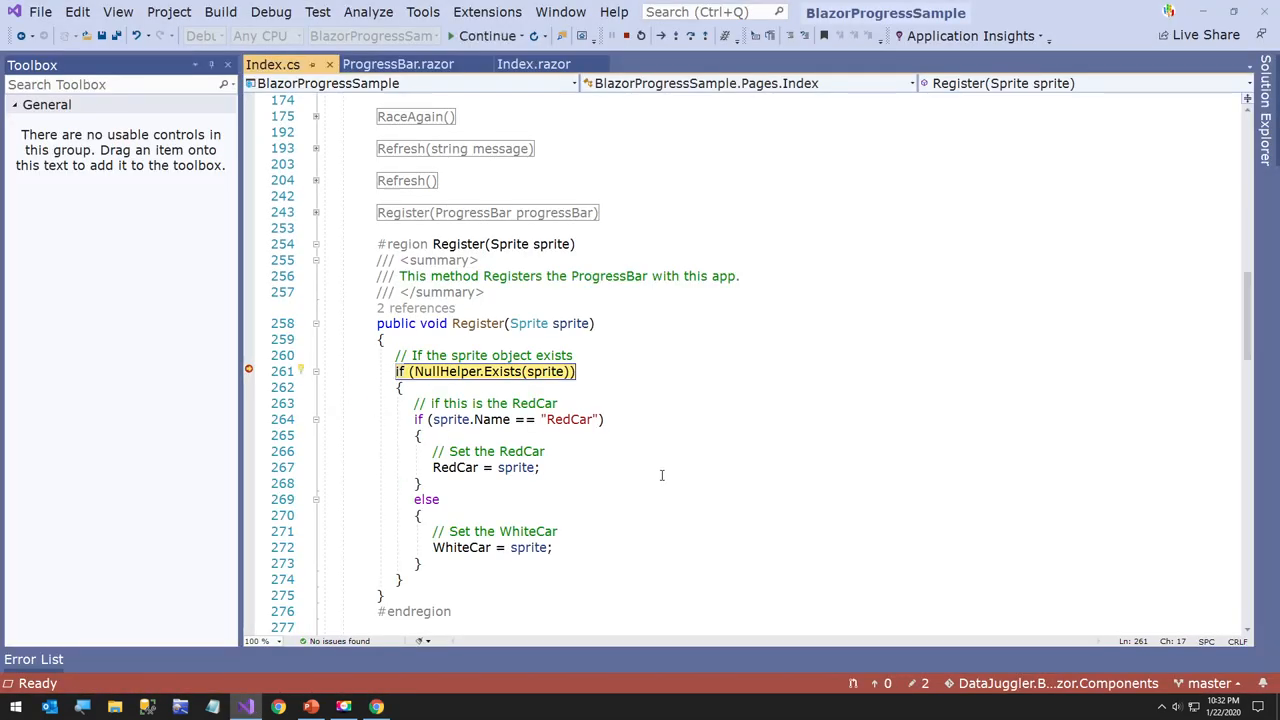
mouse_move(570, 323)
text(=)
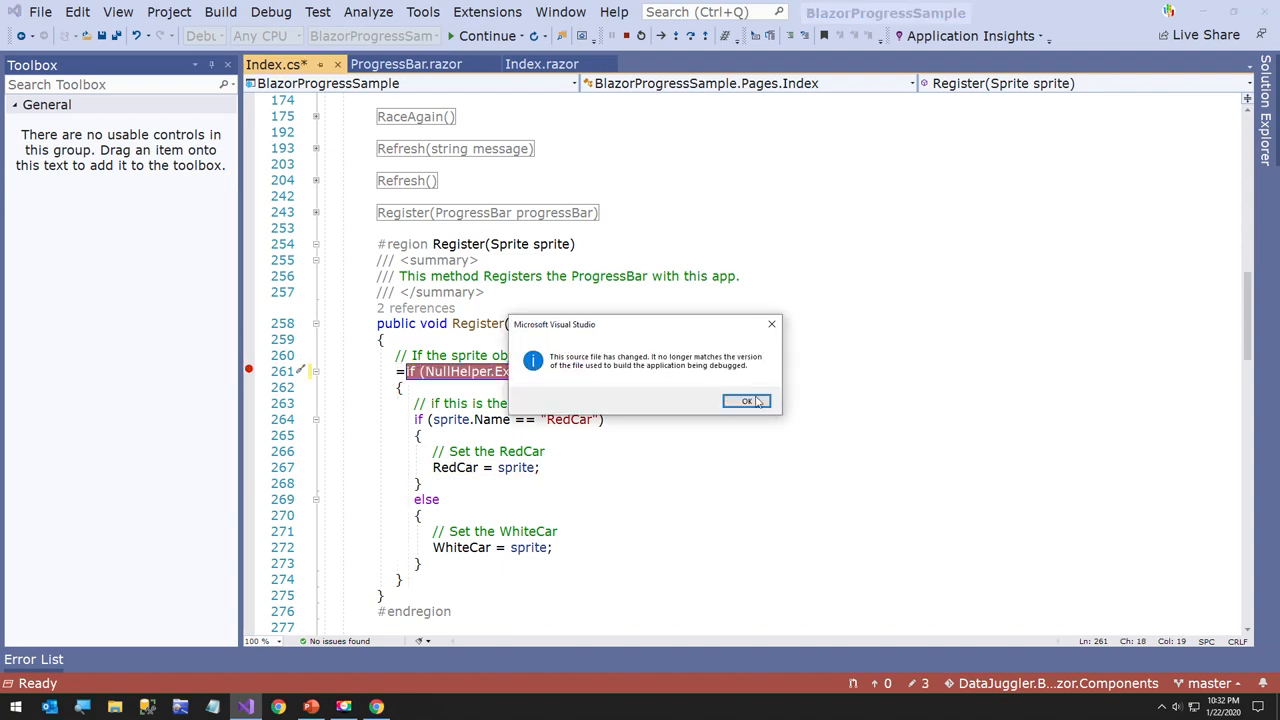
Step: Dismiss the source-file-changed warning and collapse the Register(Sprite sprite) method
click(746, 401)
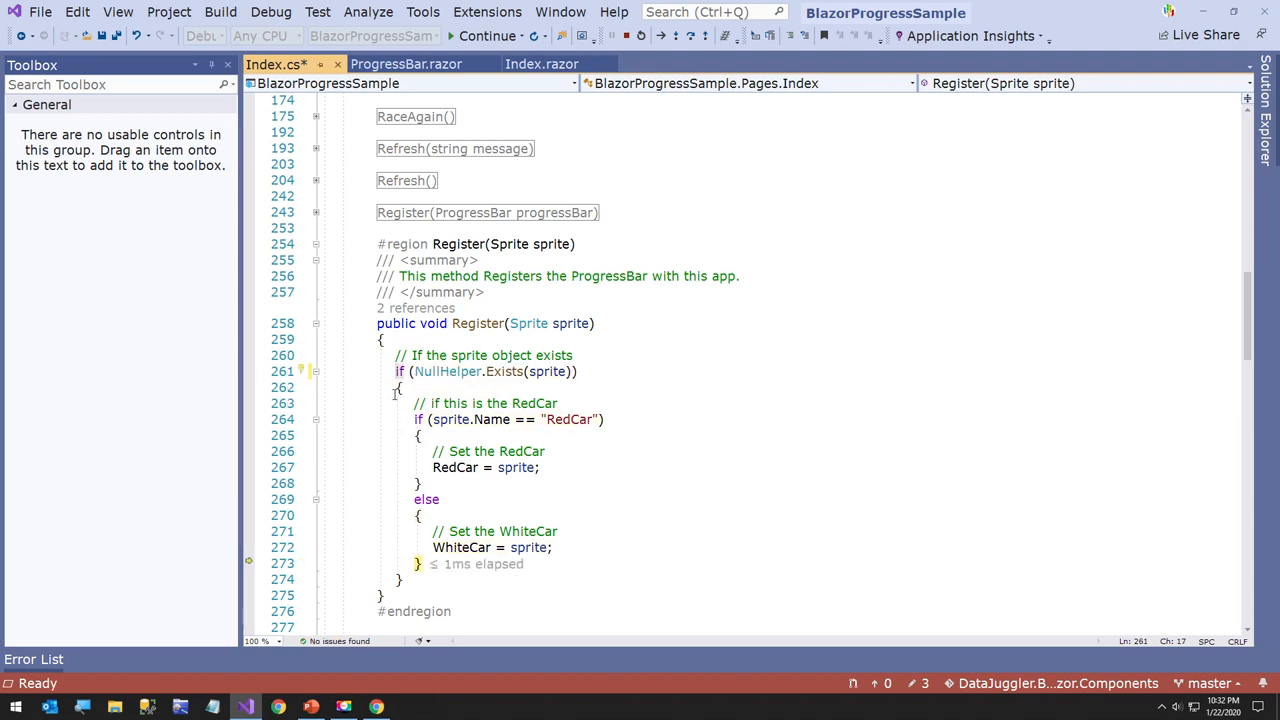
click(316, 244)
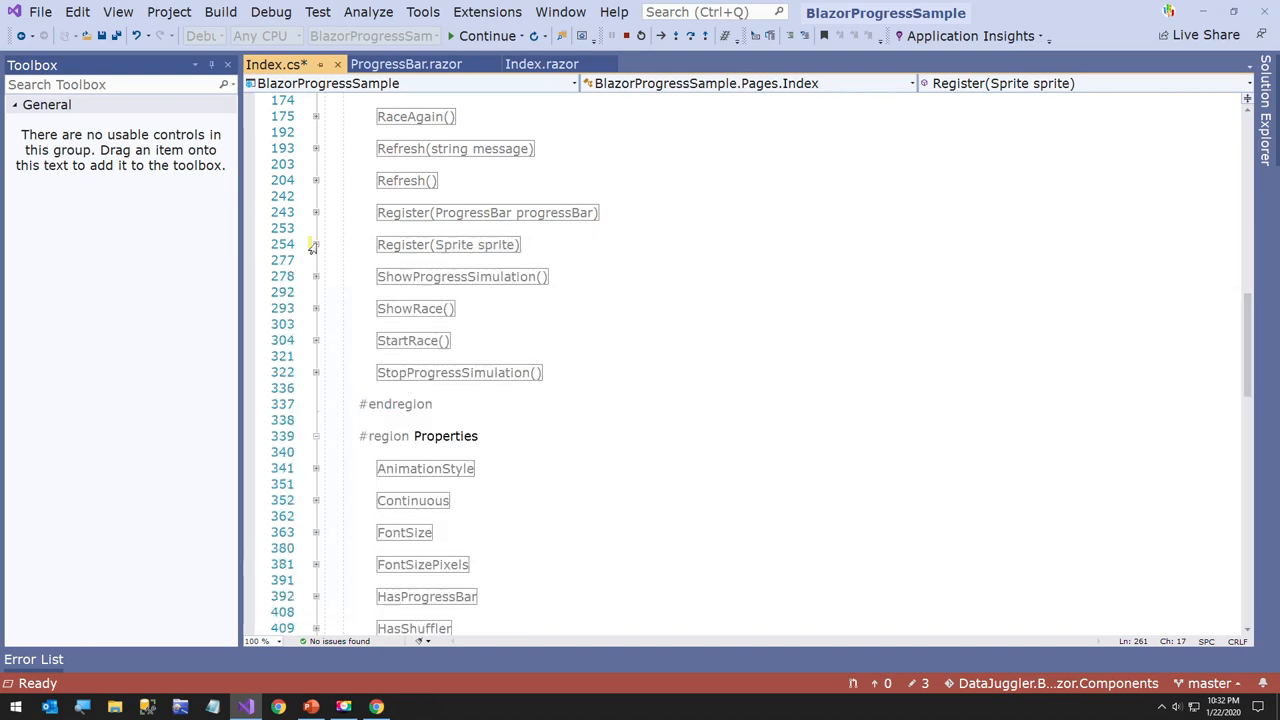
click(315, 340)
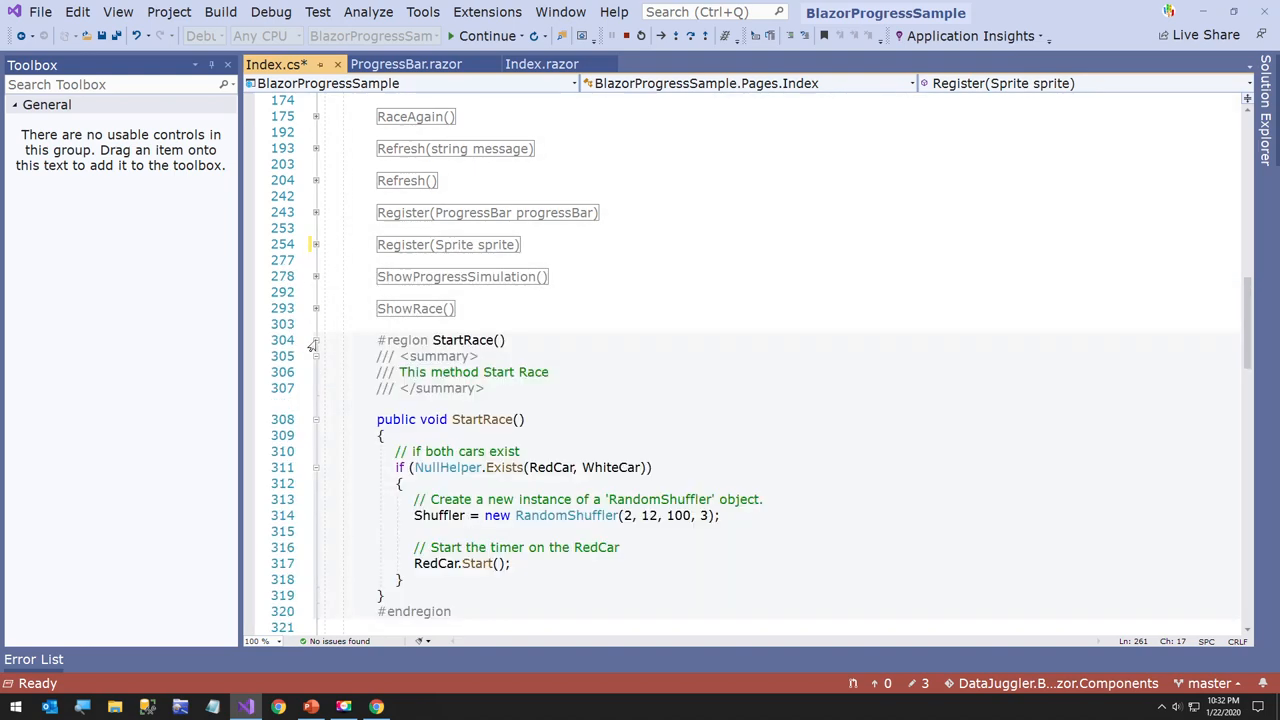
scroll(down, 3)
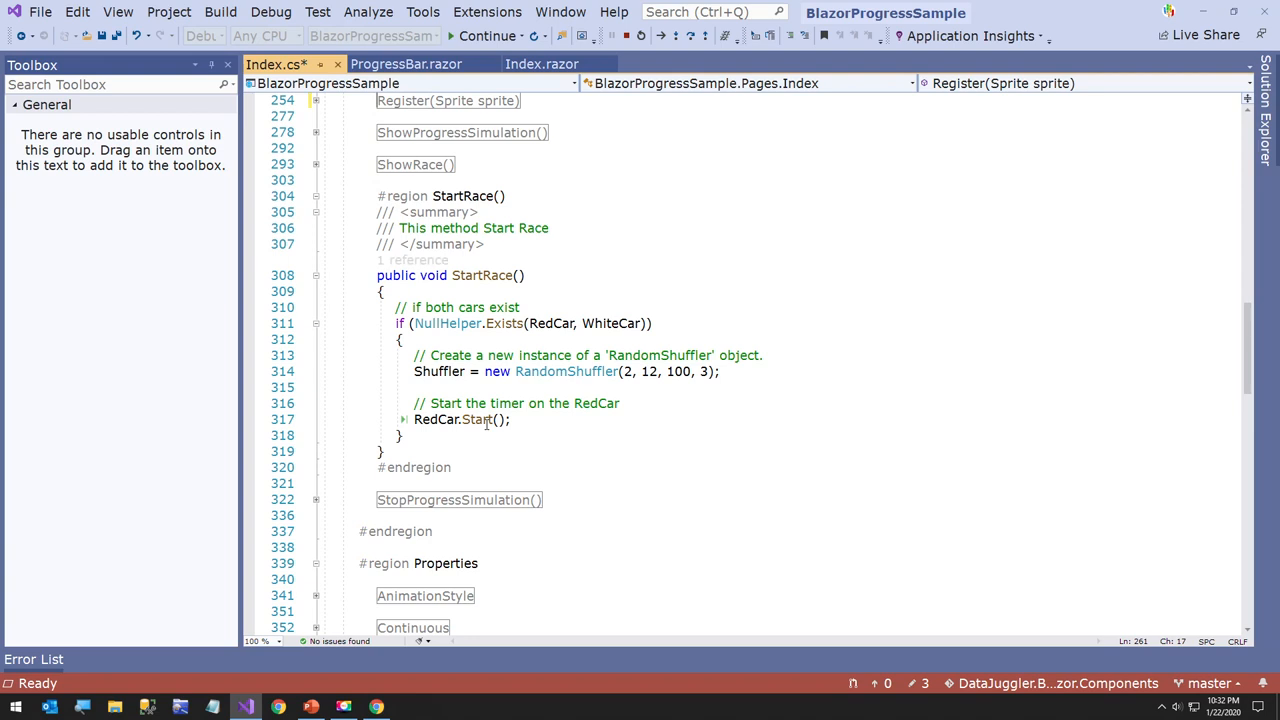
click(510, 419)
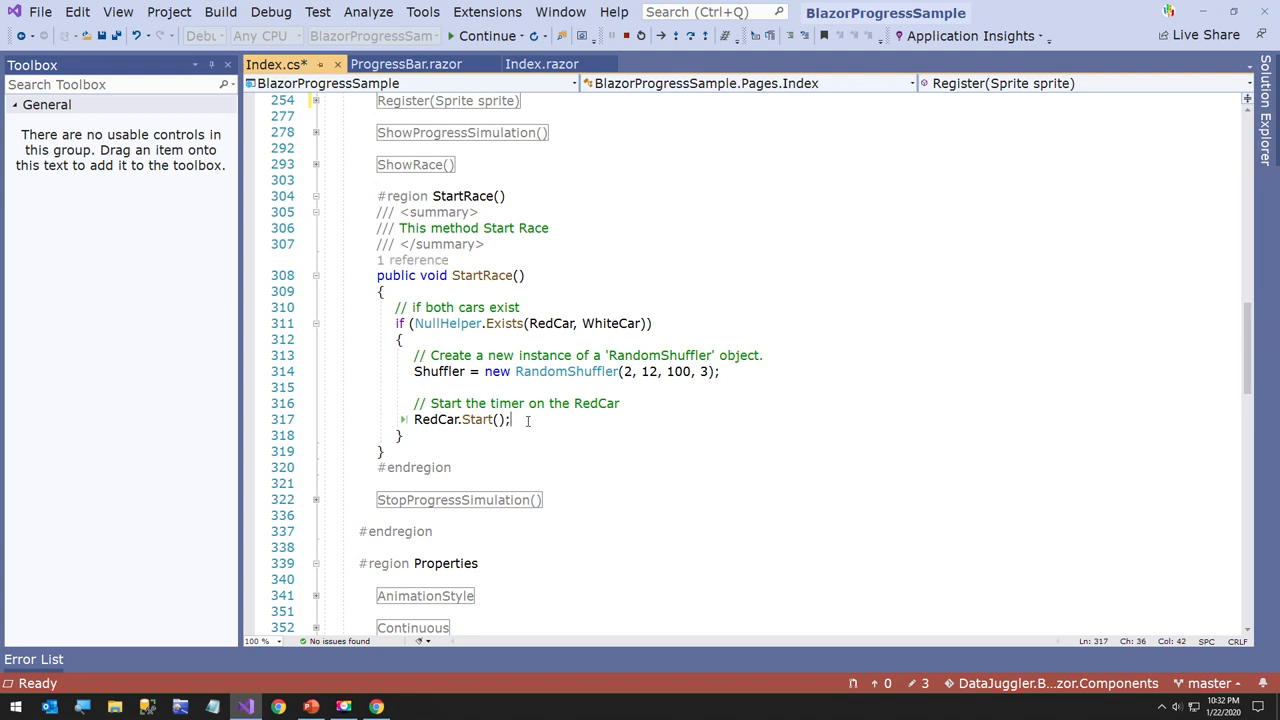
click(448, 419)
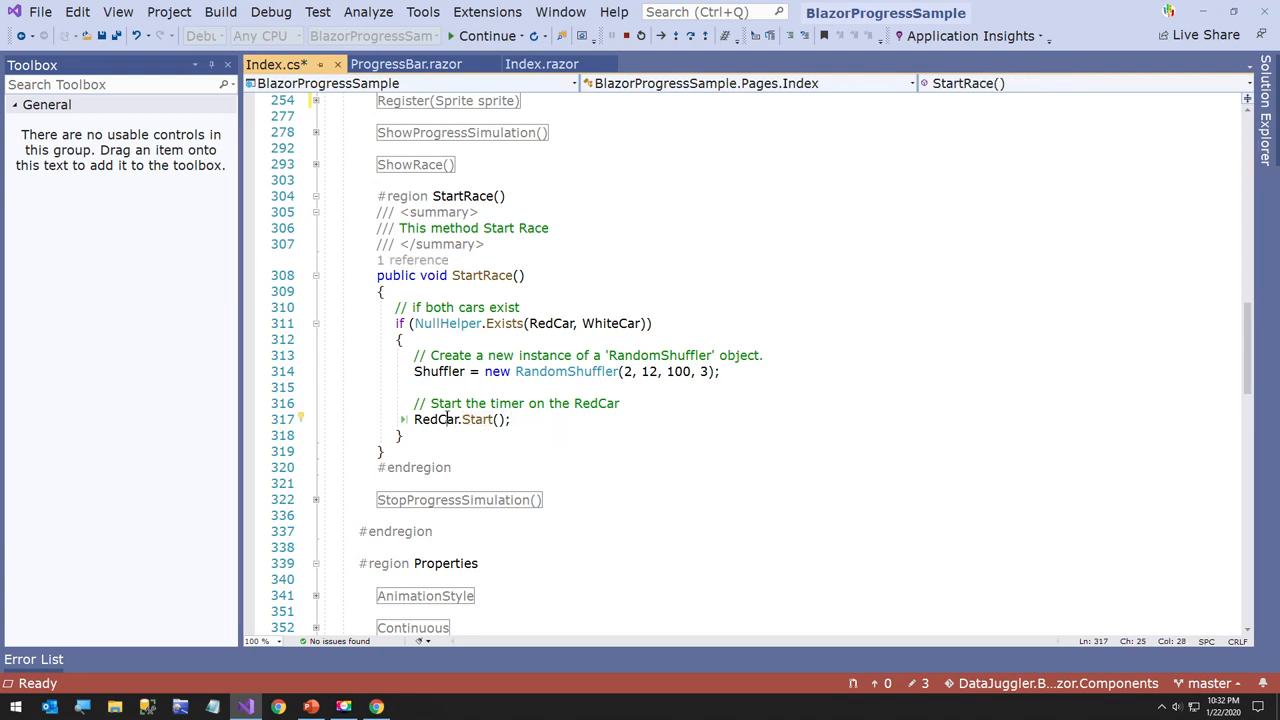
scroll(up, 3)
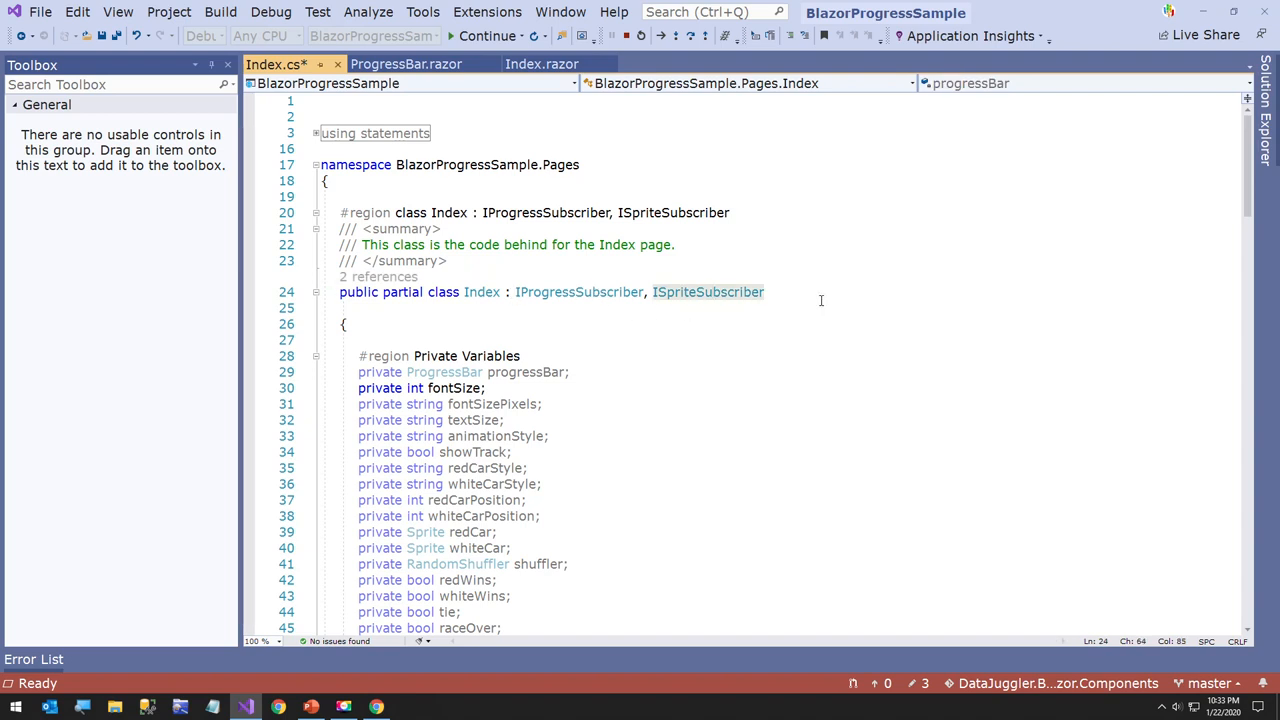
Step: Expand the Refresh() method in the Methods region of Index.cs
scroll(down, 3)
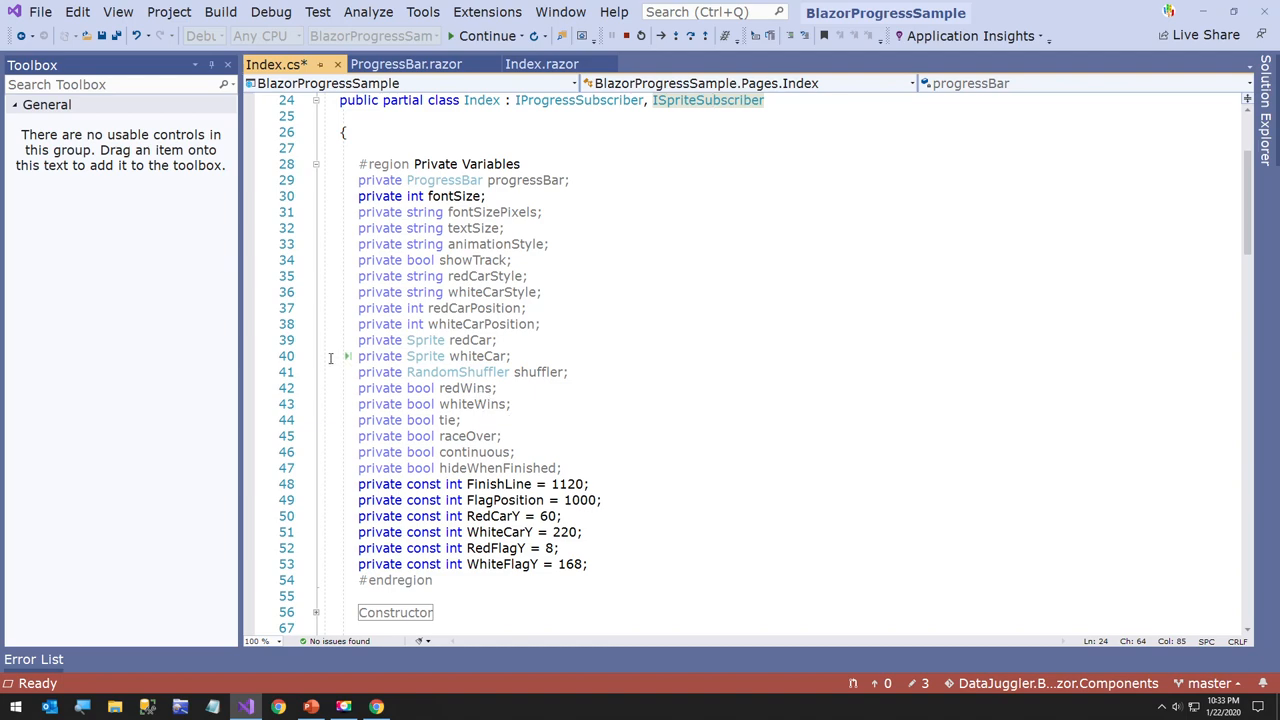
scroll(down, 3)
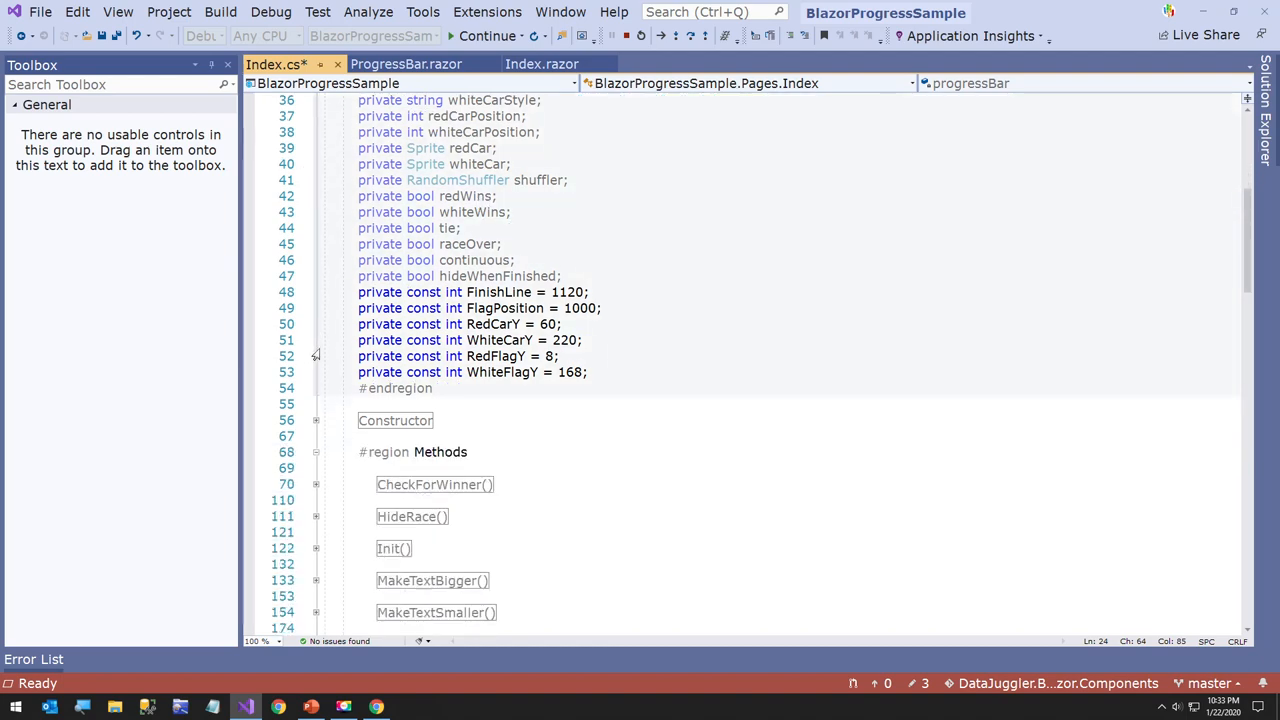
scroll(down, 3)
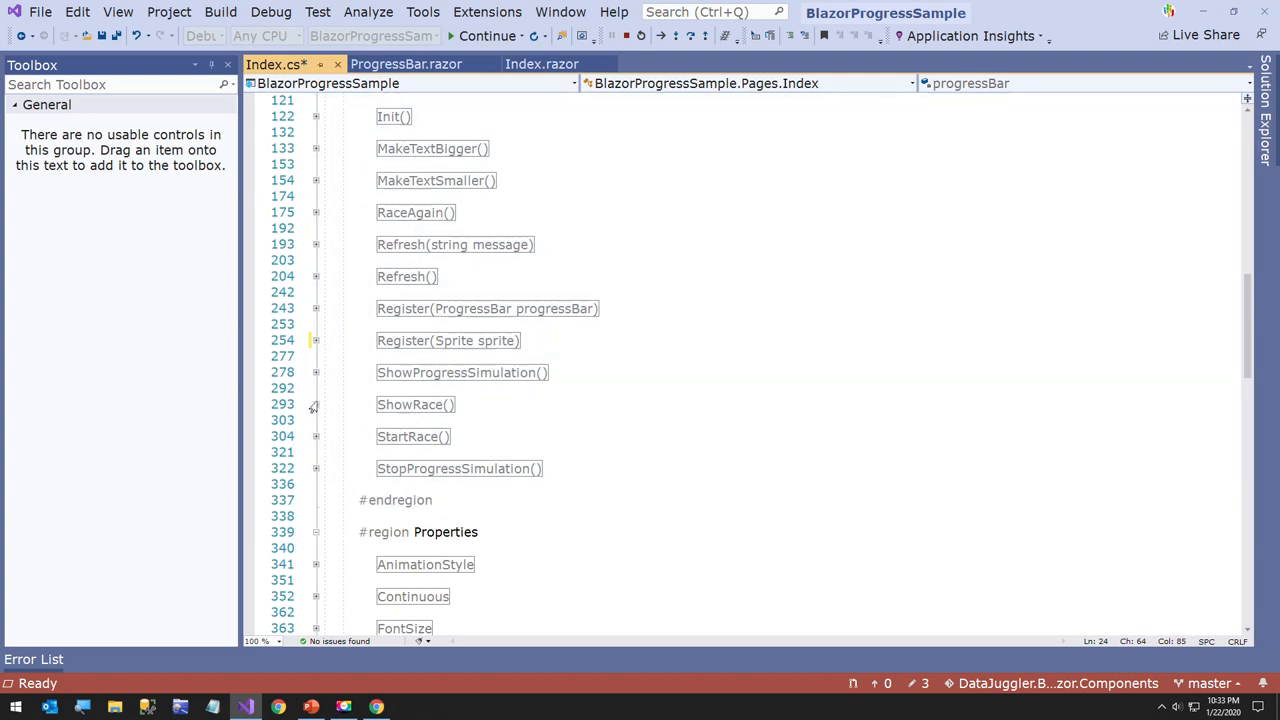
scroll(up, 3)
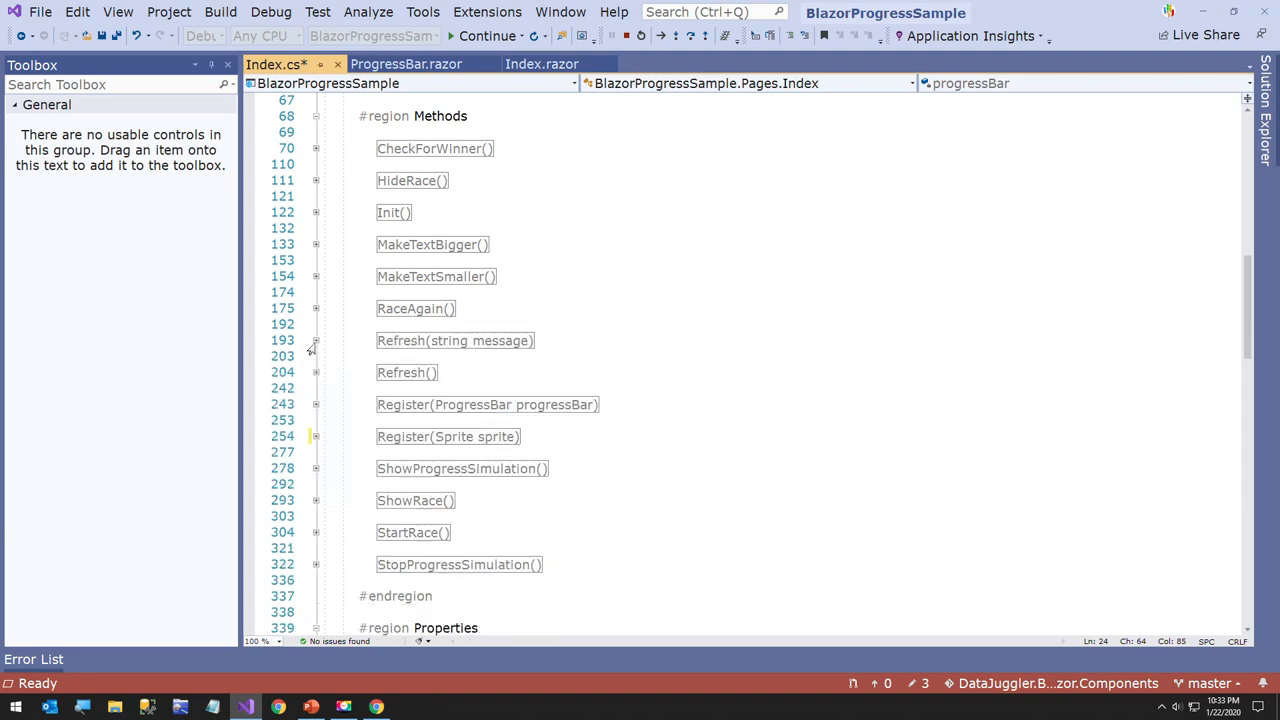
click(315, 372)
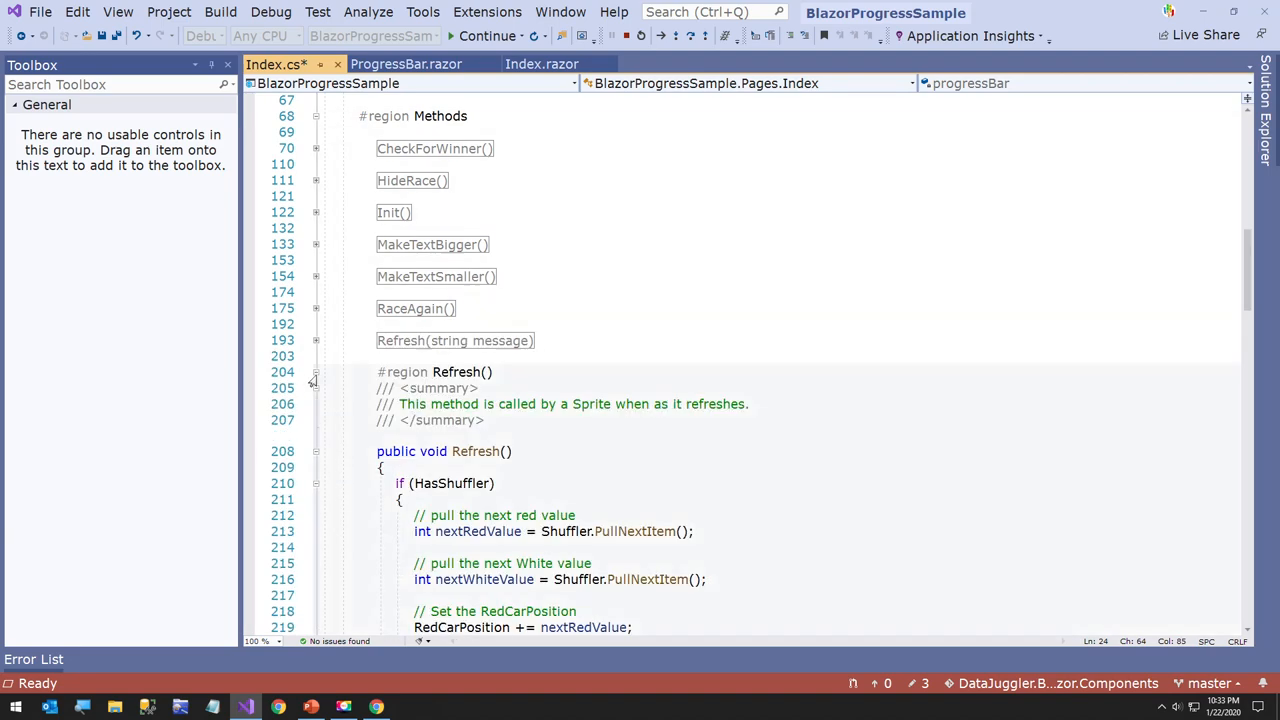
Step: Review Refresh()'s HasShuffler condition, then expand StartRace() to show its RandomShuffler and RedCar timer
scroll(down, 3)
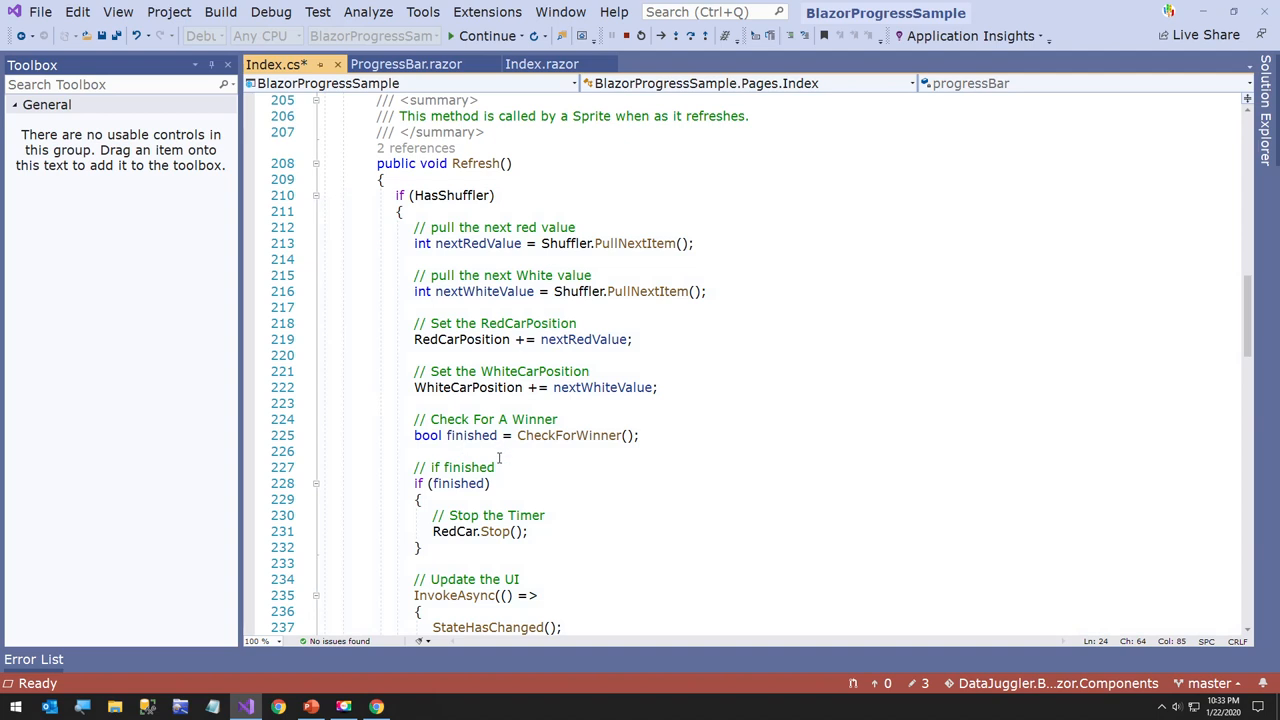
scroll(up, 3)
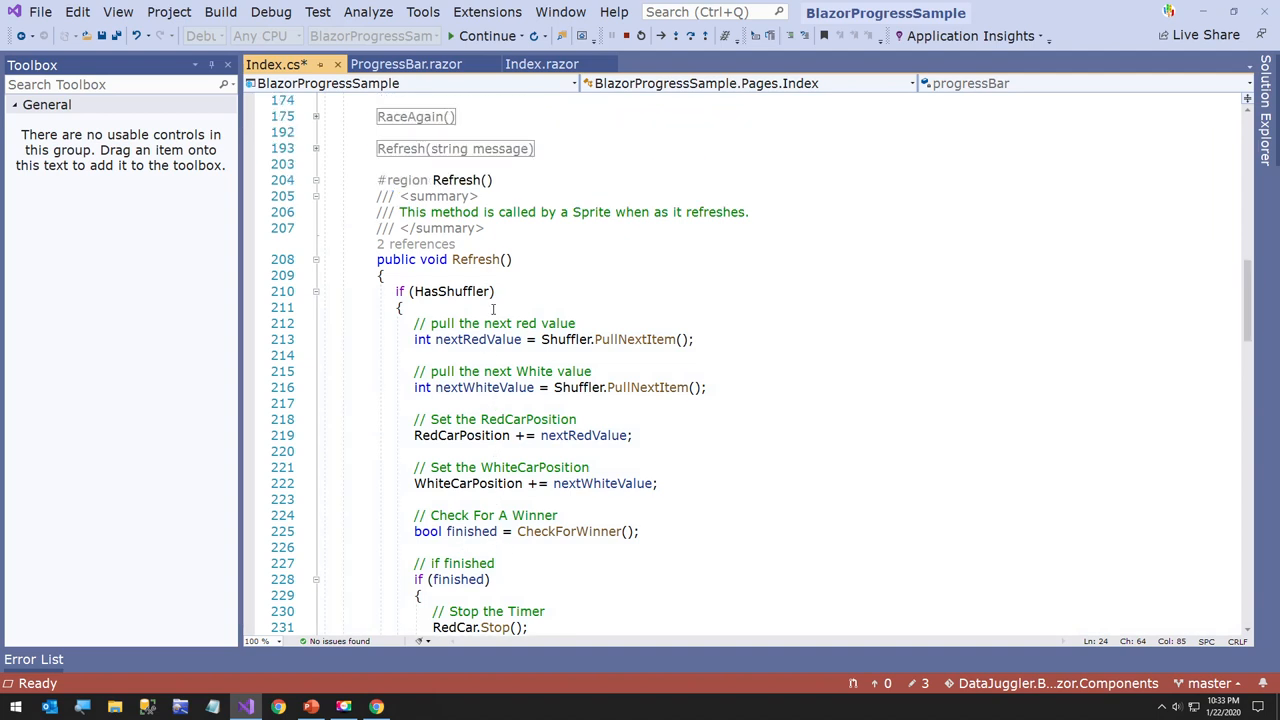
click(463, 291)
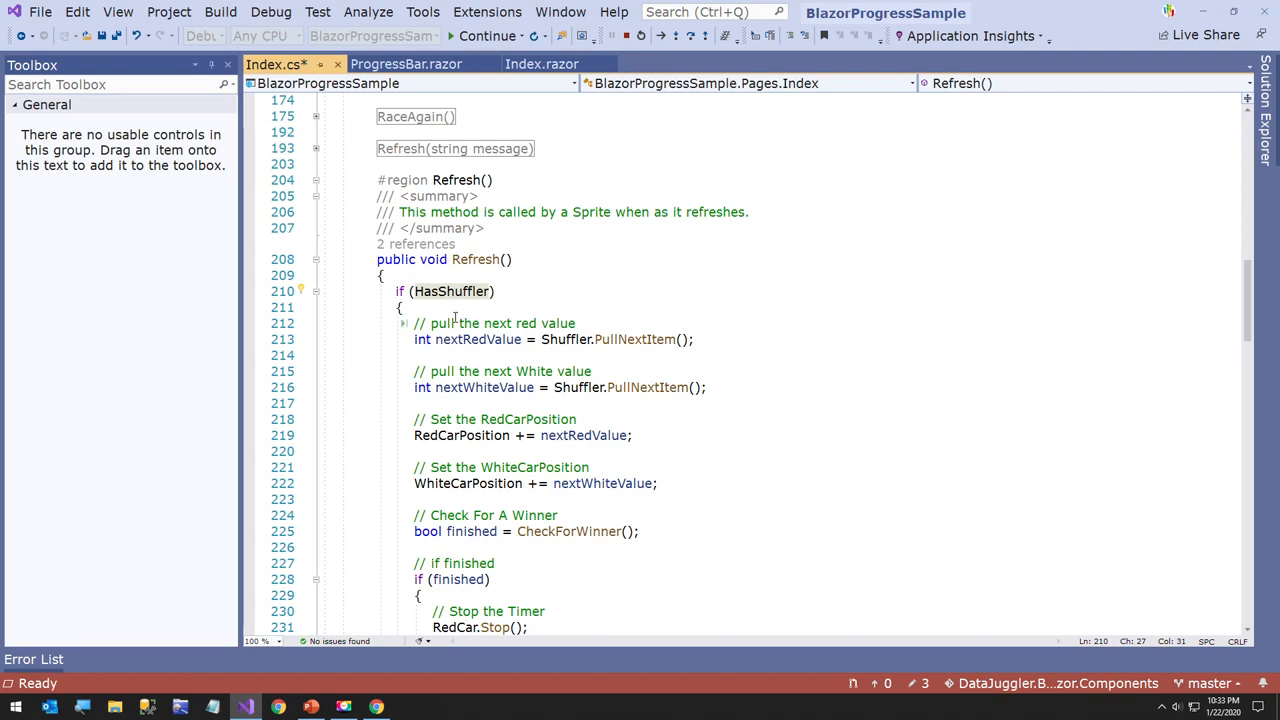
scroll(up, 3)
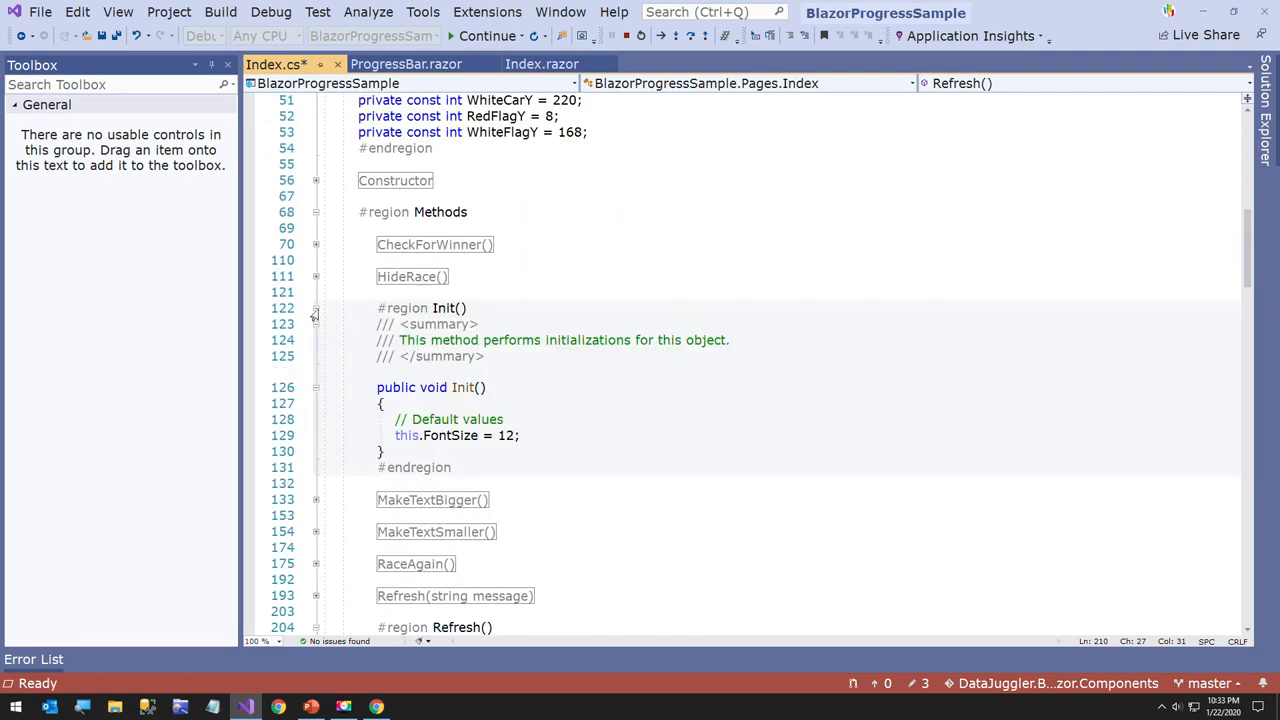
scroll(down, 3)
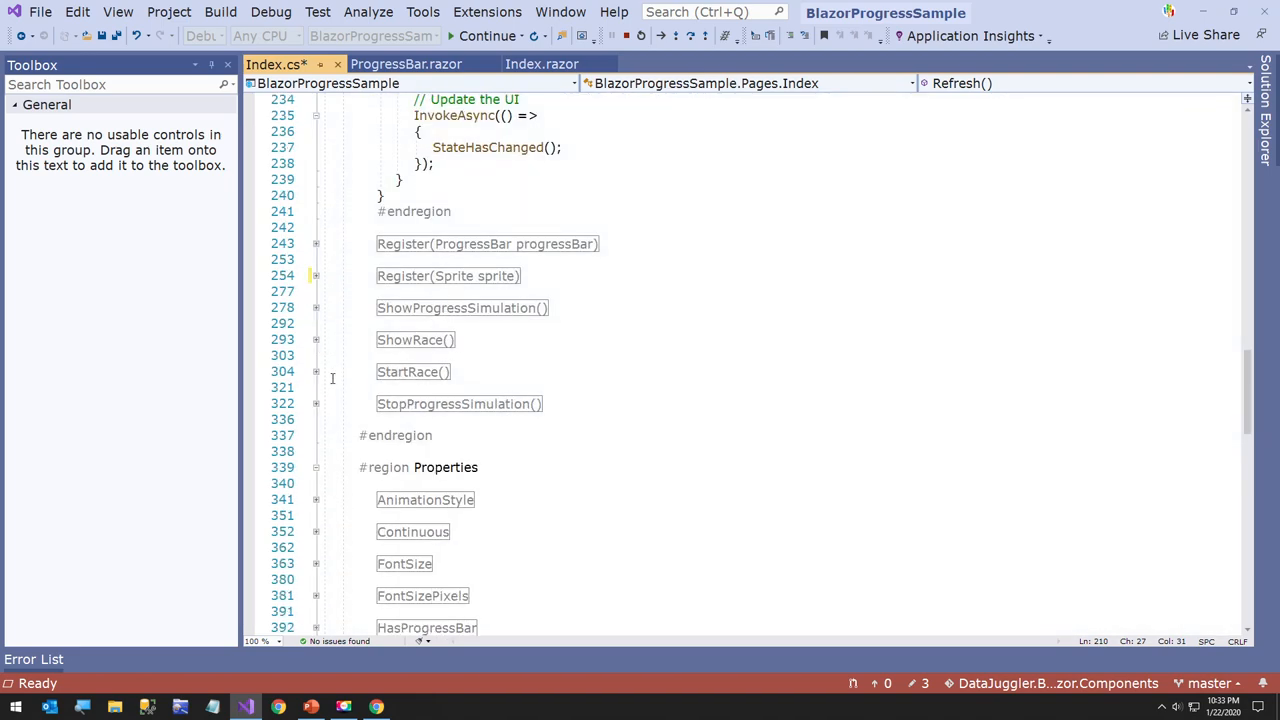
click(315, 371)
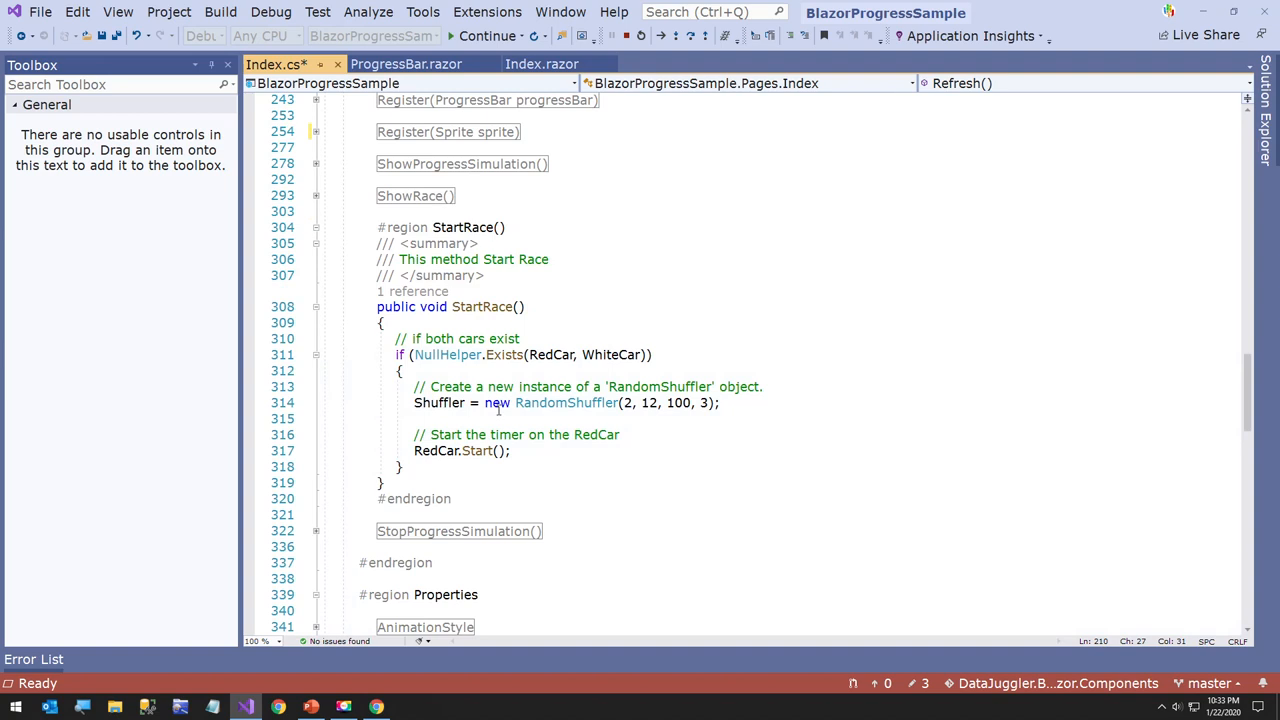
click(483, 307)
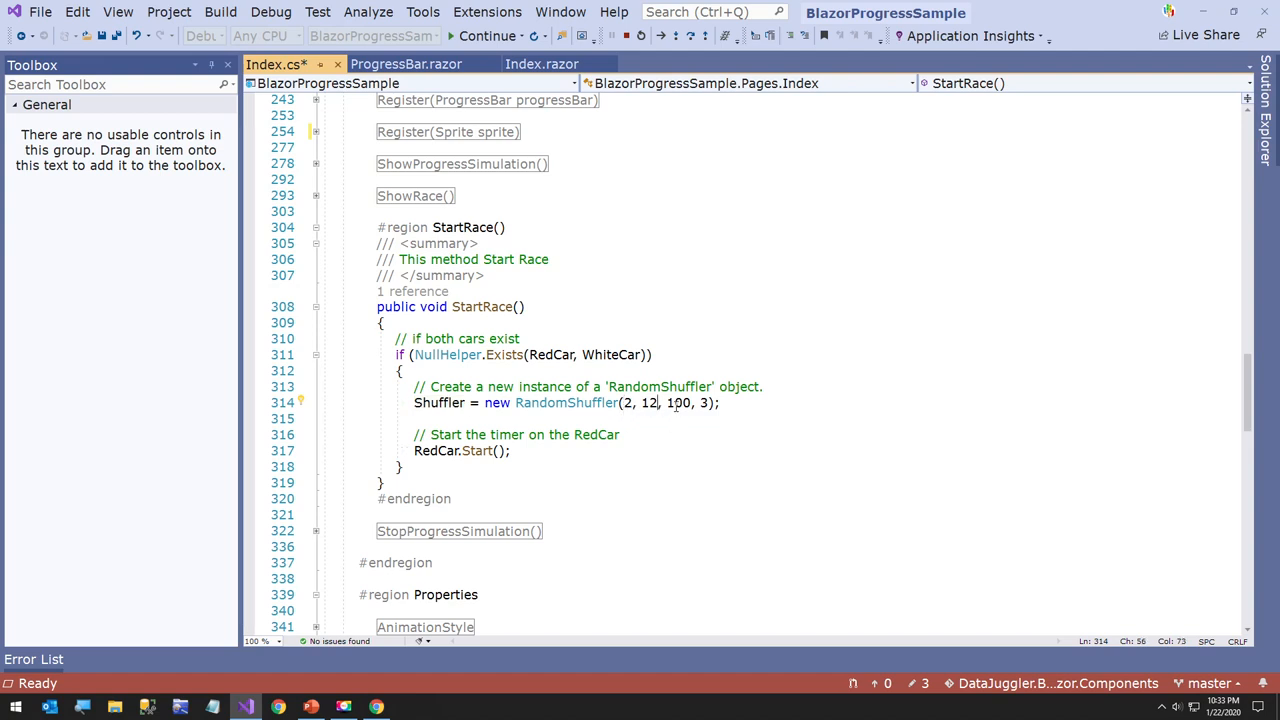
double_click(677, 402)
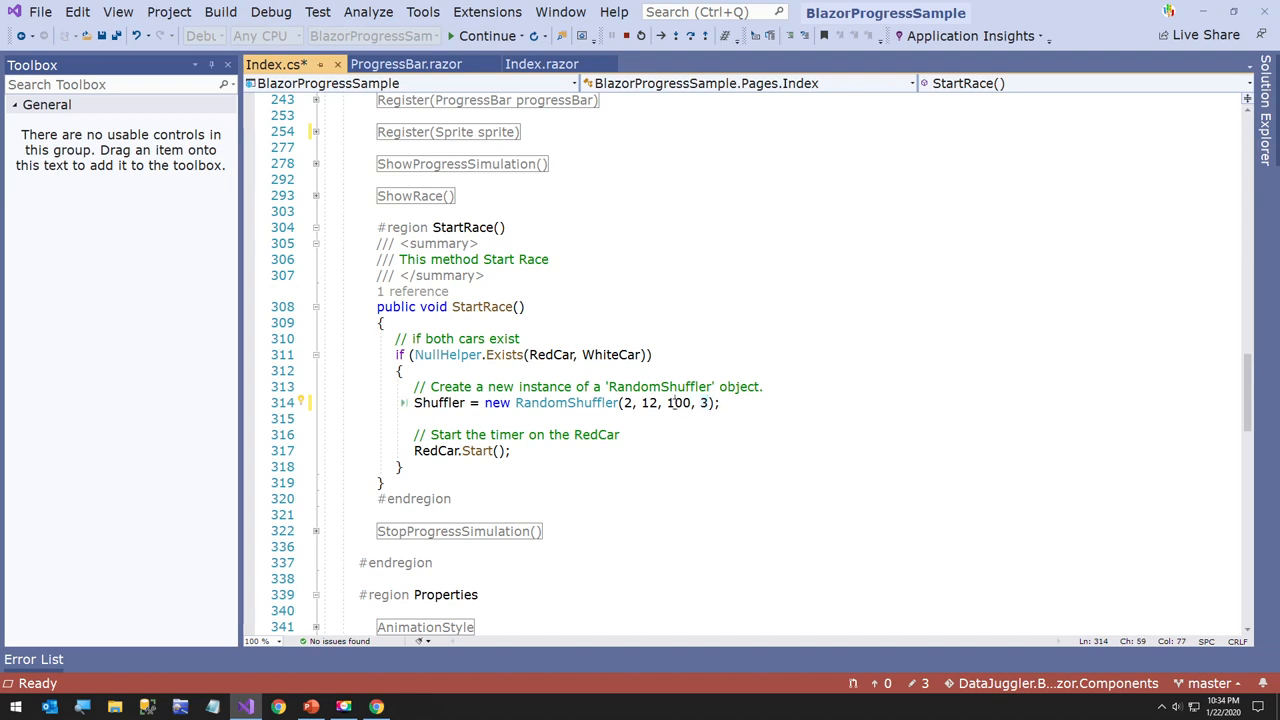
click(737, 417)
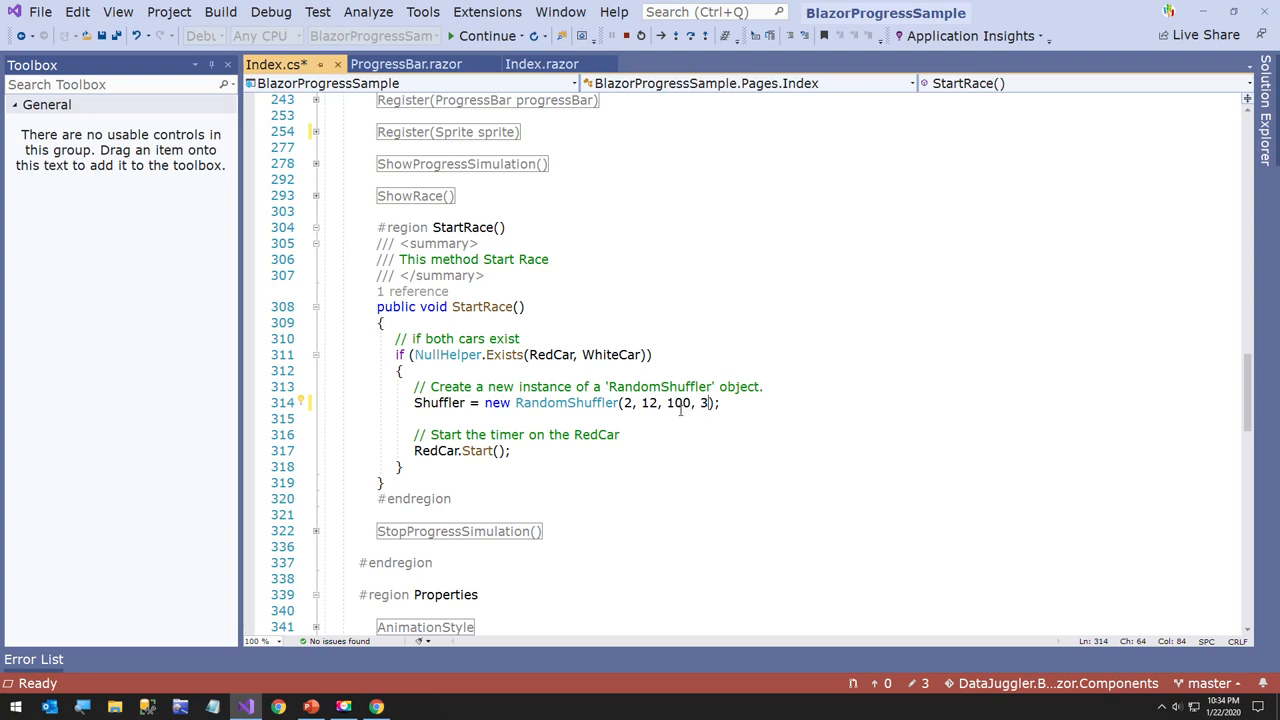
mouse_move(437, 450)
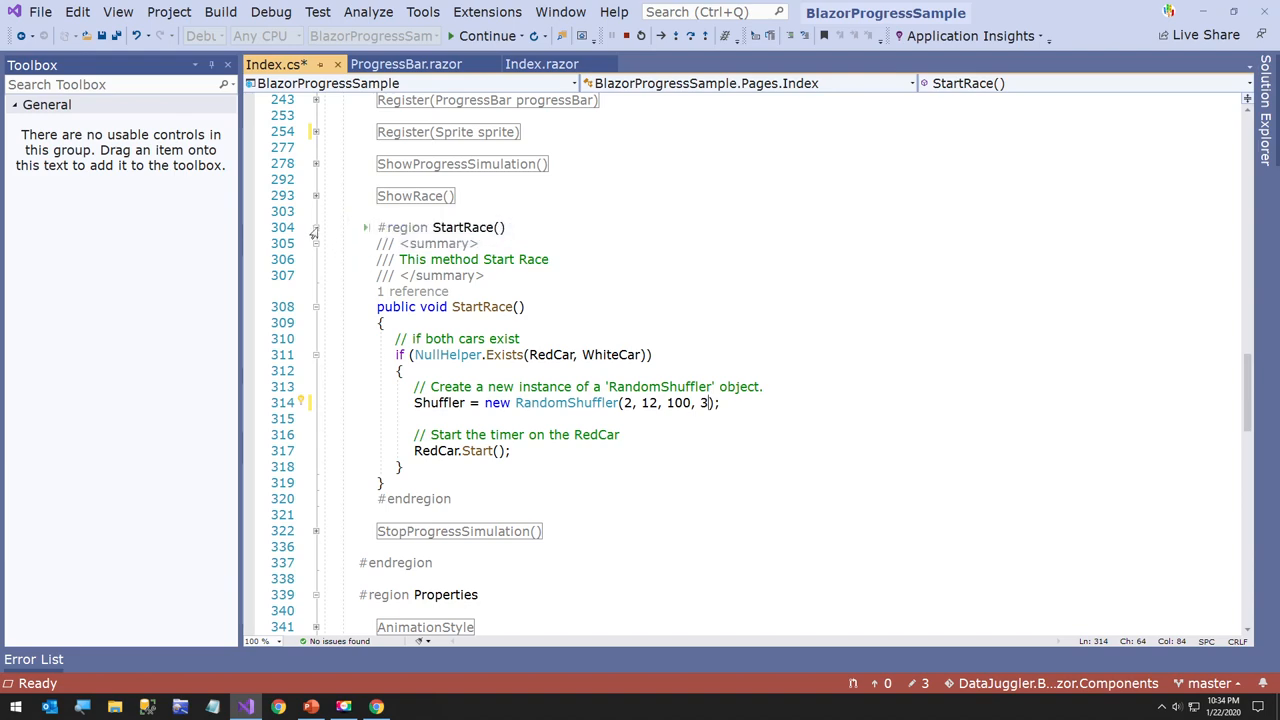
click(366, 227)
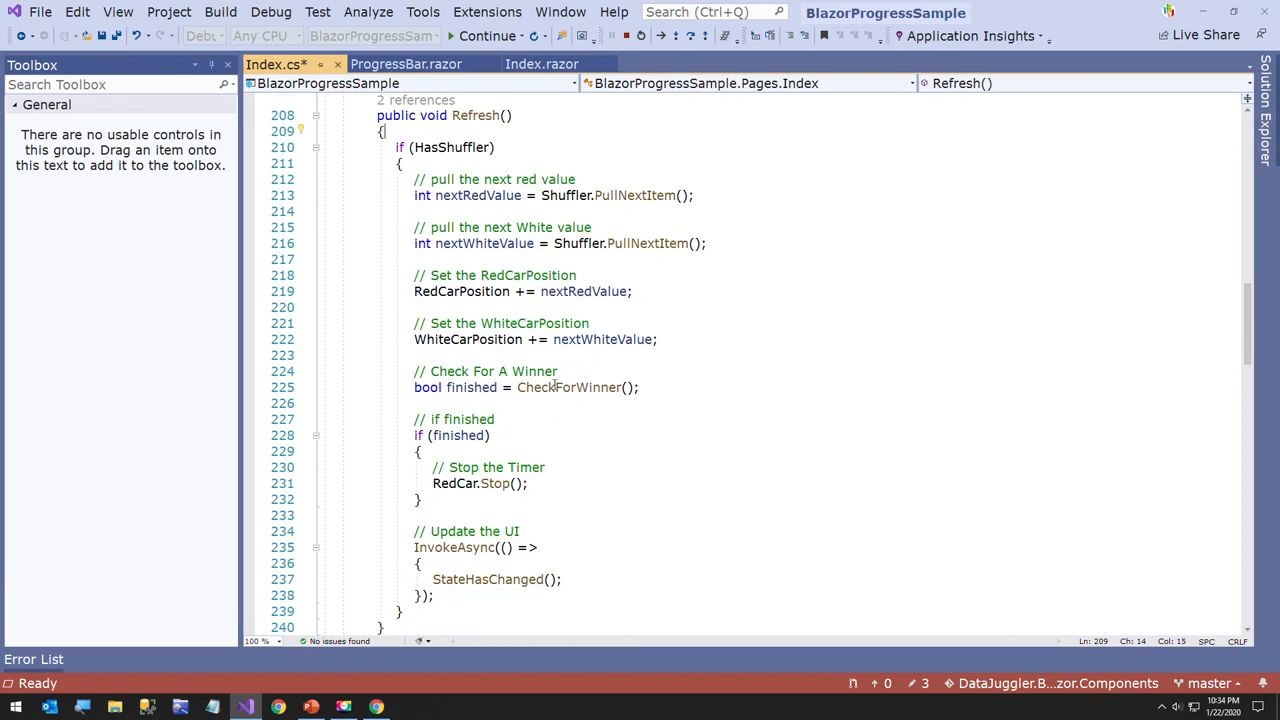
Step: Scroll up to Refresh()'s summary and its RedCarPosition update
scroll(up, 3)
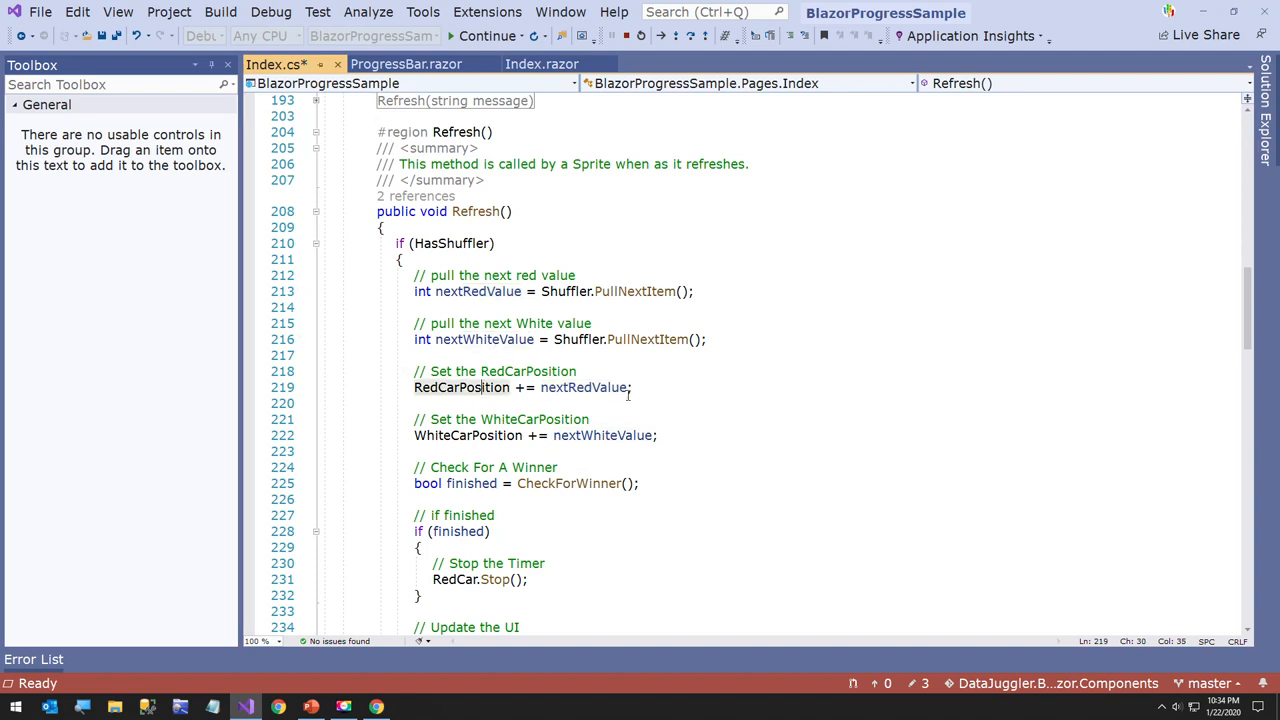
mouse_move(655, 240)
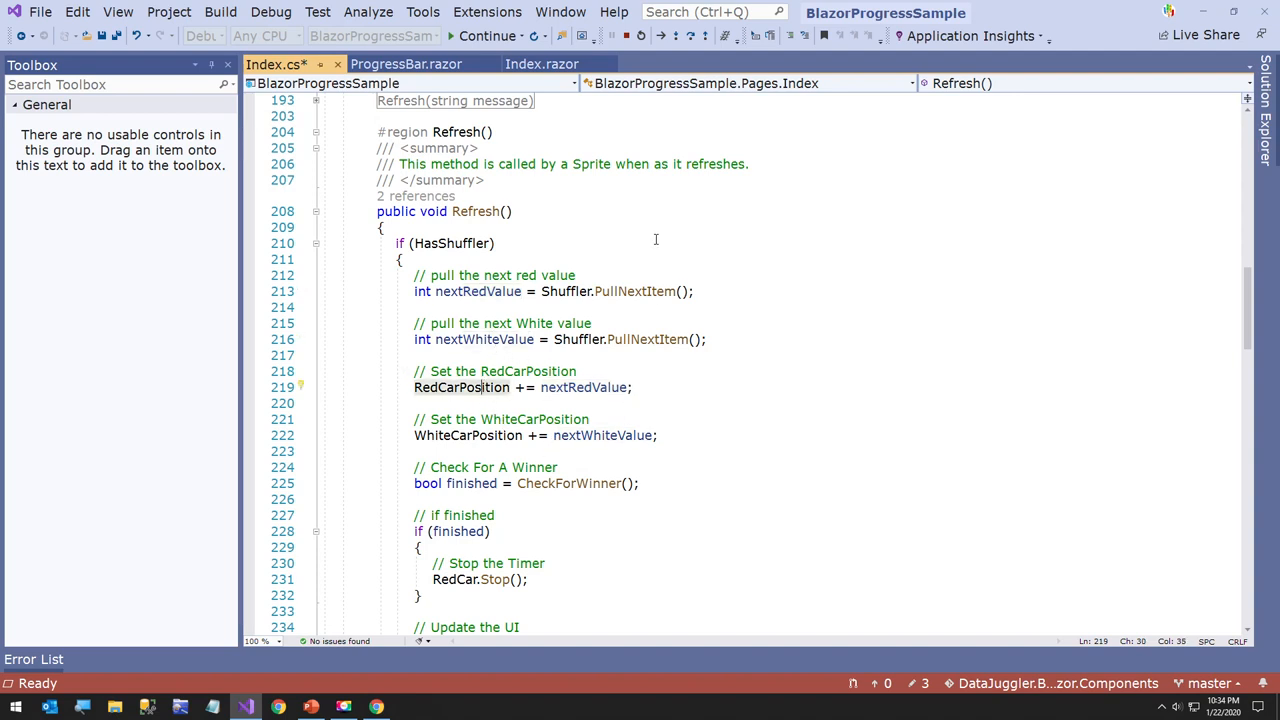
click(541, 64)
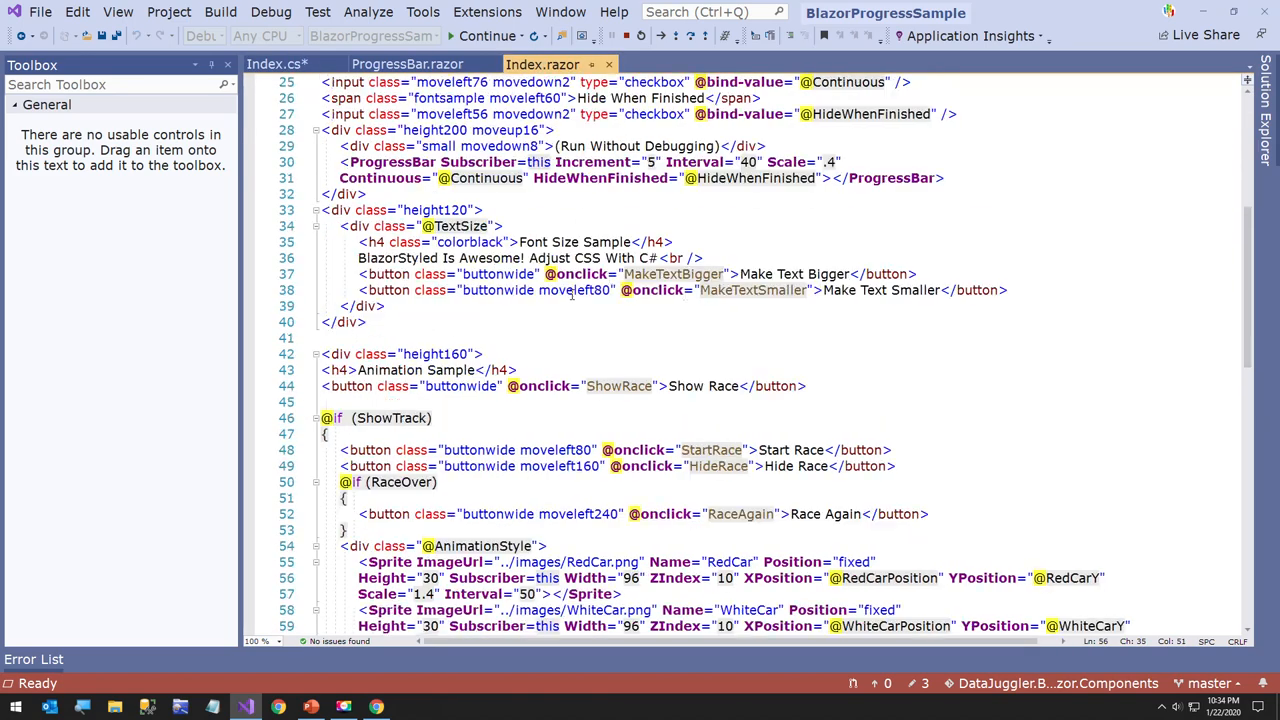
scroll(up, 3)
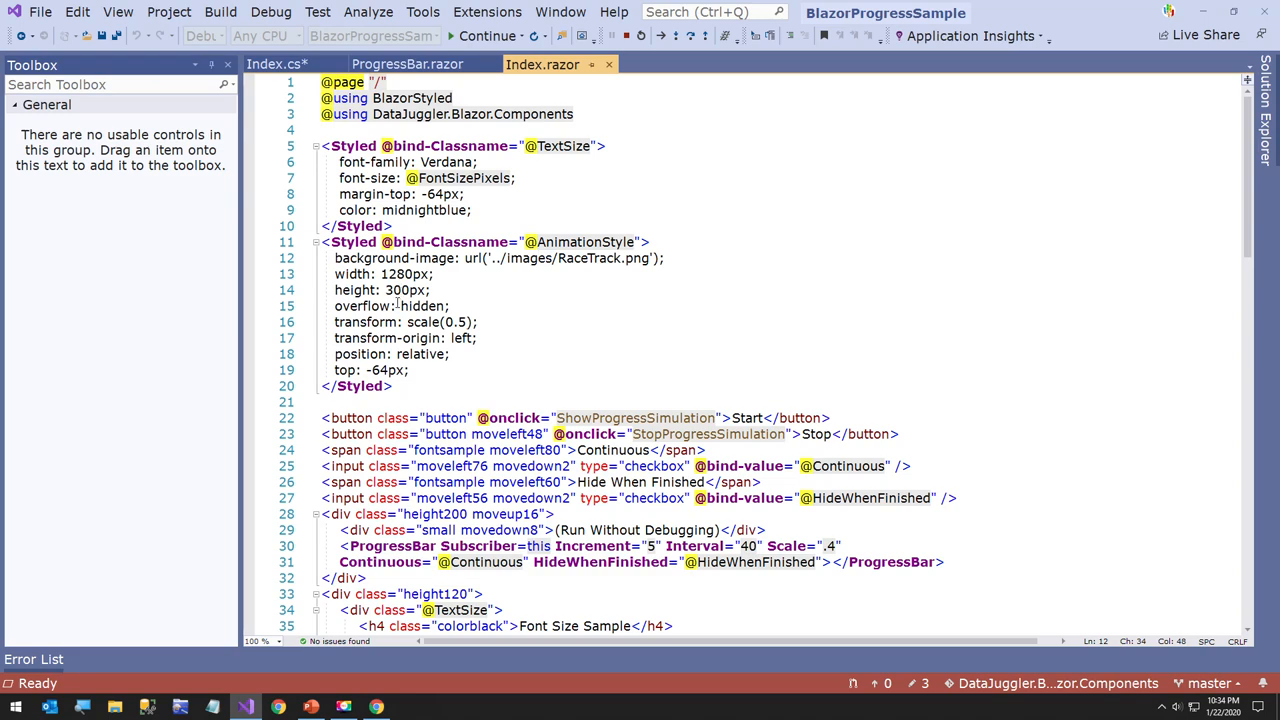
scroll(down, 3)
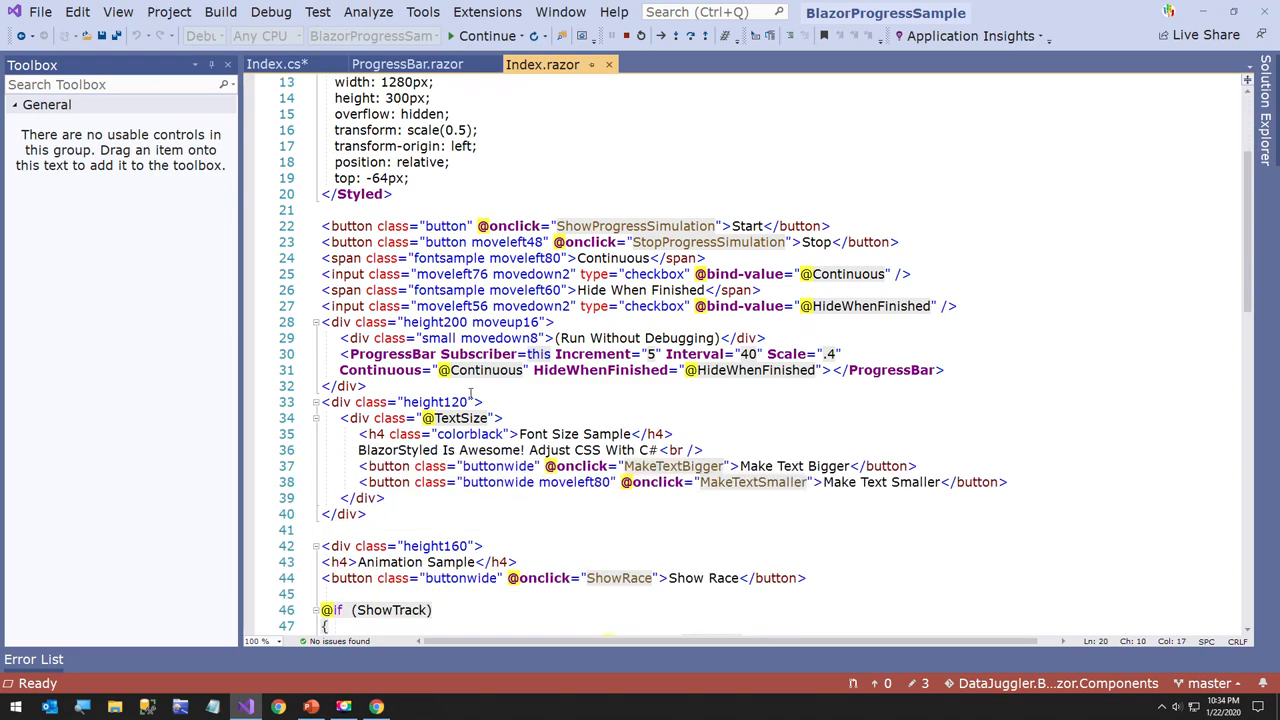
scroll(down, 3)
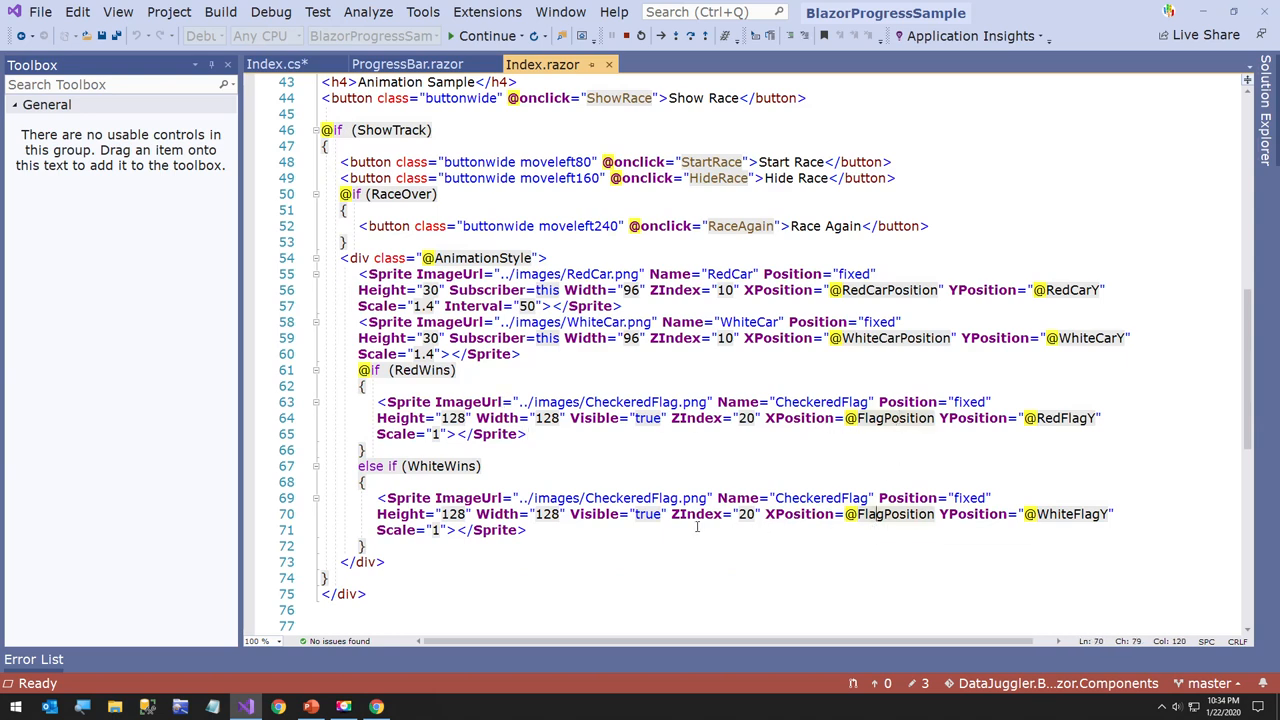
scroll(up, 3)
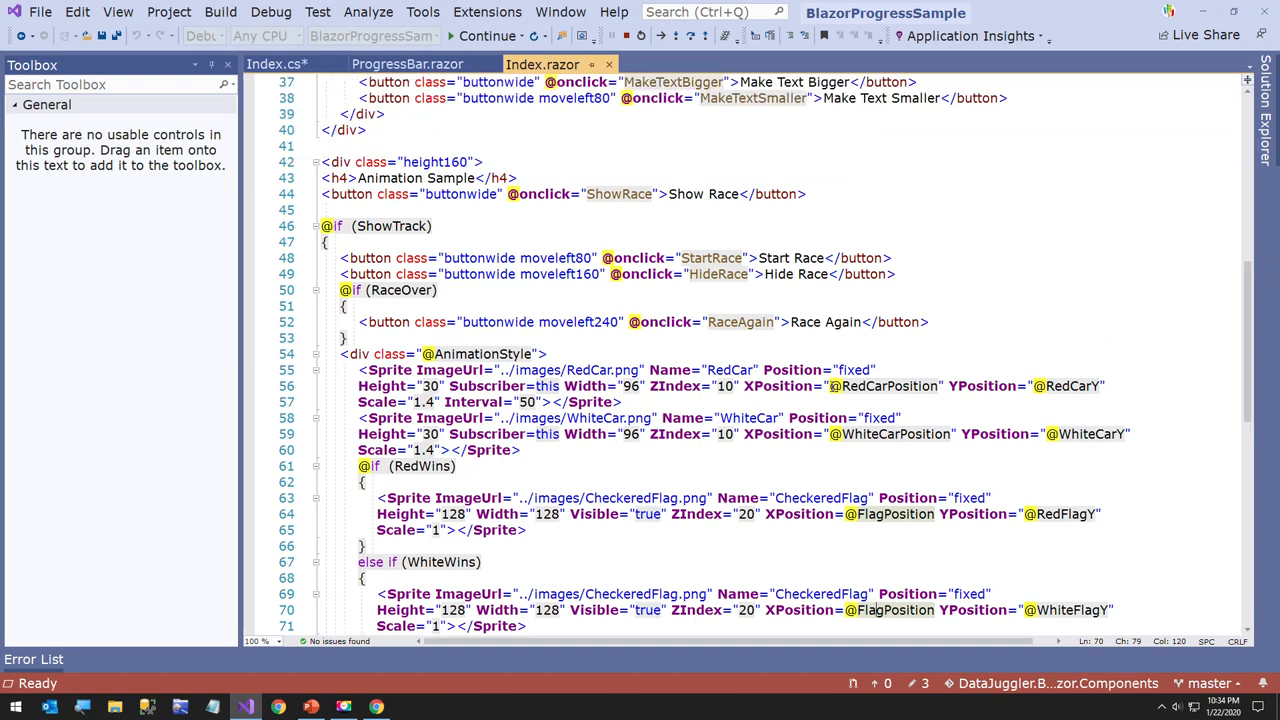
click(877, 433)
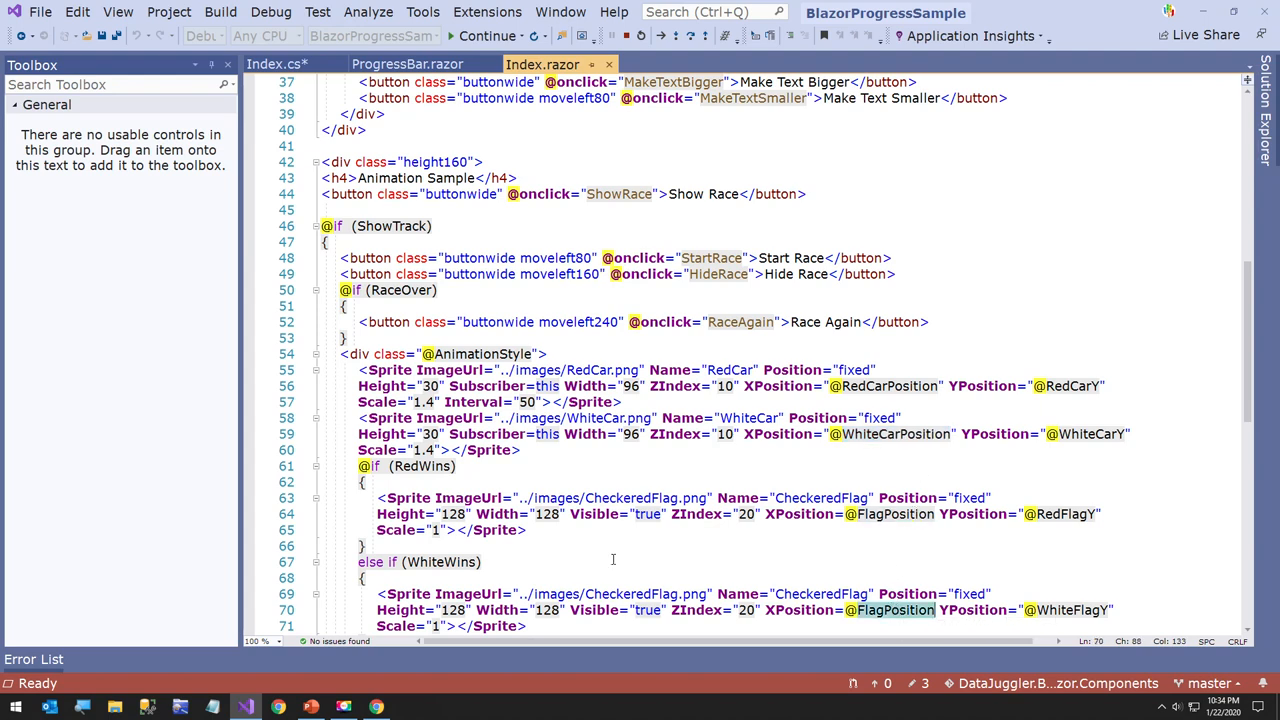
double_click(443, 561)
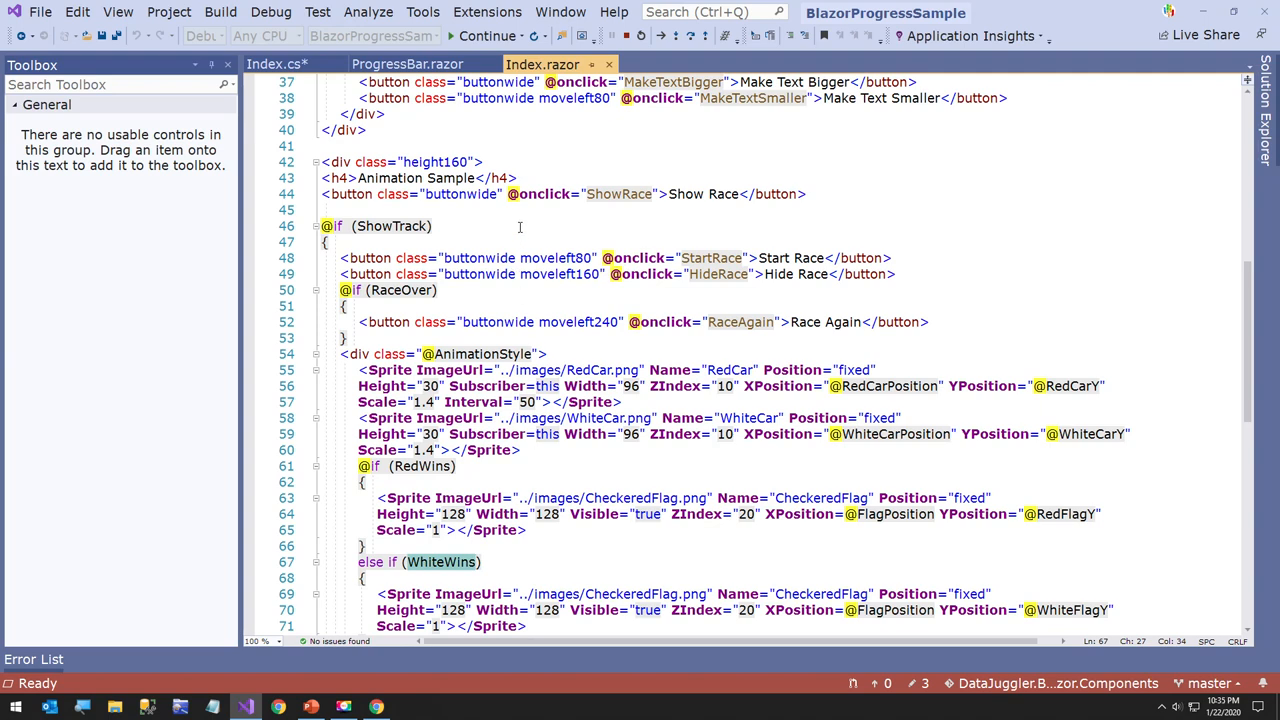
click(273, 64)
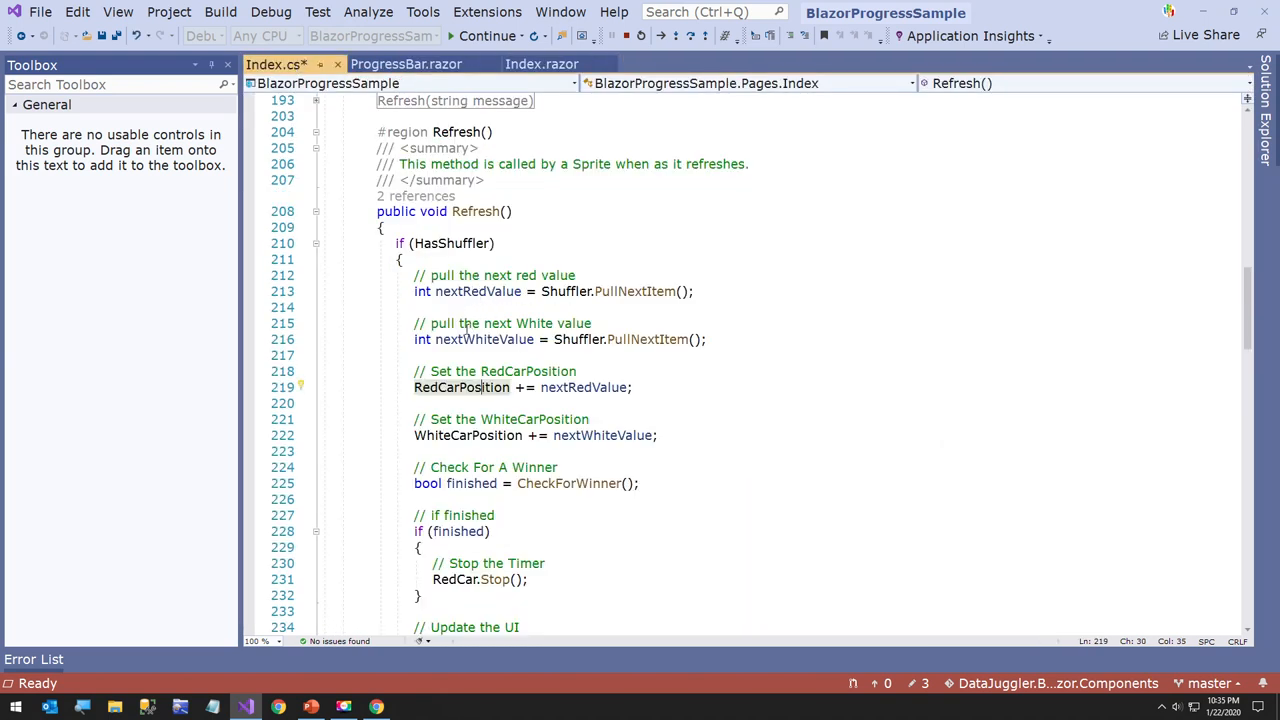
Step: Scroll up through the collapsed methods and properties of Index.cs
scroll(up, 3)
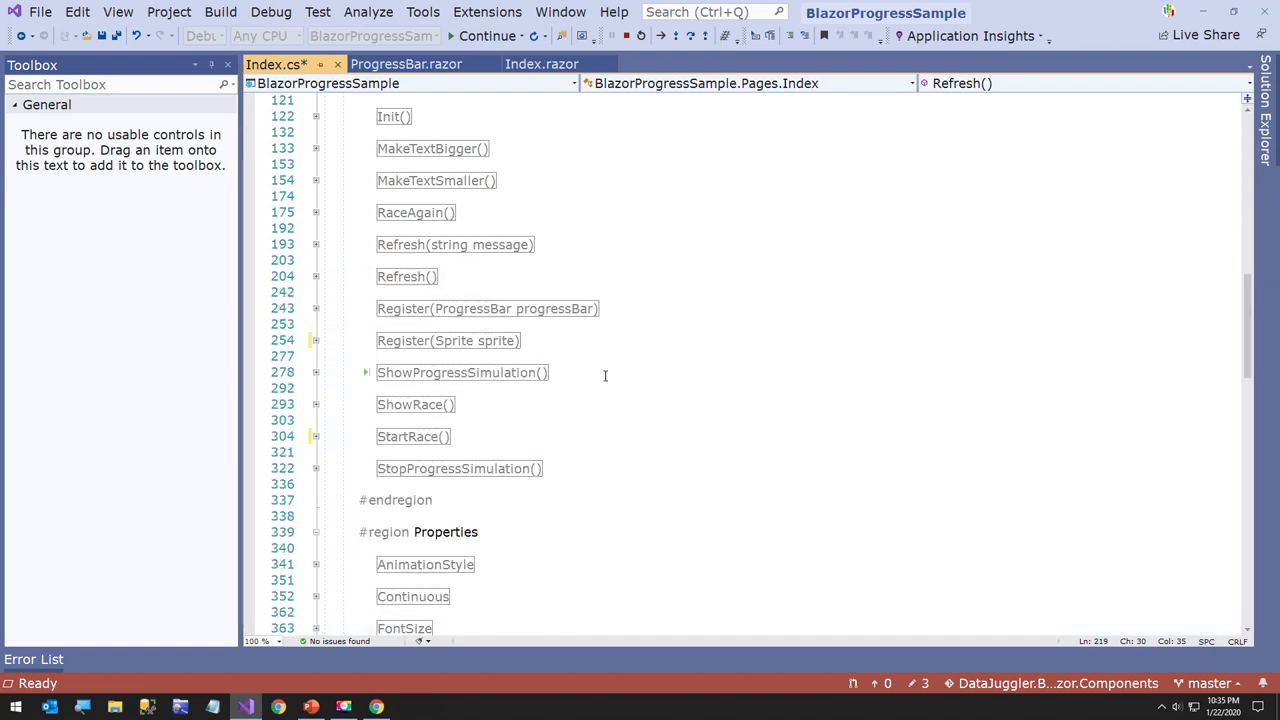
mouse_move(588, 364)
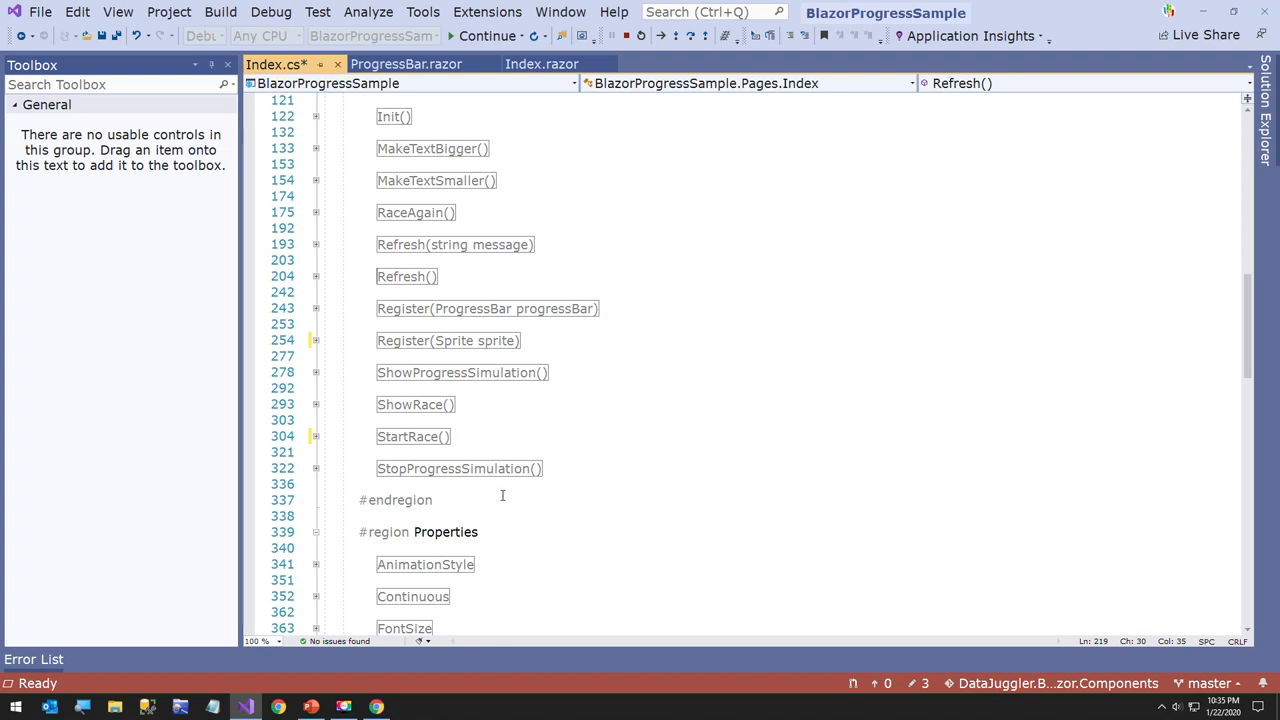
Step: Start the app from the Debug menu and show the race track in Chrome
click(270, 12)
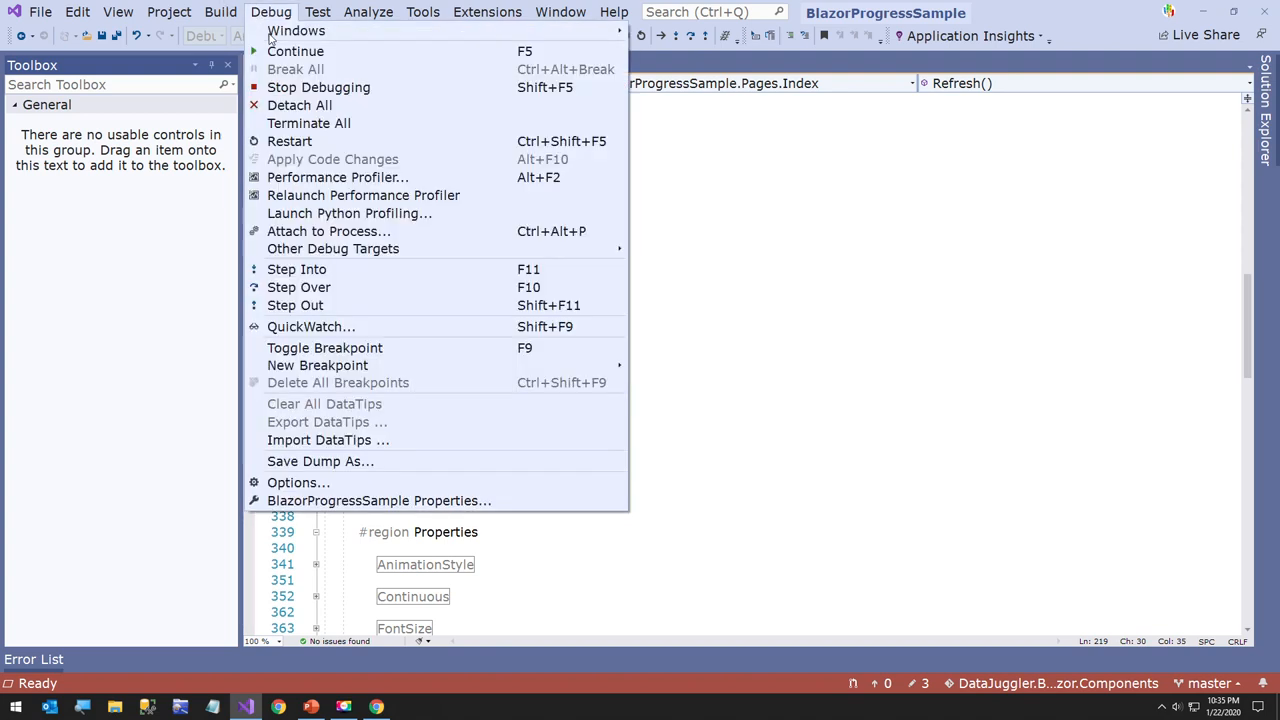
mouse_move(295, 51)
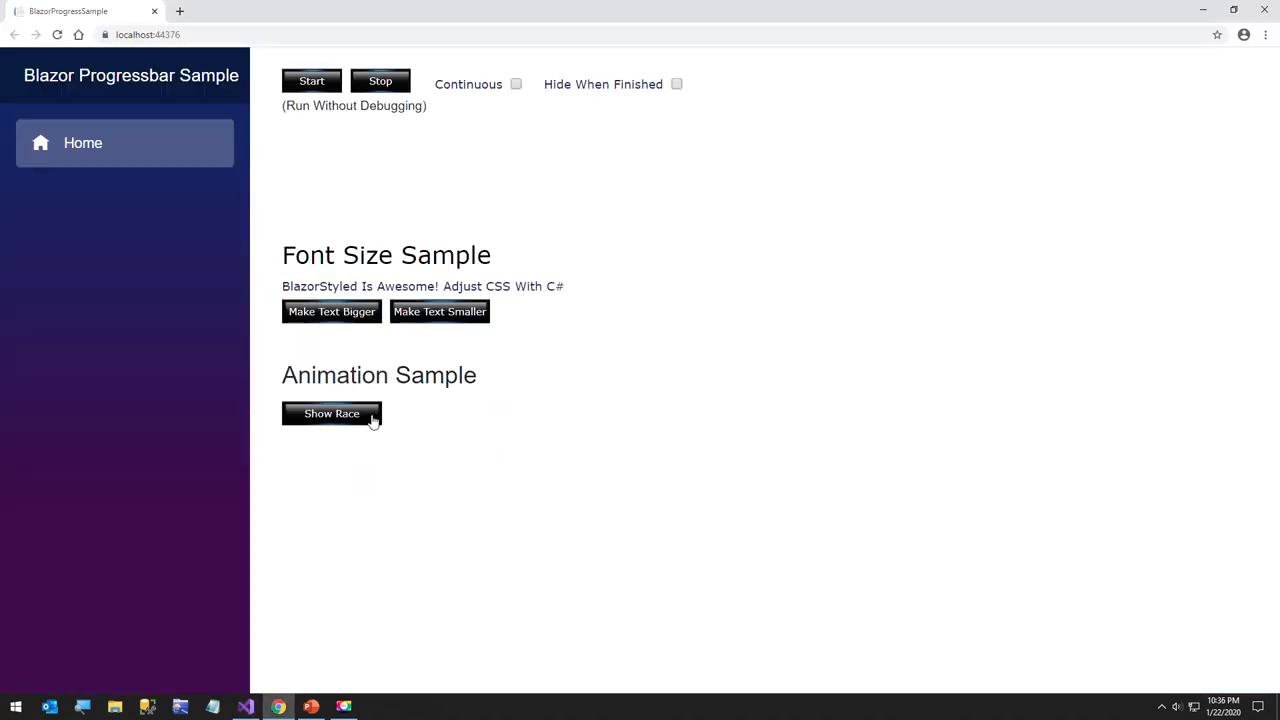
click(331, 413)
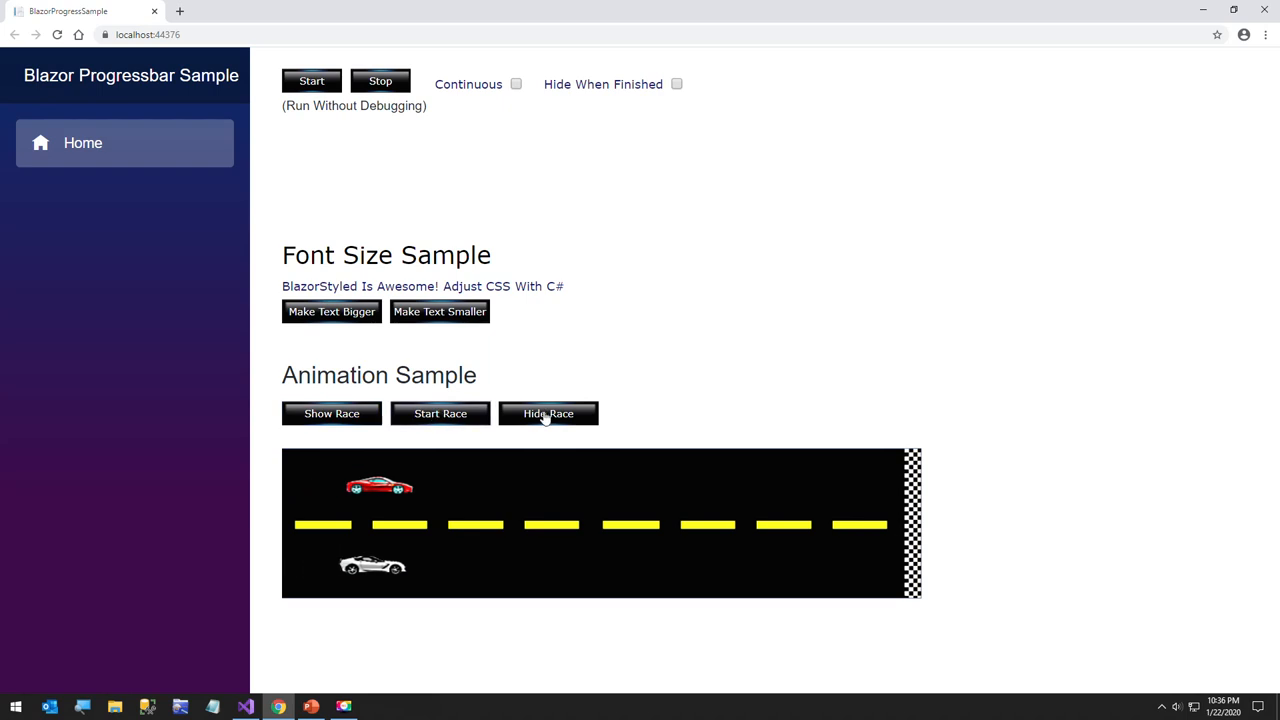